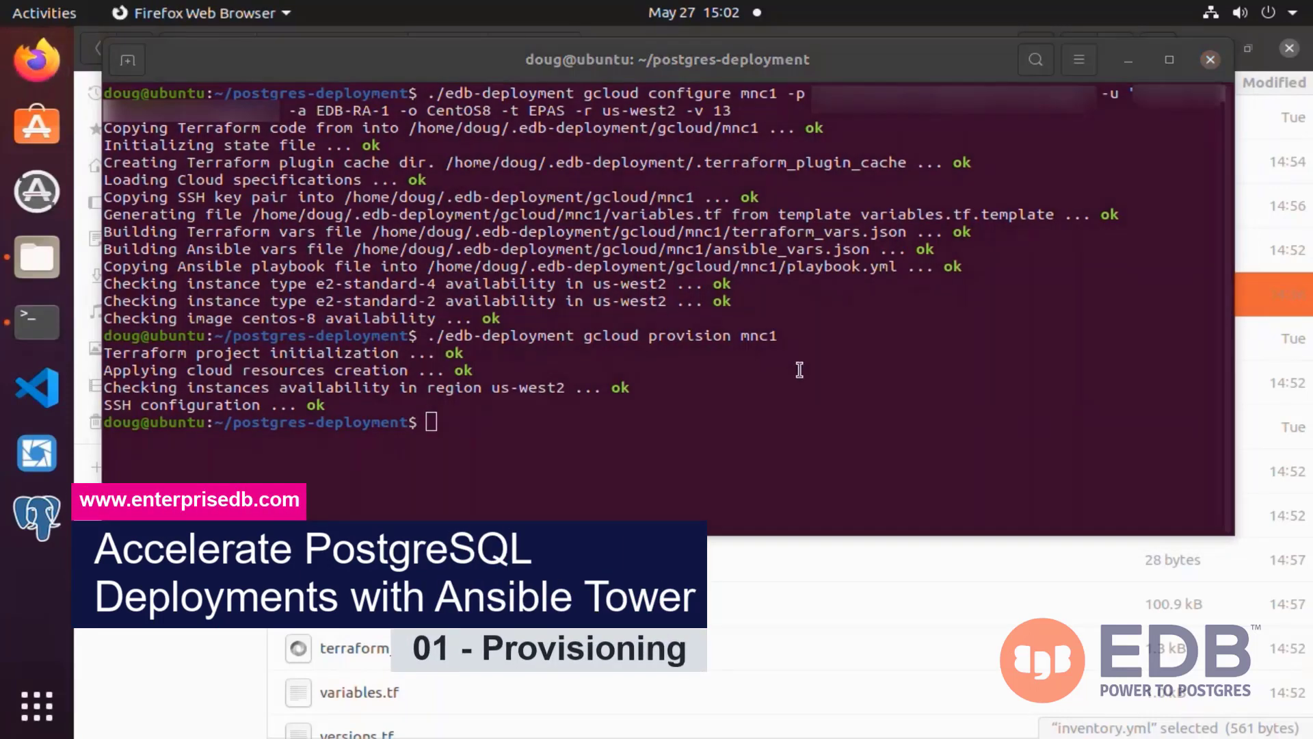
mouse_move(803, 378)
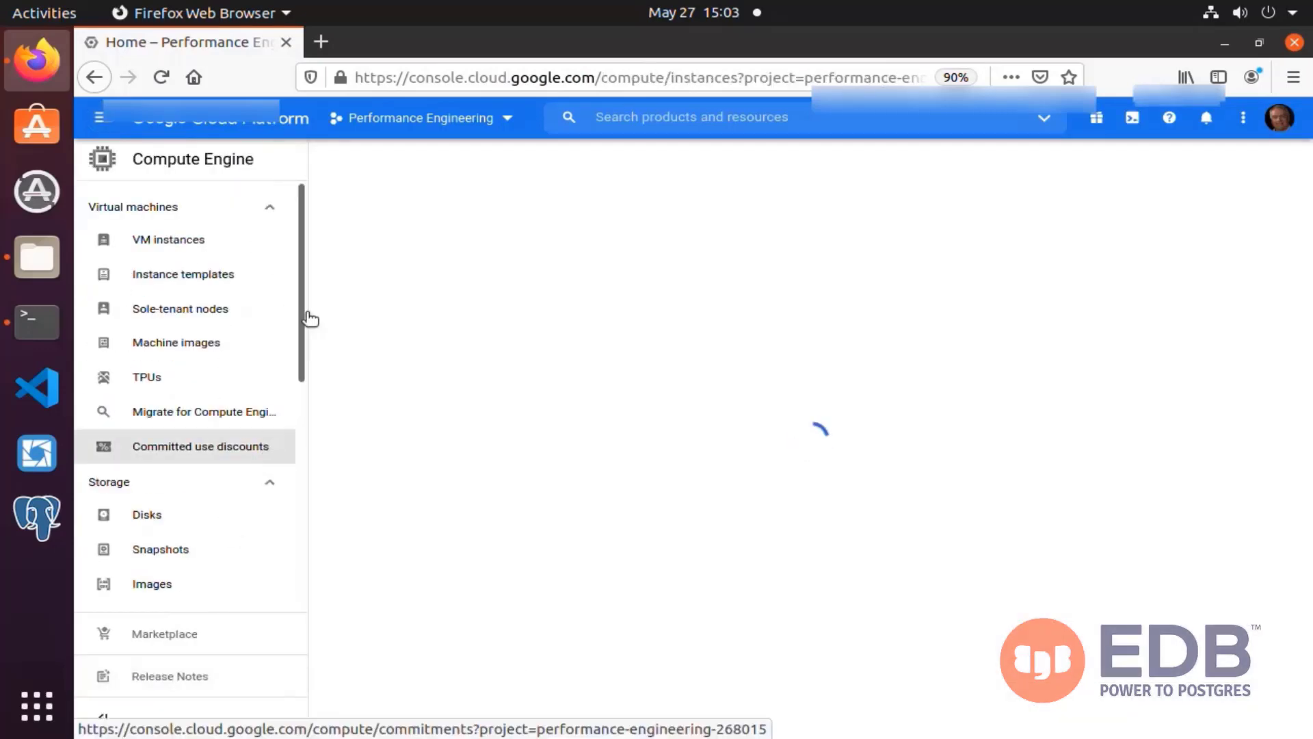
mouse_move(521, 301)
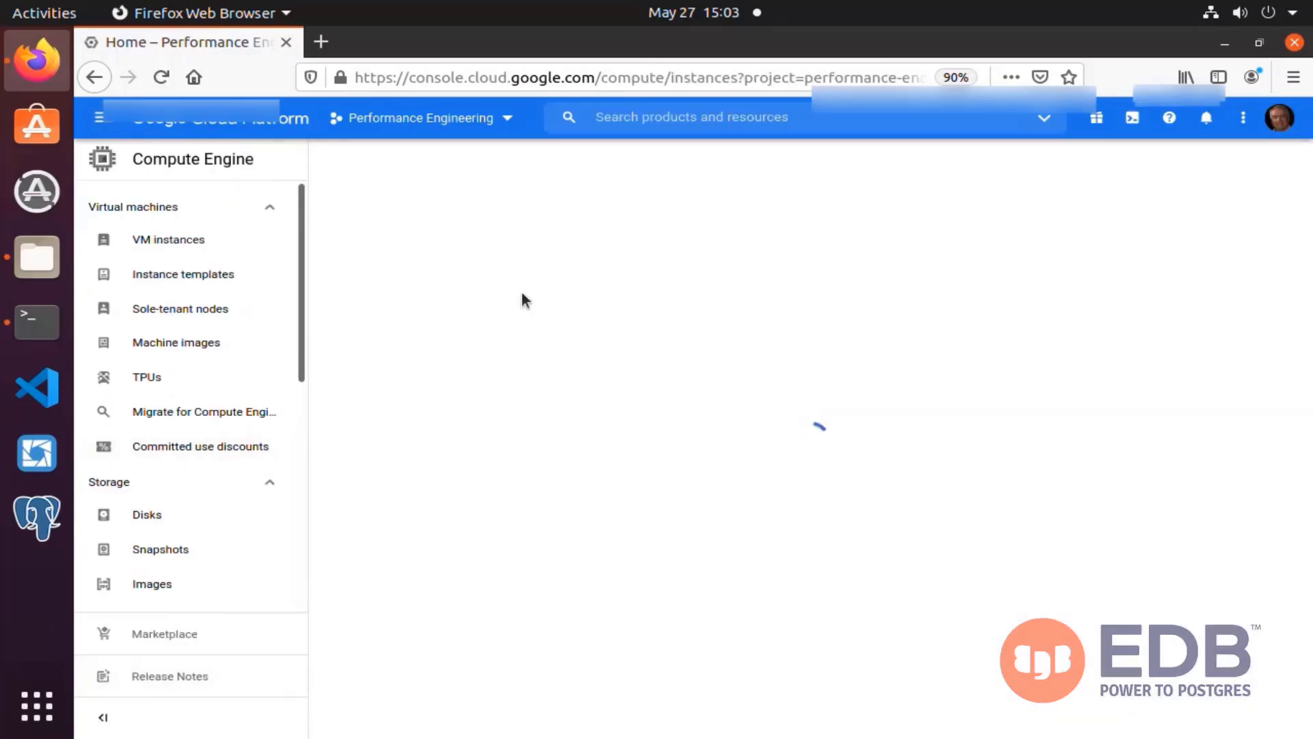
Show the VM instances list with the three running mnc1 machines.
click(167, 238)
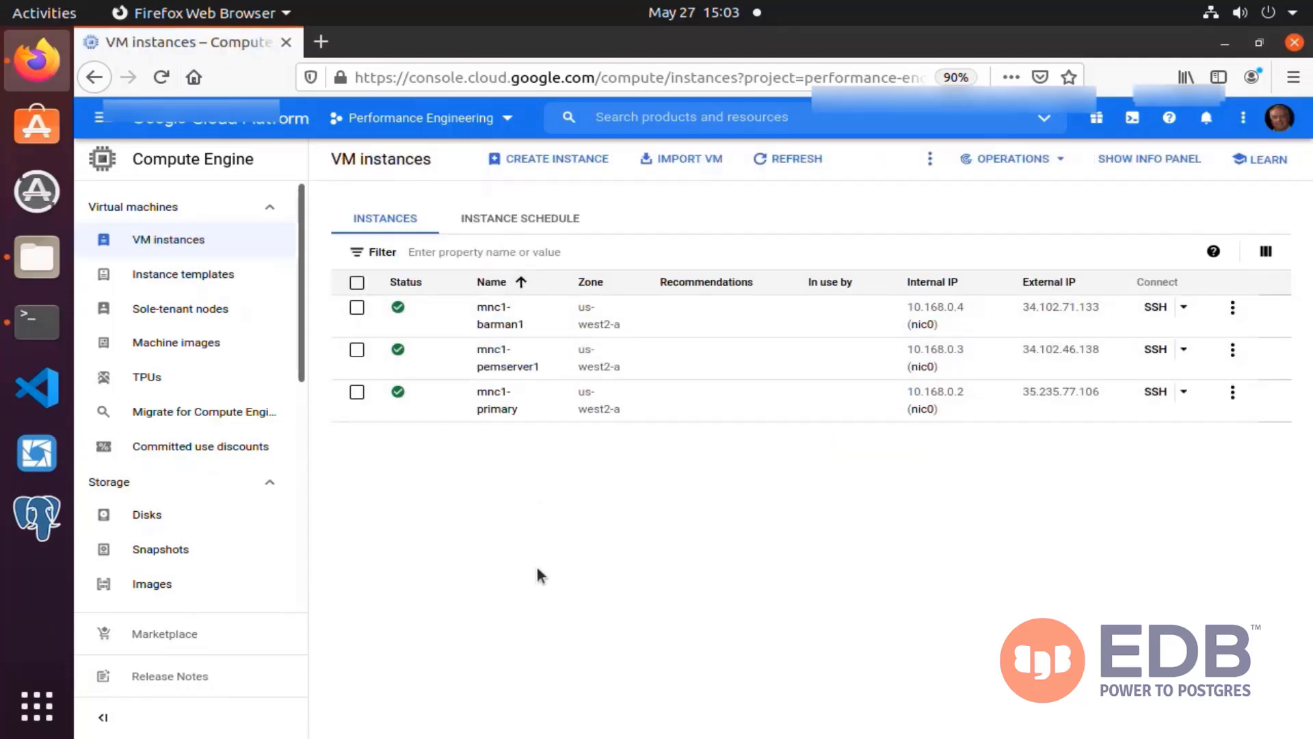
mouse_move(715, 531)
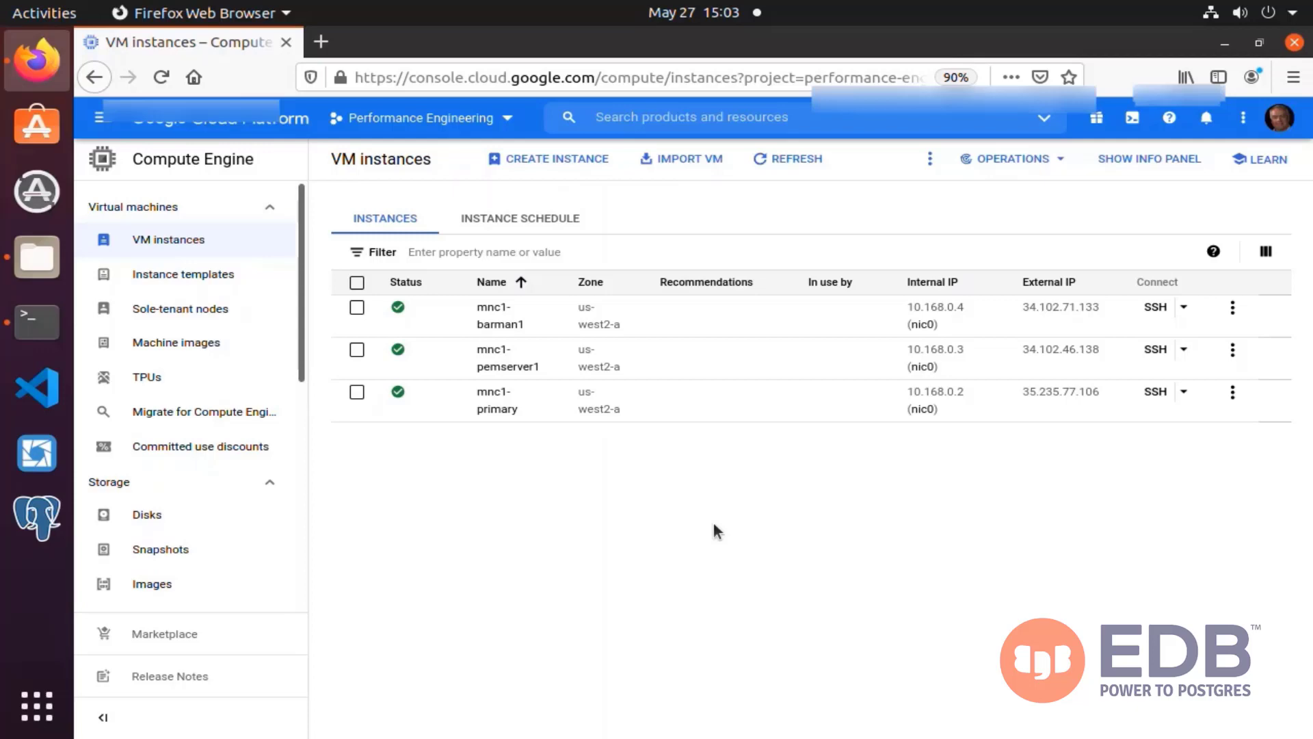
mouse_move(176, 402)
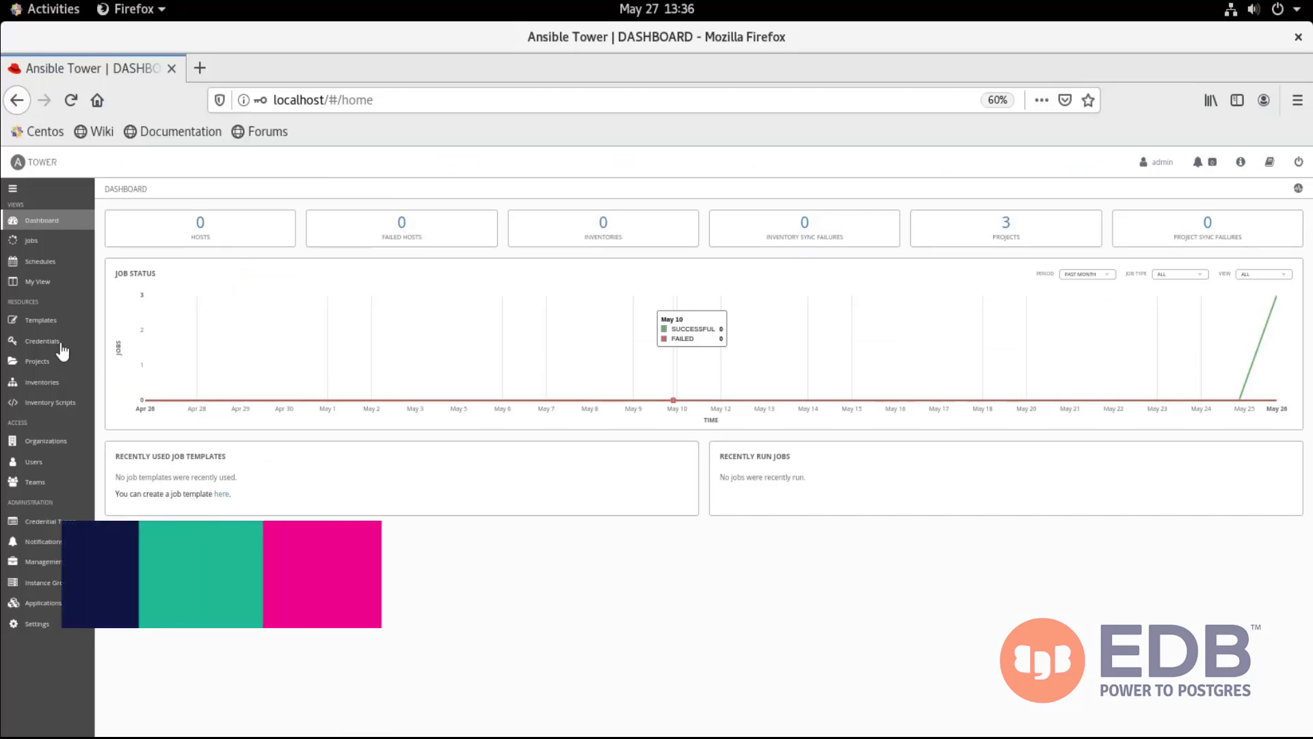
Start a credential named GCloud - Machine - Credentials of type Google Compute Engine.
click(42, 341)
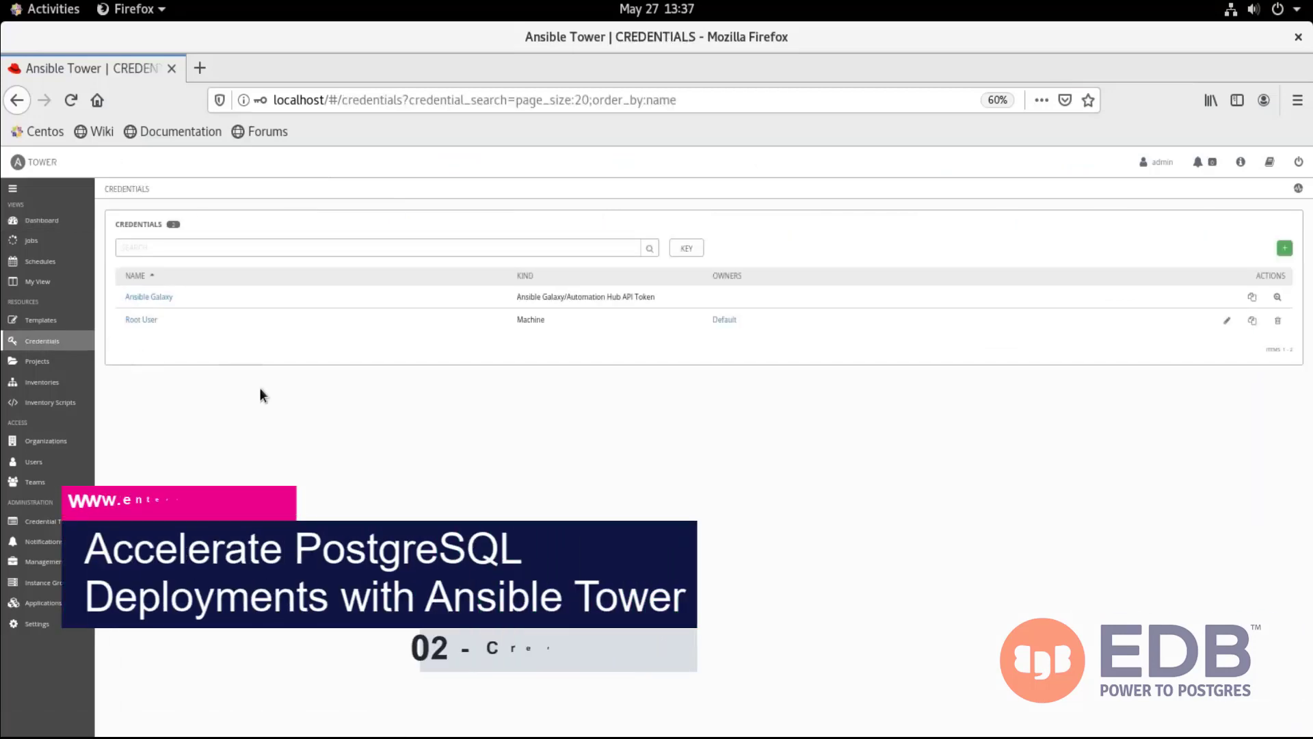
click(1285, 247)
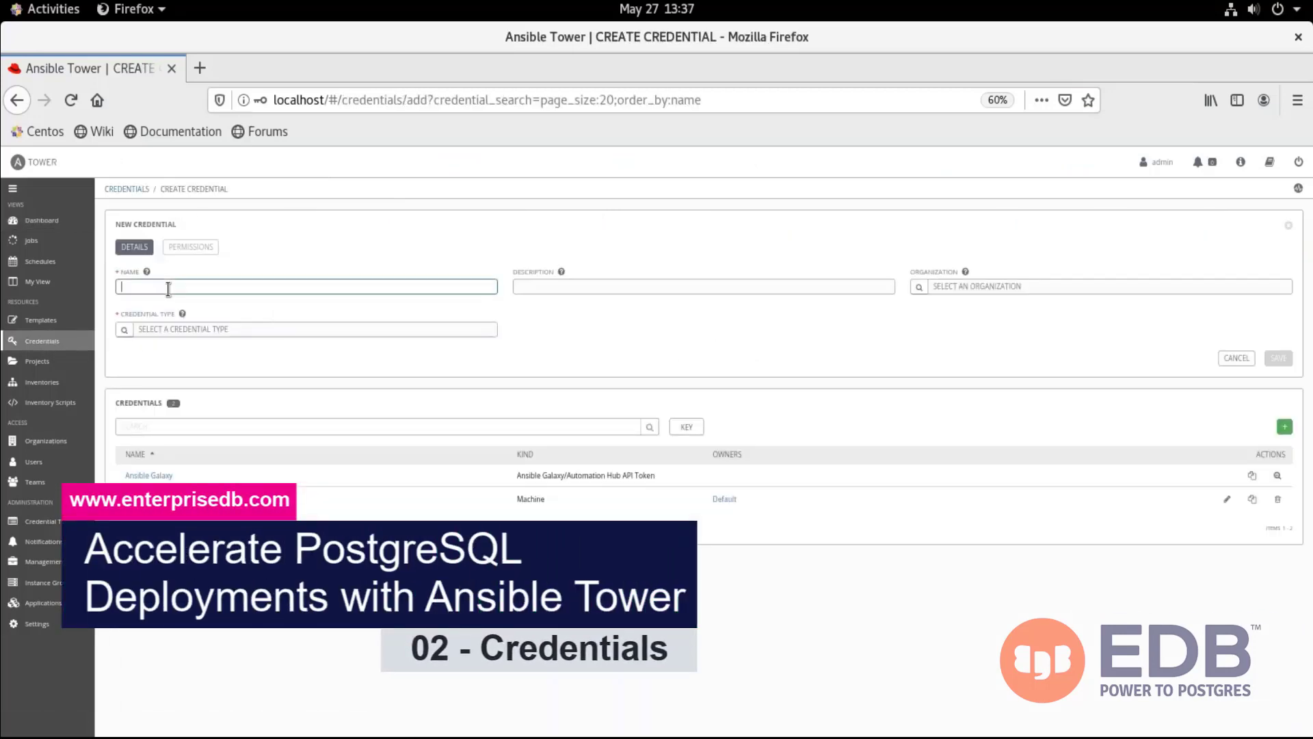
text(GCloud - Machine - Credentials)
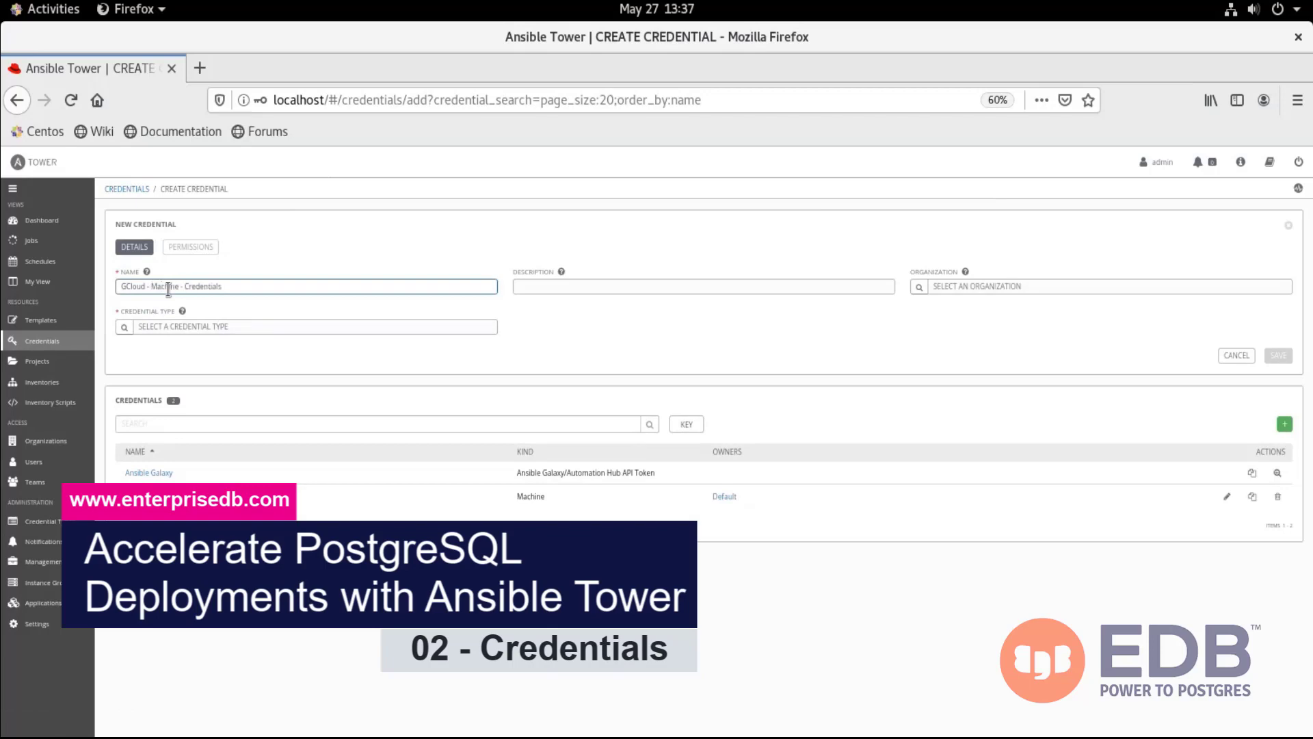
click(919, 286)
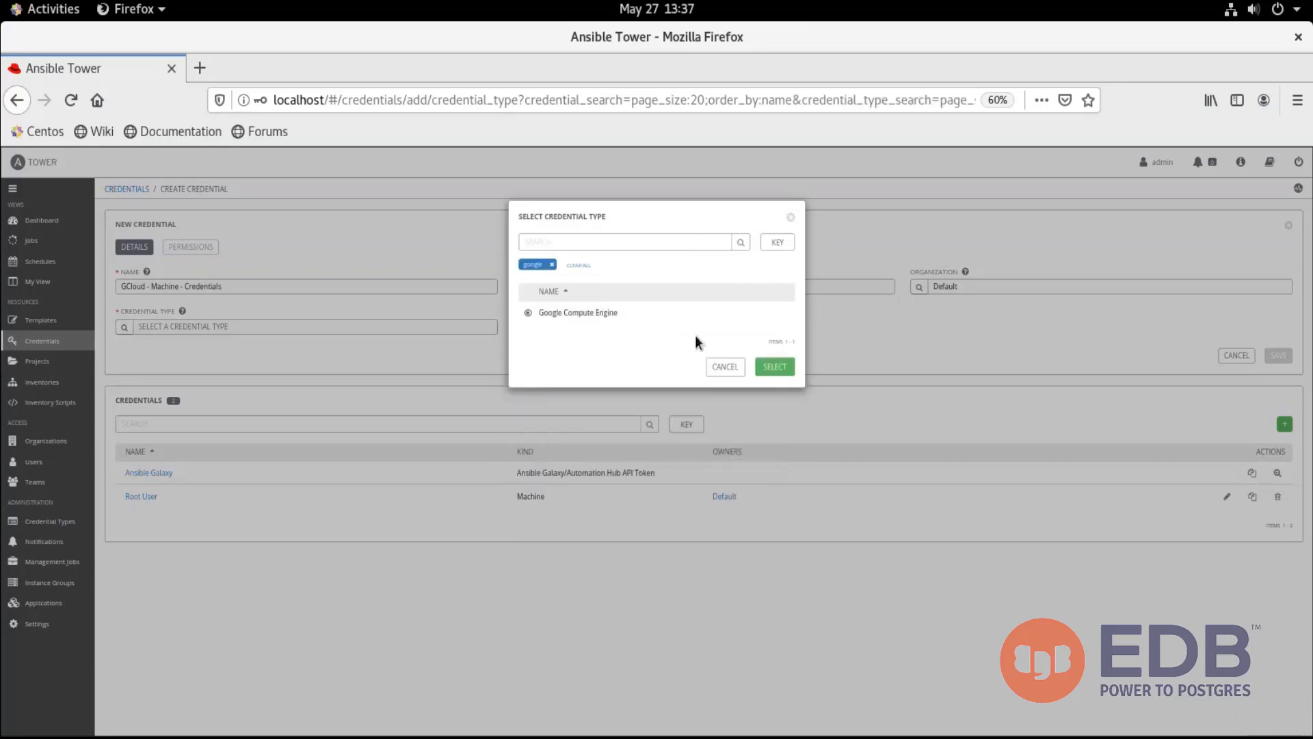
click(773, 367)
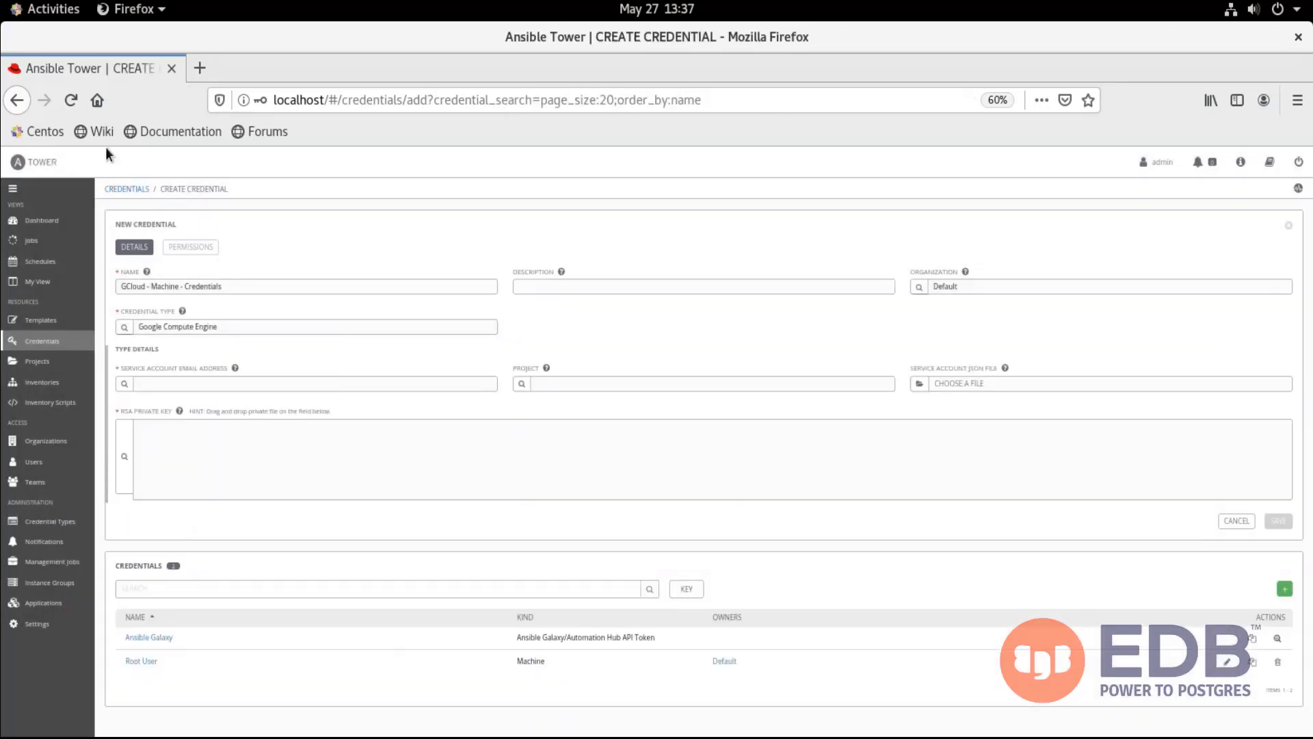
Fill the credential from the accounts.json service account file and save it.
click(45, 8)
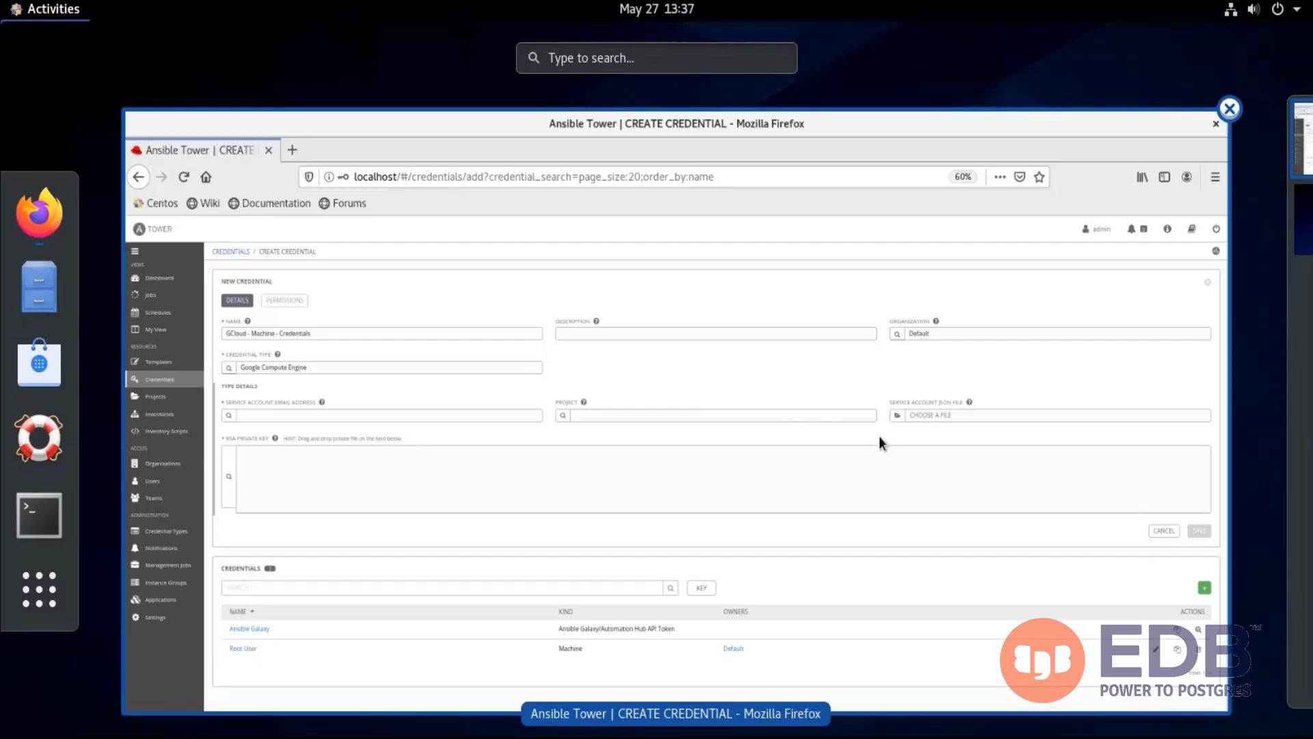
click(932, 415)
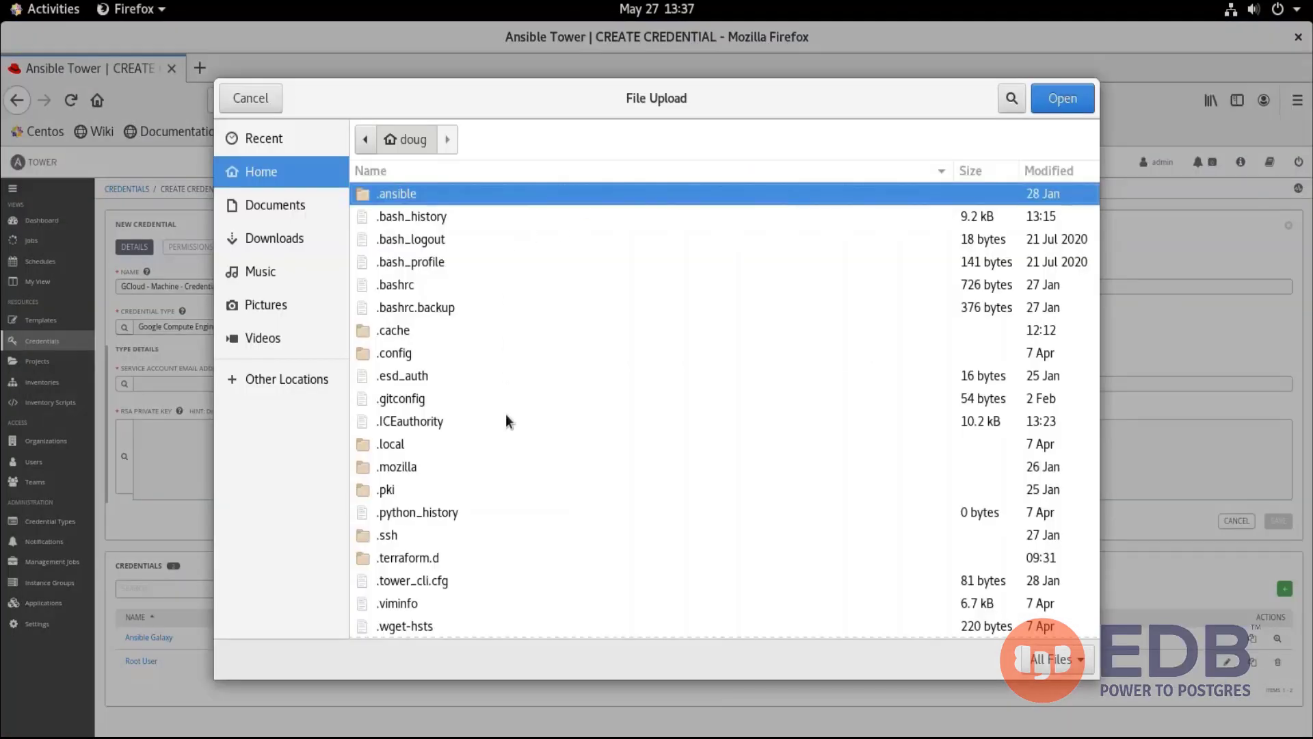
click(1062, 98)
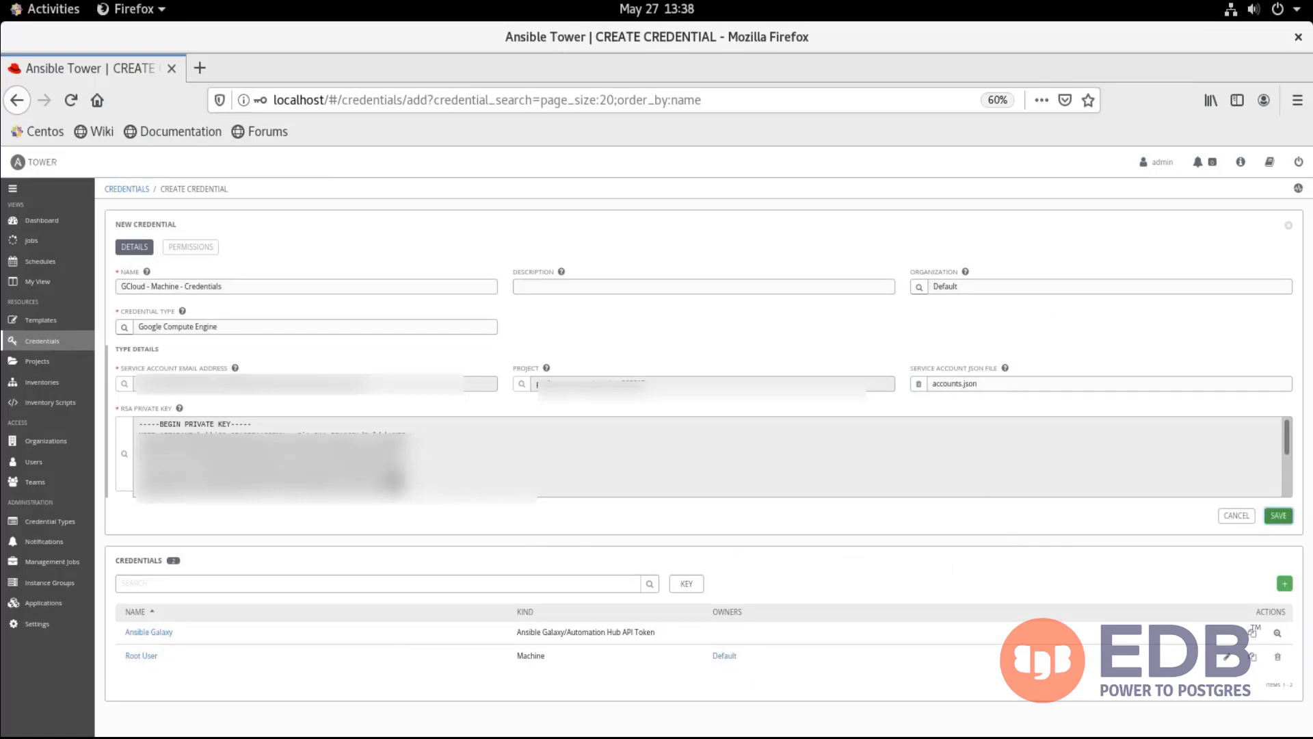
click(1278, 516)
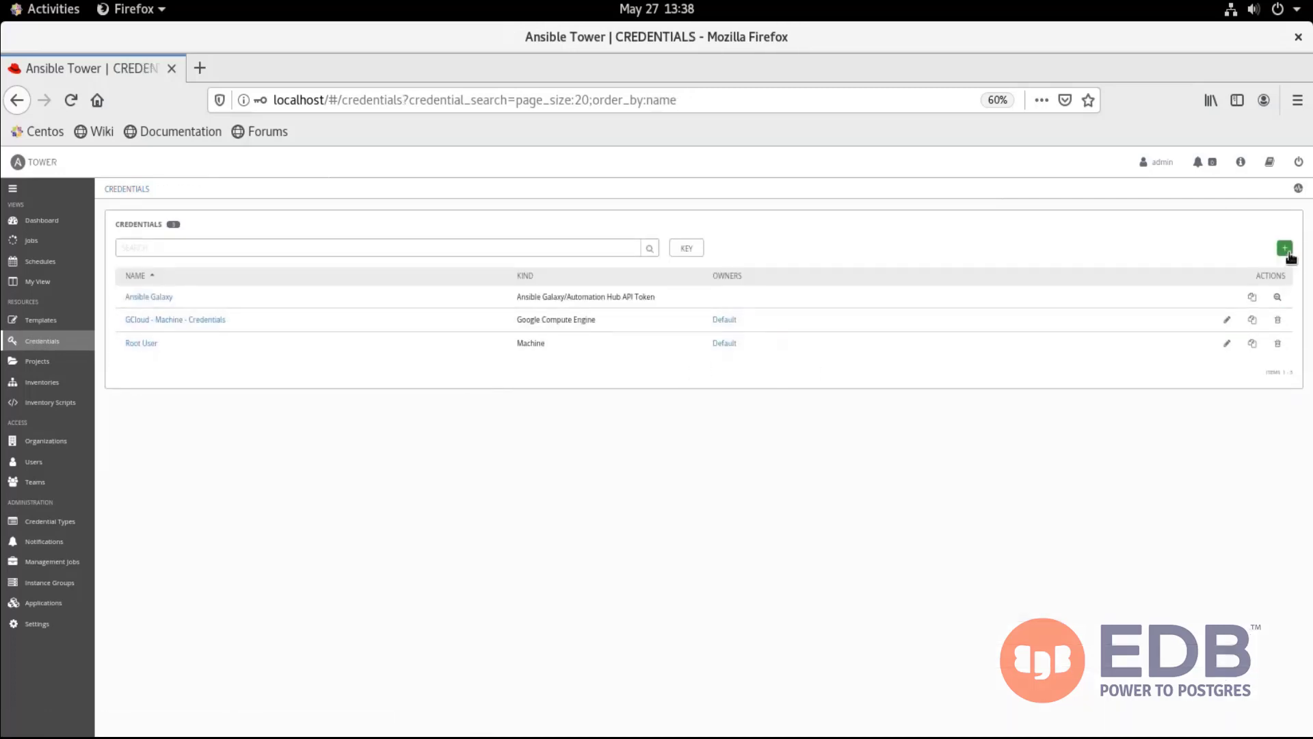
Fill a Machine credential named GCloud in Default organization with username centos.
click(1284, 248)
text(GCloud)
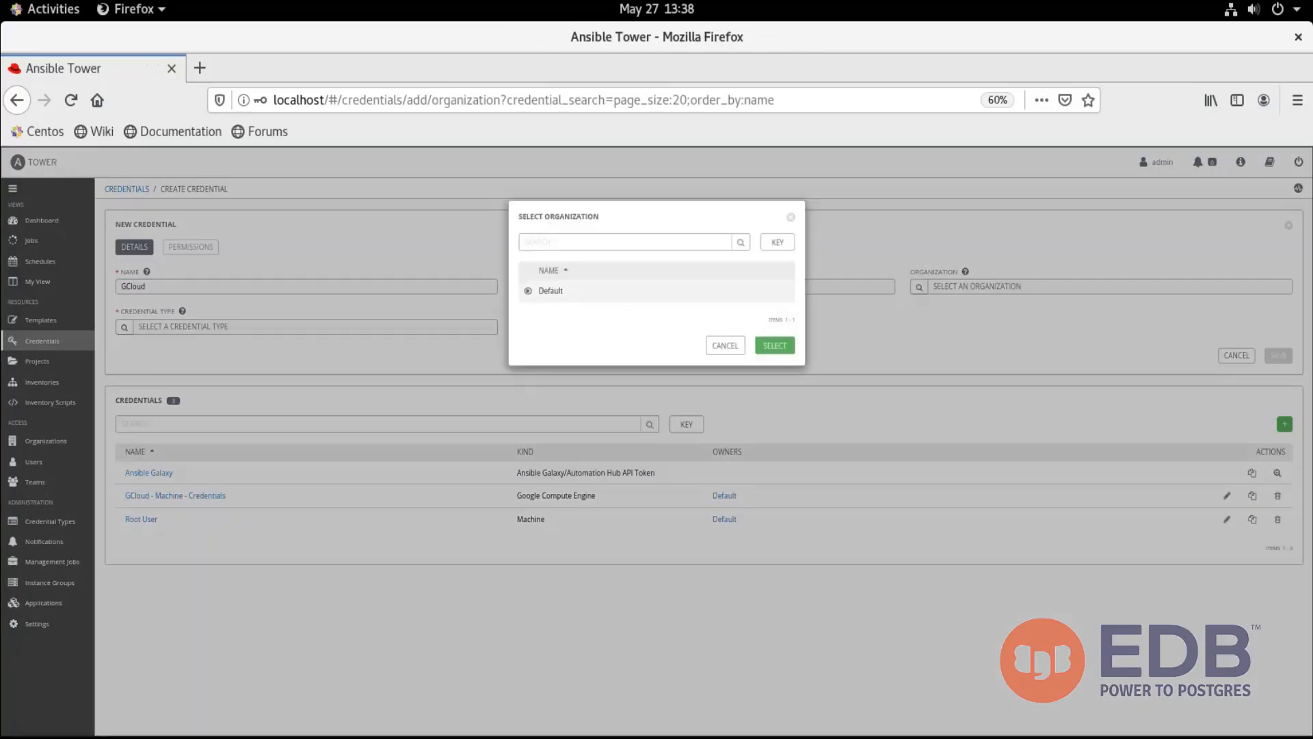
click(773, 345)
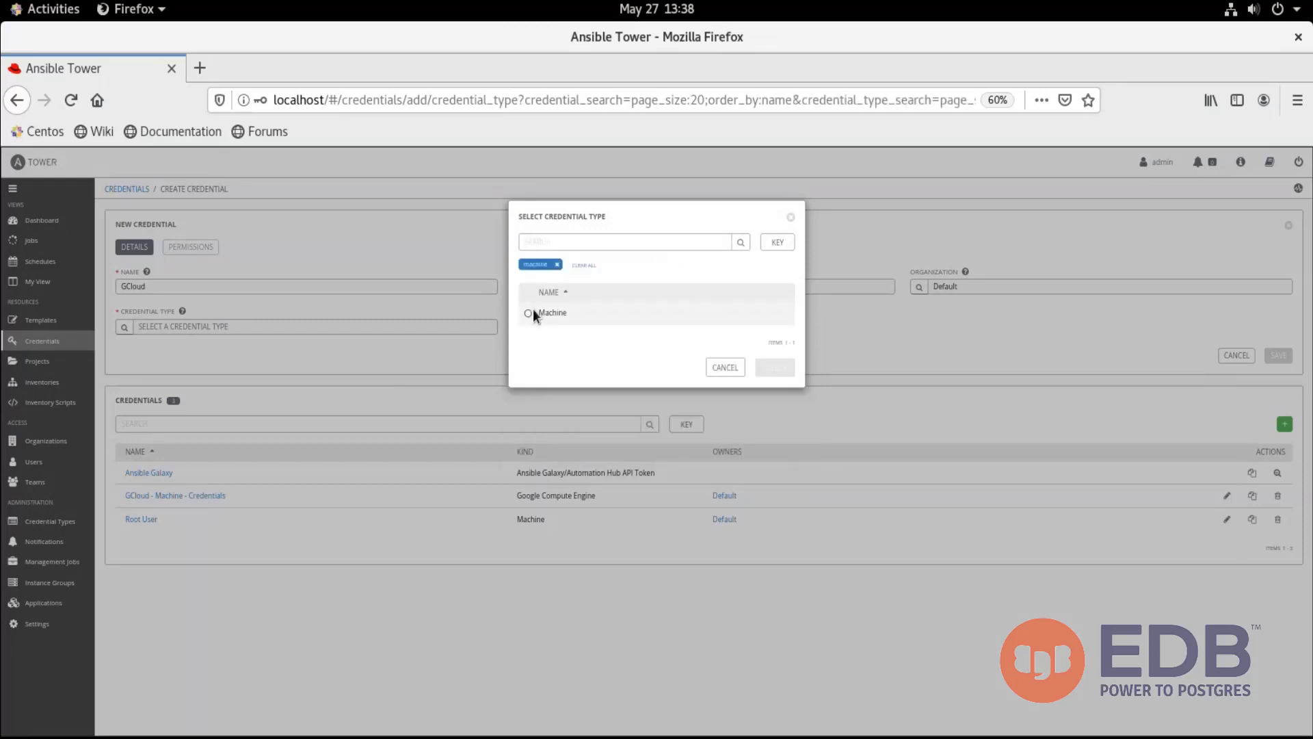
click(528, 312)
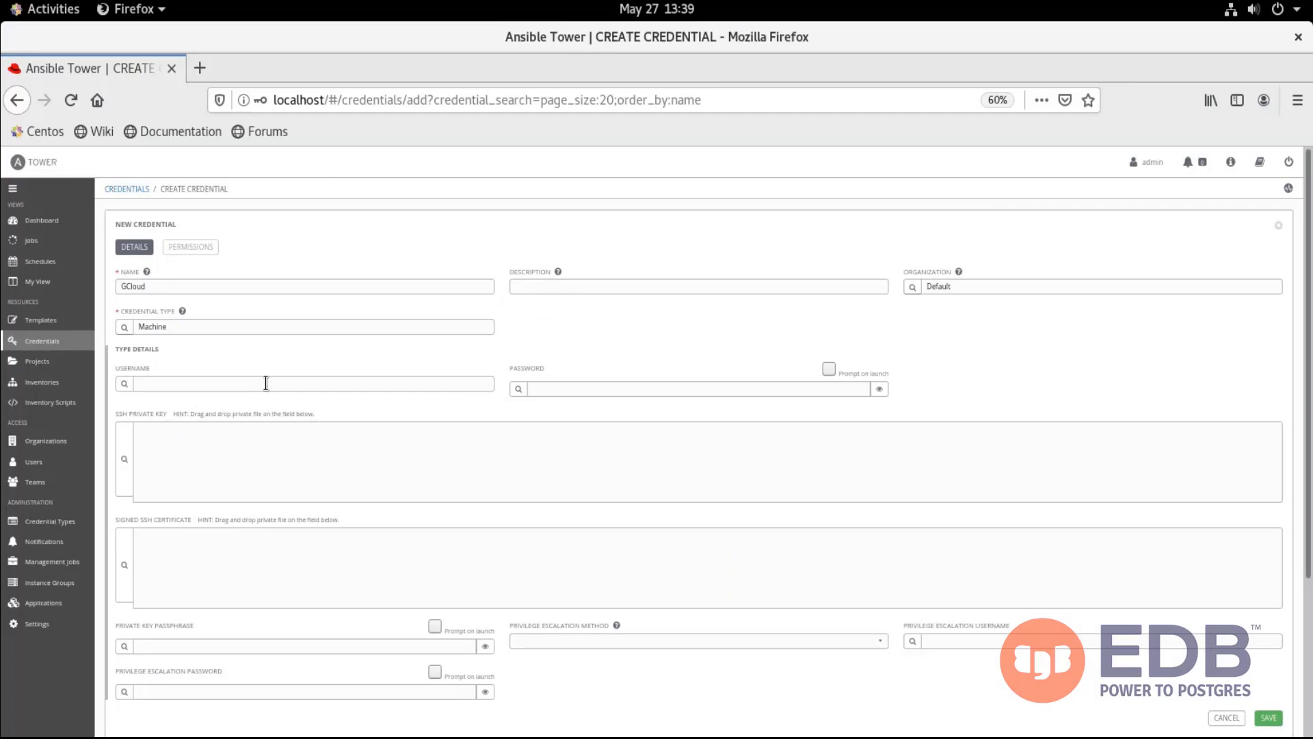
text(centos)
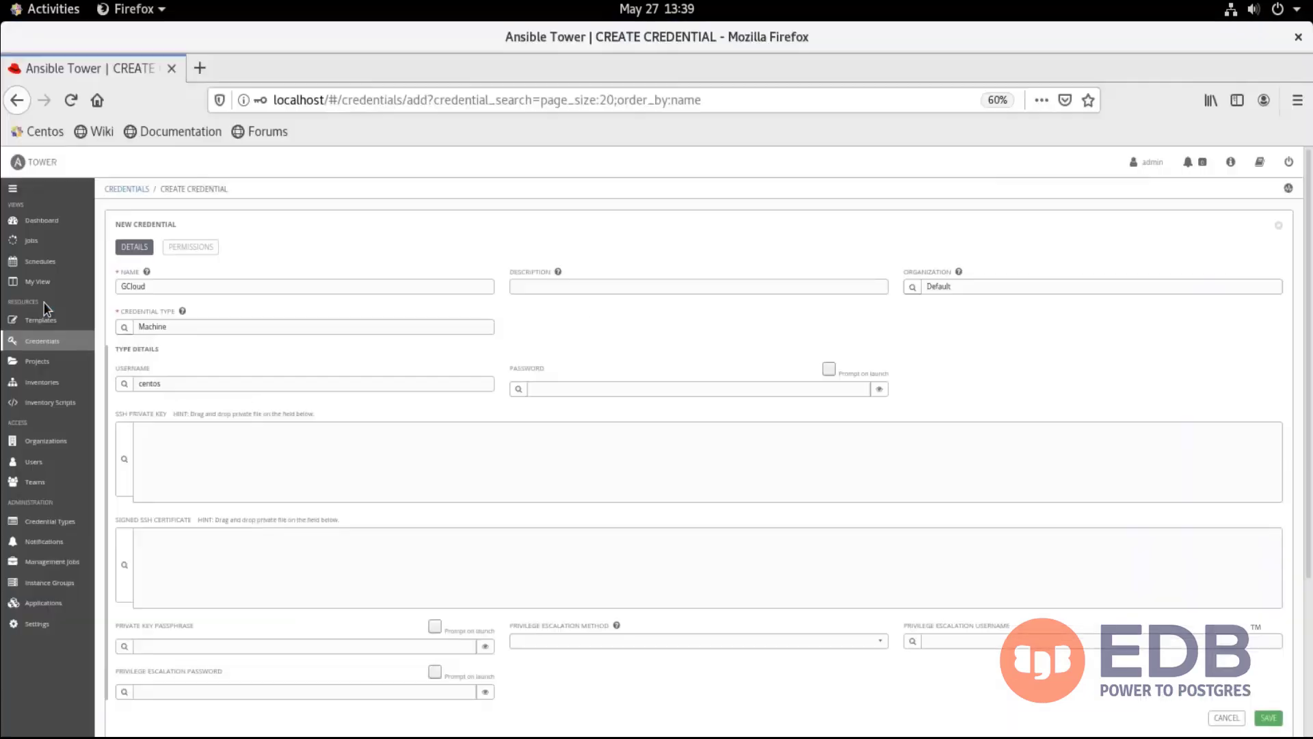
click(246, 300)
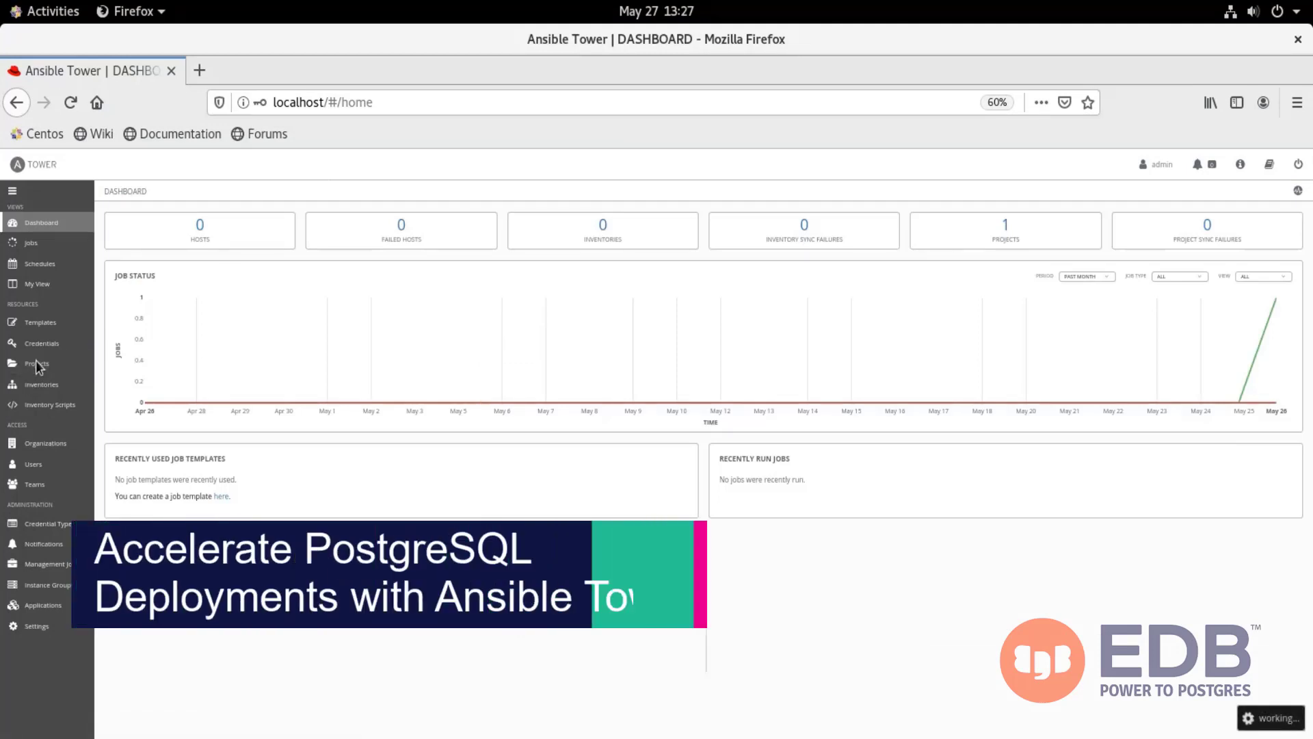
Save the Git project EDB-GCLOUD-INVENTORY from the edb-ansible-tower-host repository with Clean enabled.
click(37, 363)
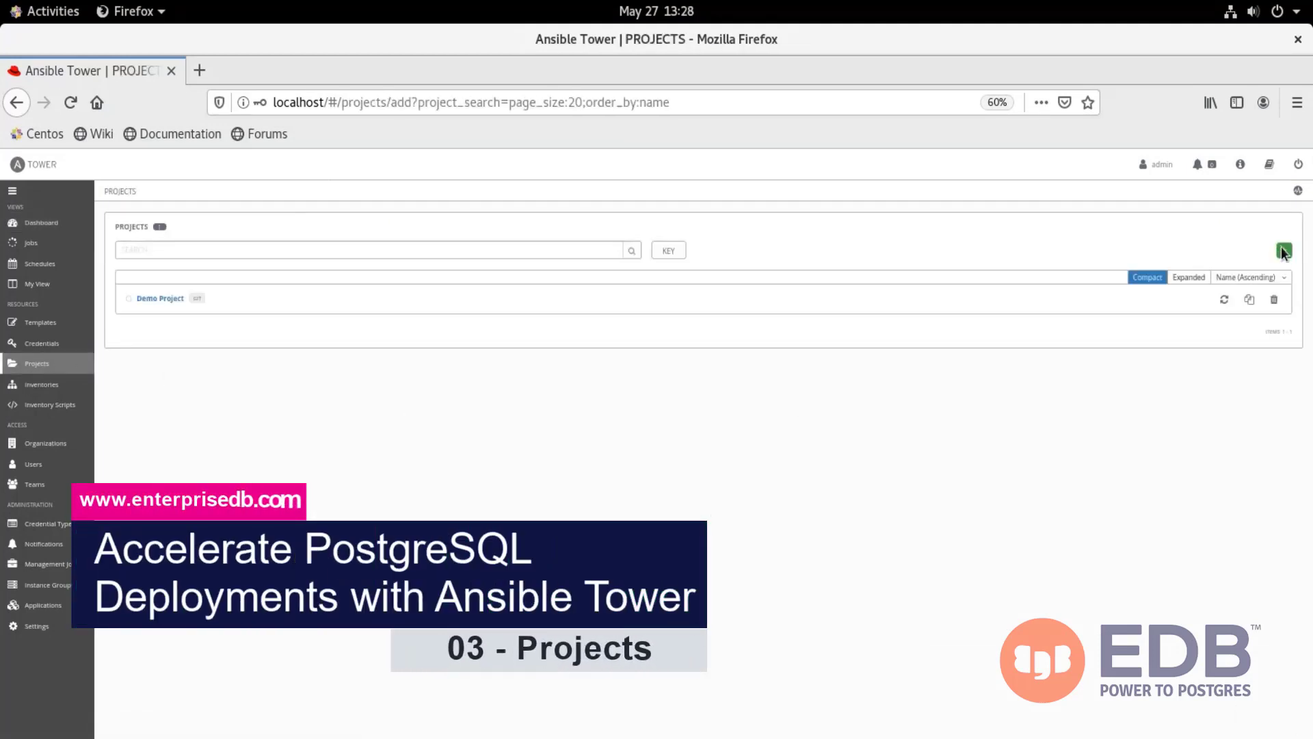
text(EDB-GCLOUD-INVENT)
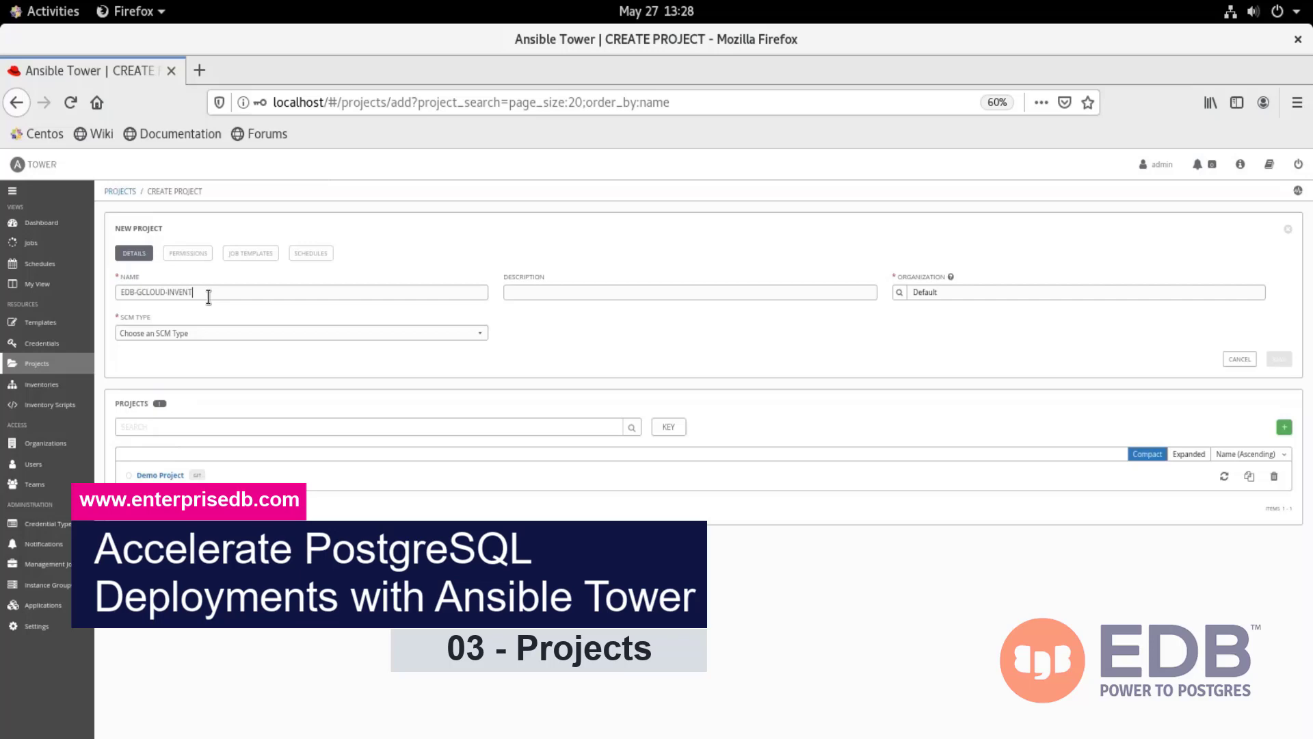
click(300, 333)
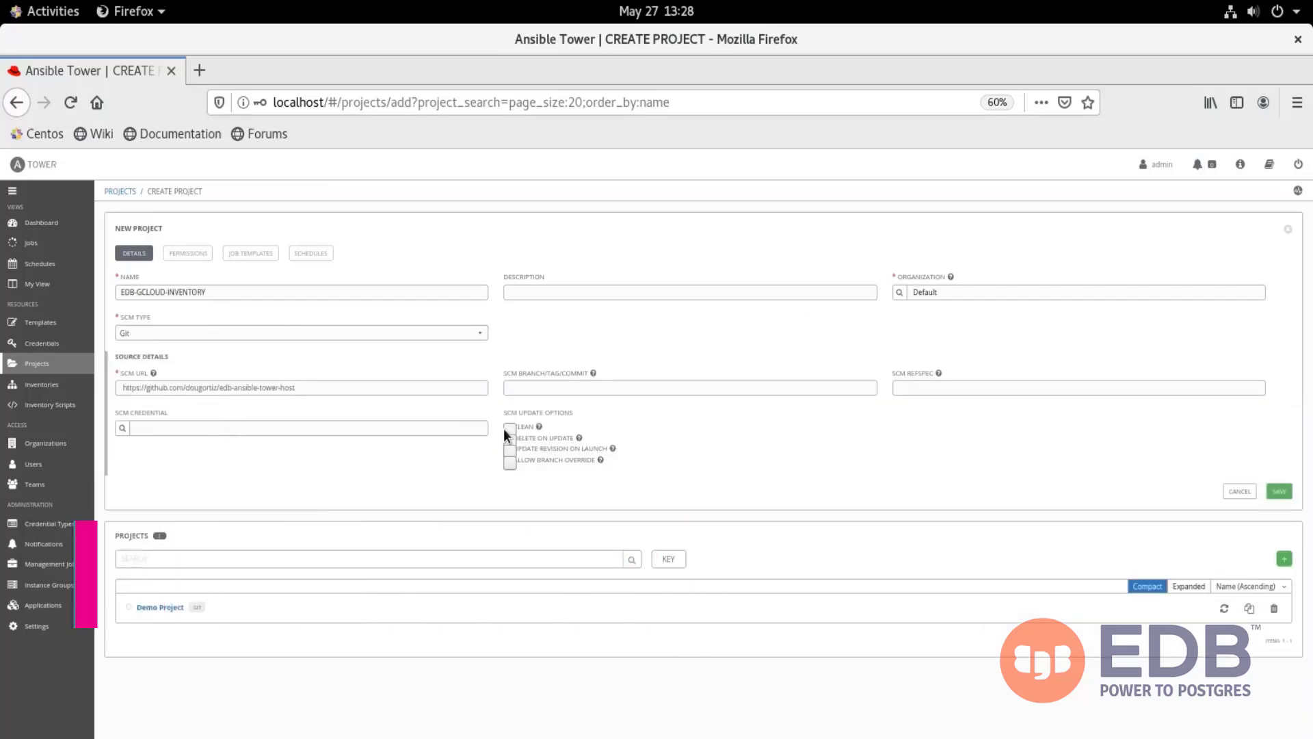
click(510, 426)
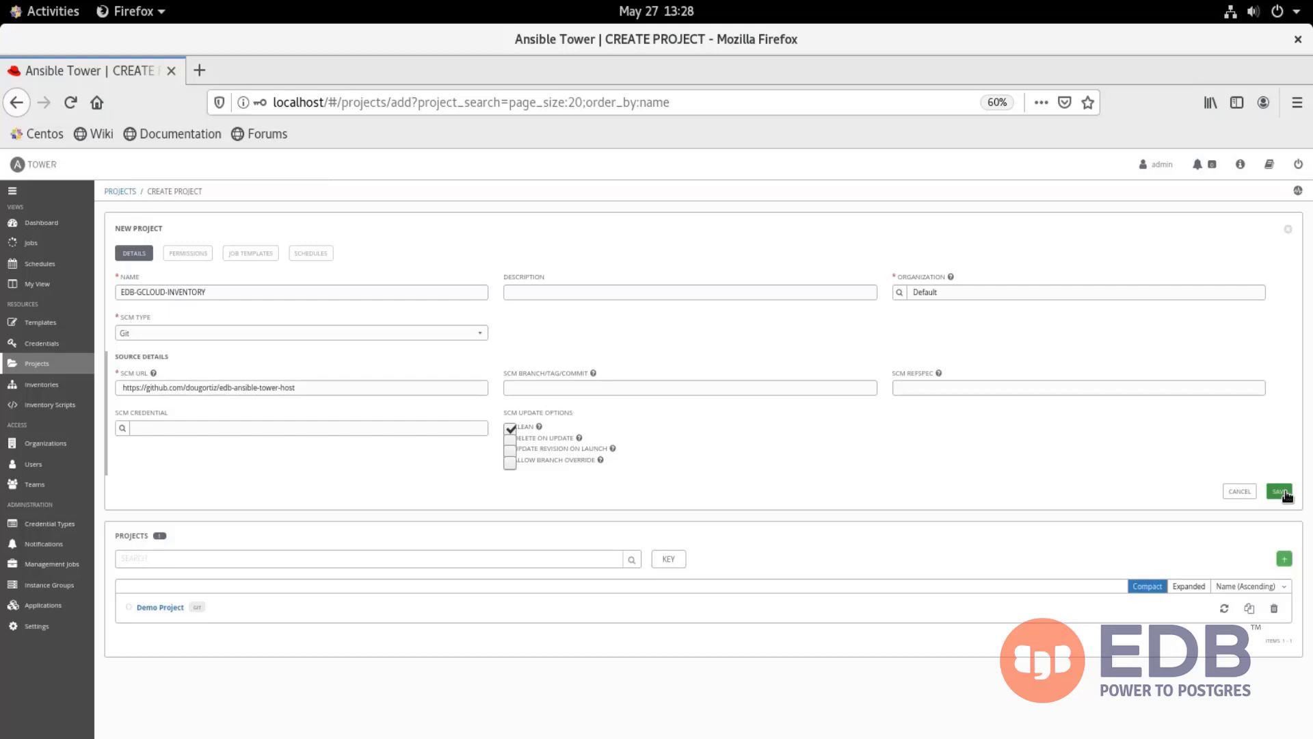
click(1278, 491)
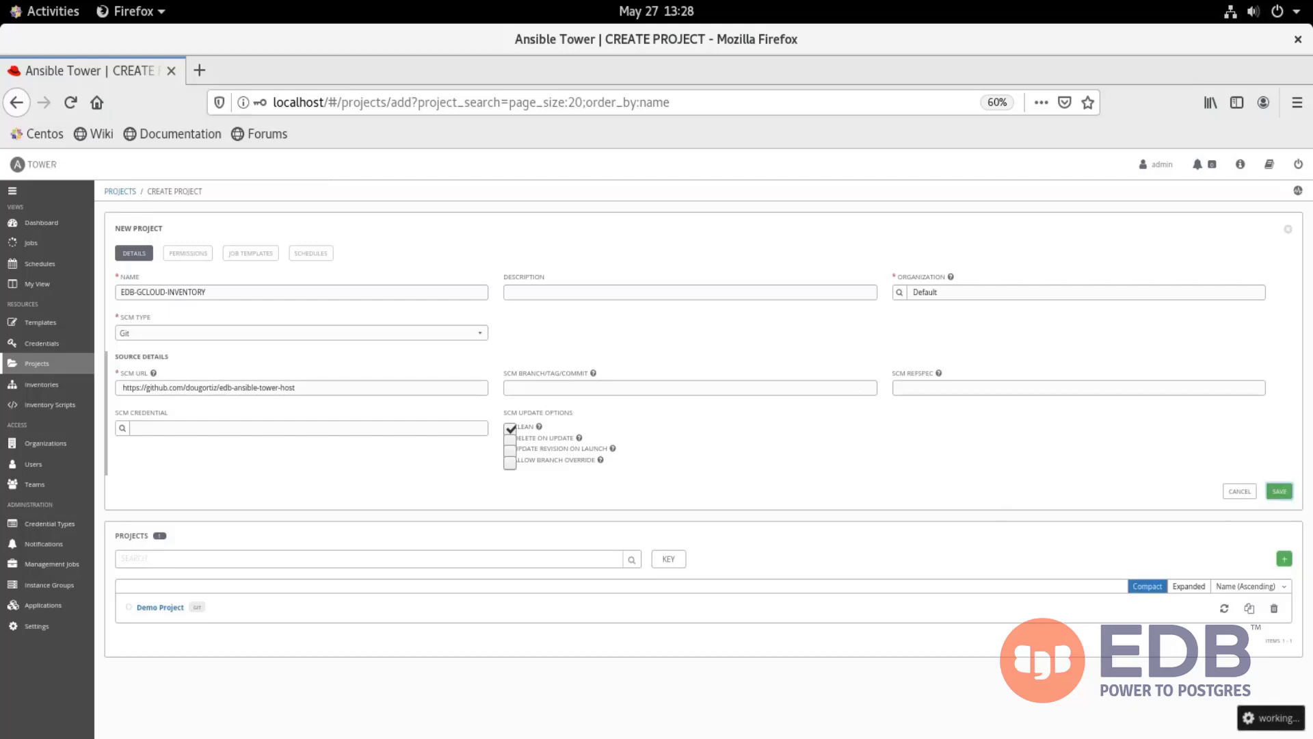
mouse_move(791, 121)
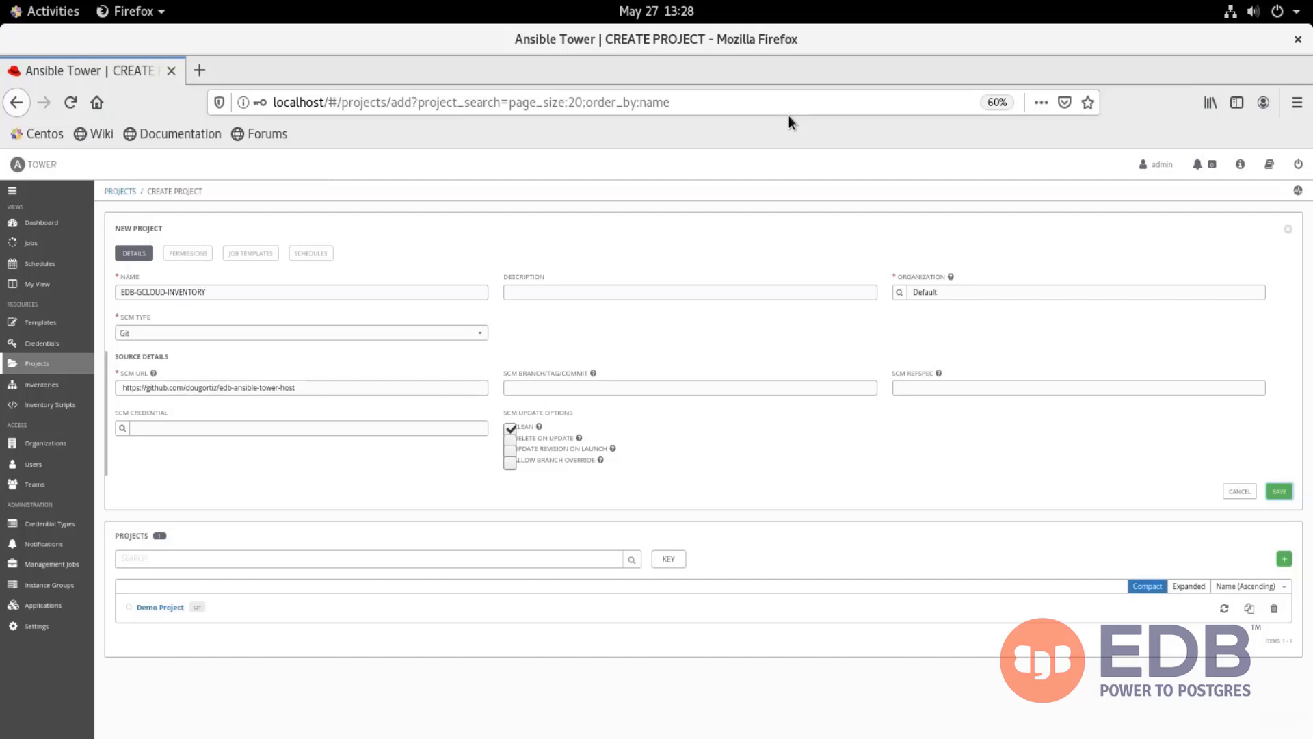
click(1278, 491)
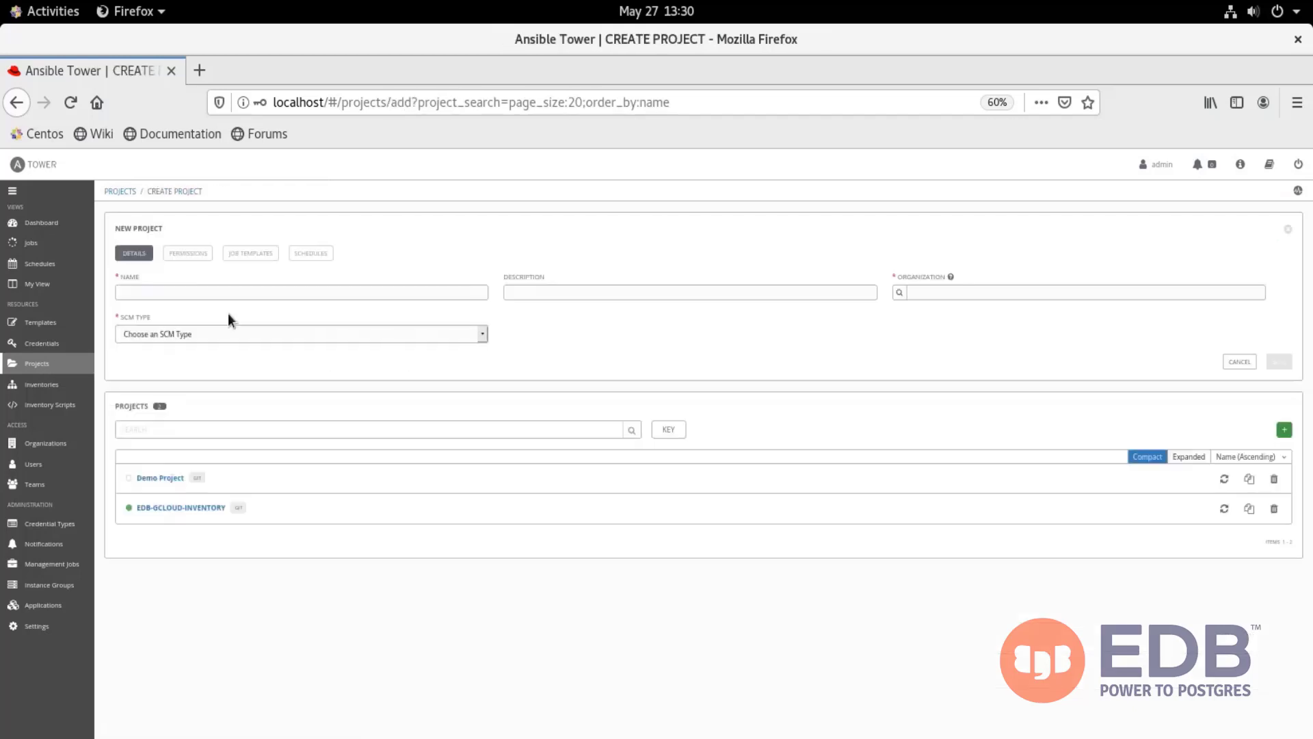
Name a second project EDB-ANSIBLE with Git as its SCM type.
text(EDB-ANSIBLE)
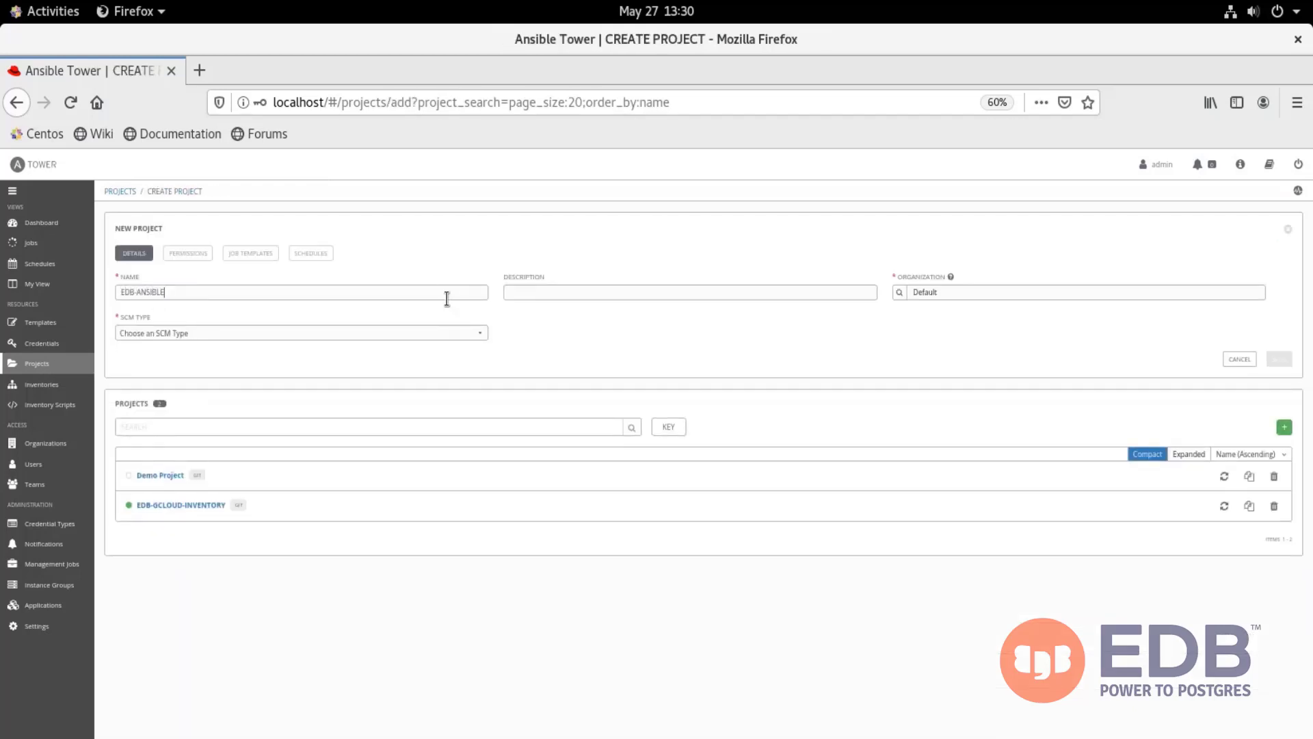
click(299, 333)
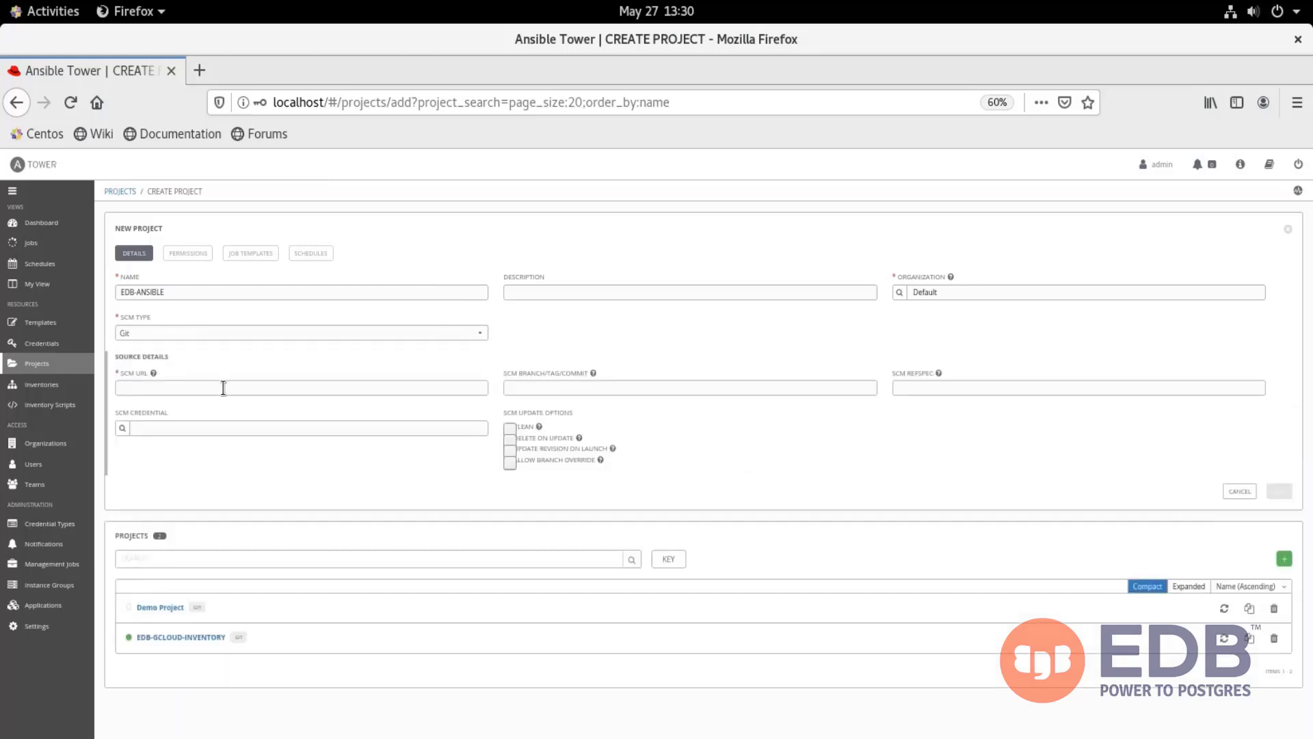
click(1279, 461)
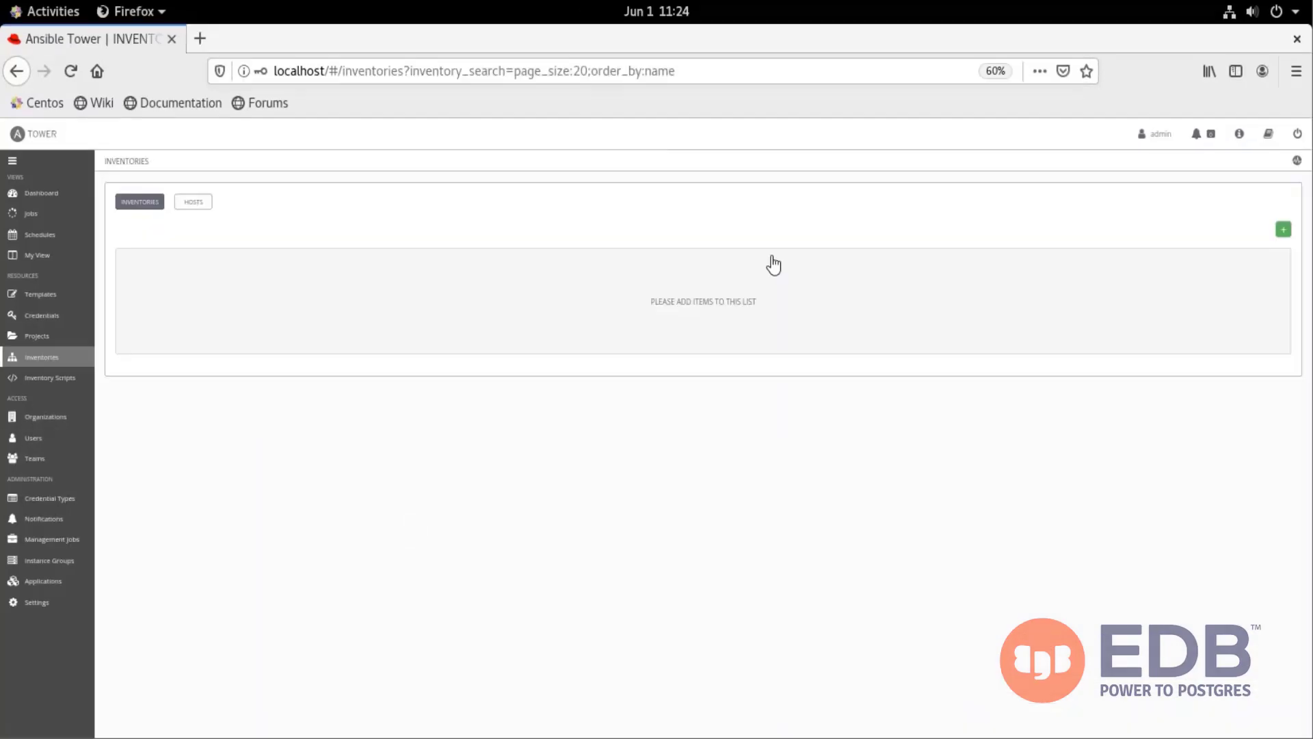
Save the GCloud - VMs source for GCloud - Inventory and return to the dashboard.
click(1282, 229)
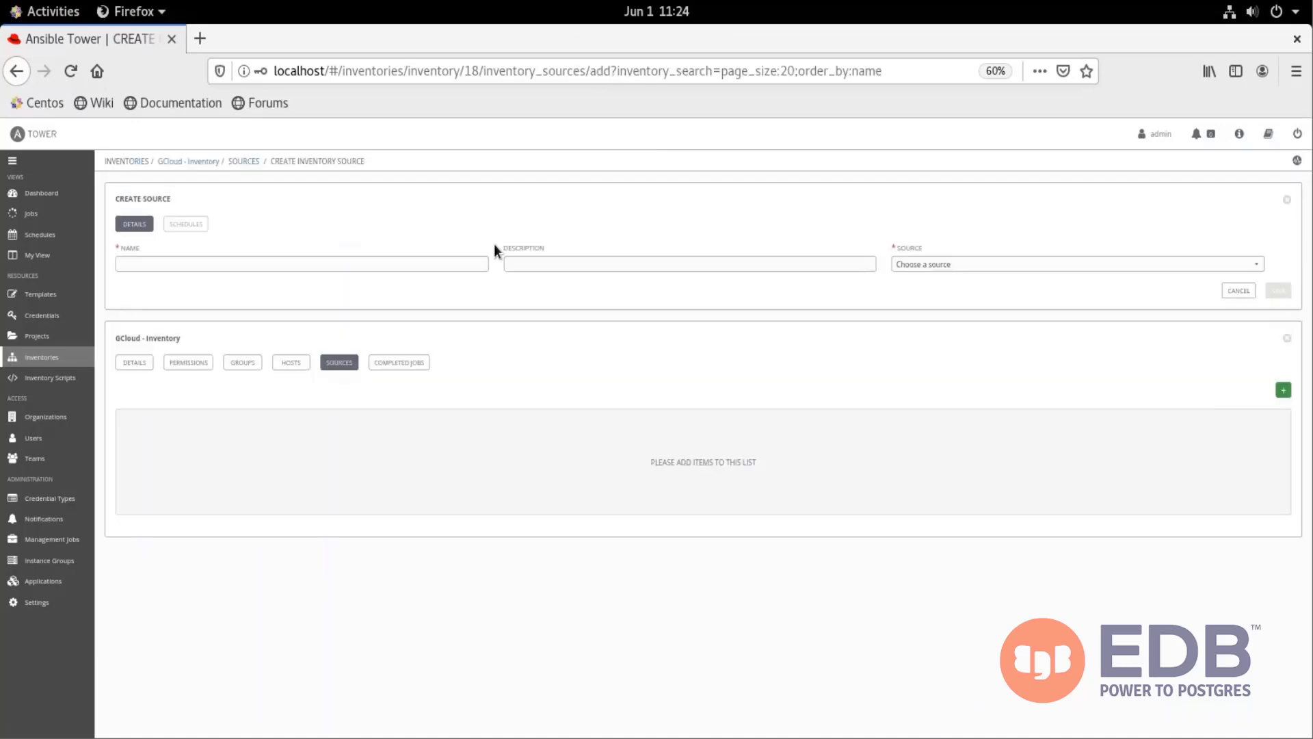
click(301, 263)
text(GCloud - VMs)
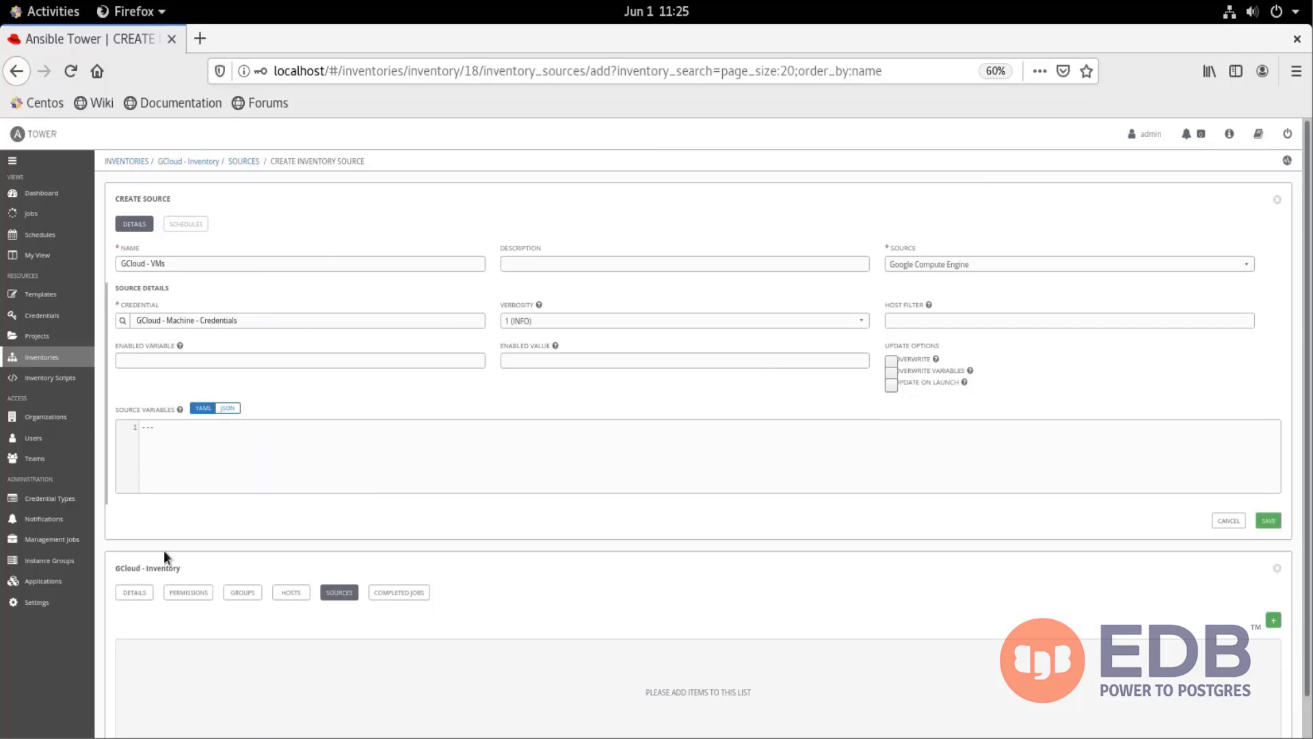
scroll(down, 3)
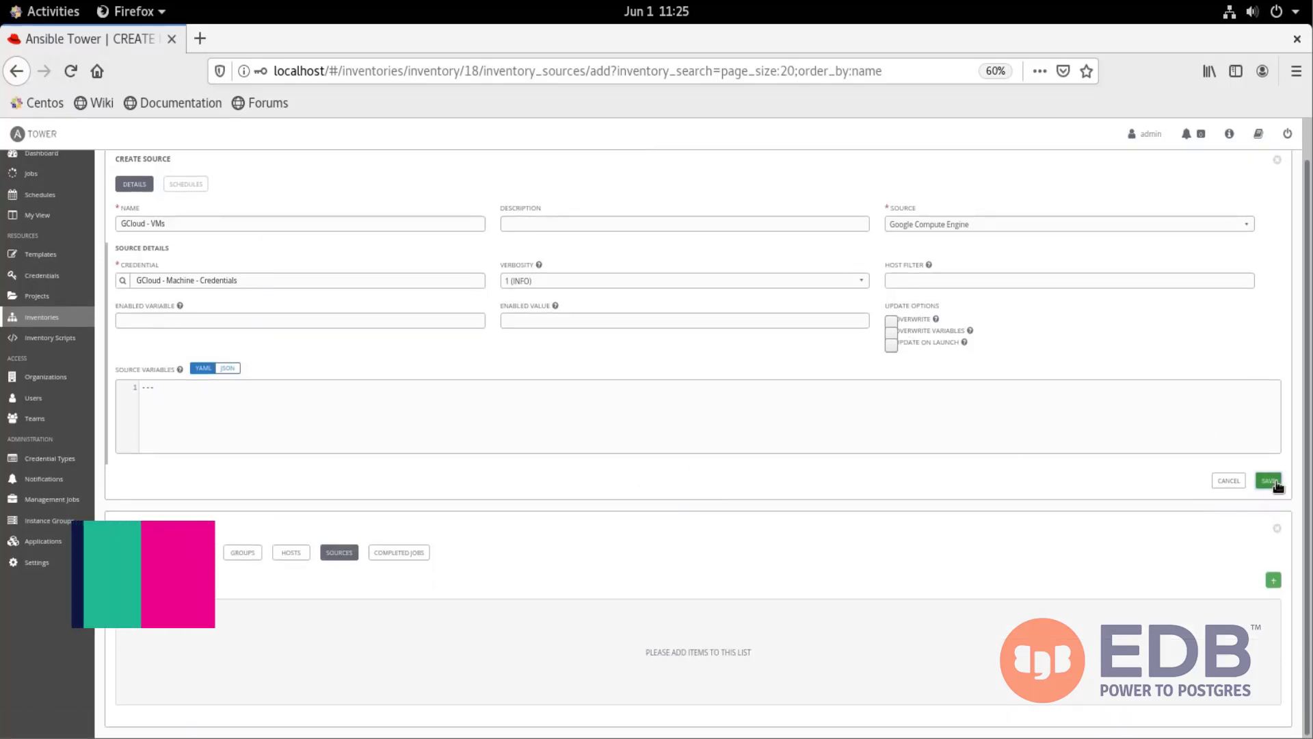
click(1268, 480)
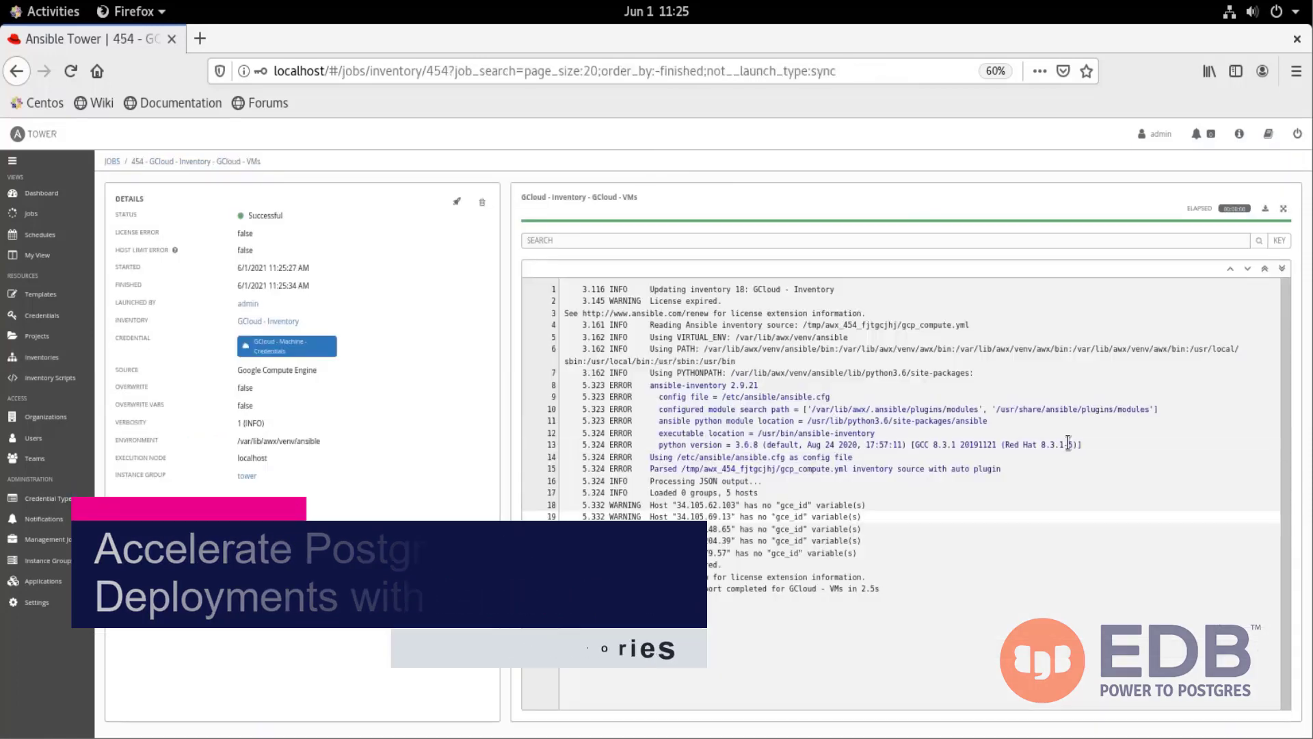
click(41, 193)
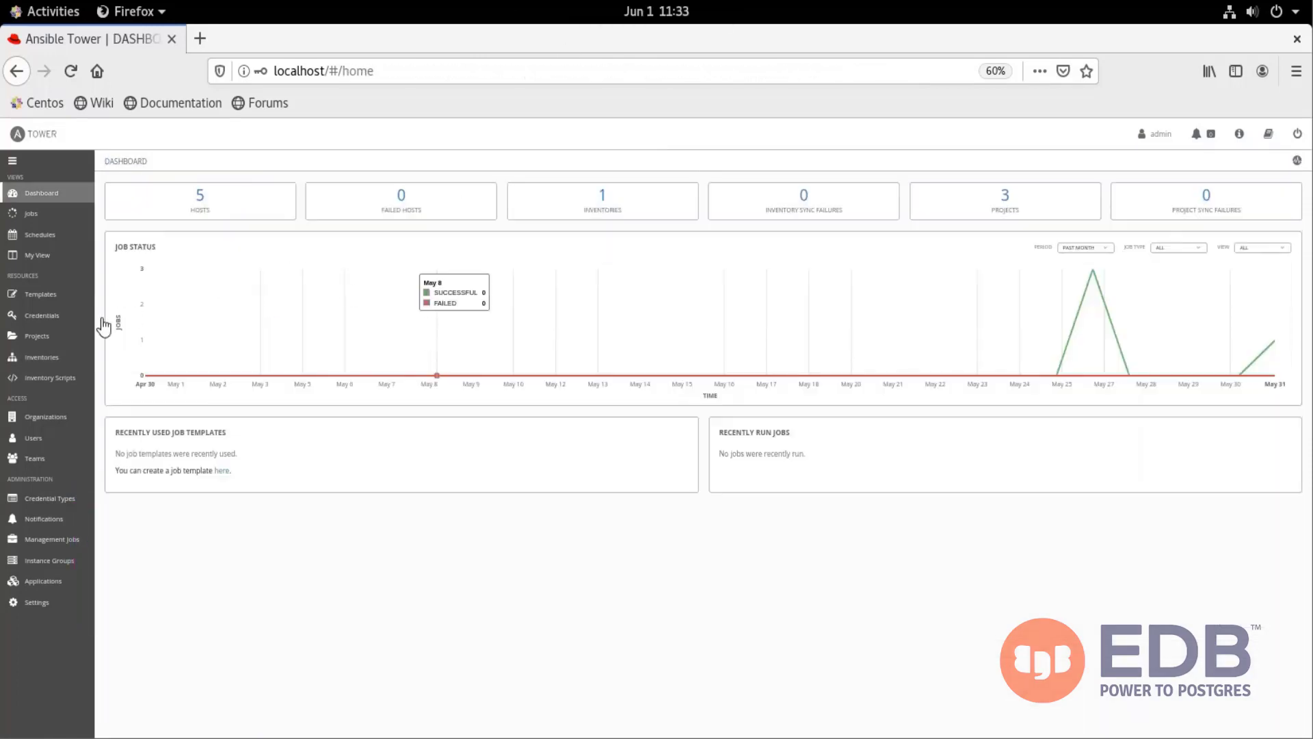
Create and save a regular inventory named HOSTS.
click(42, 357)
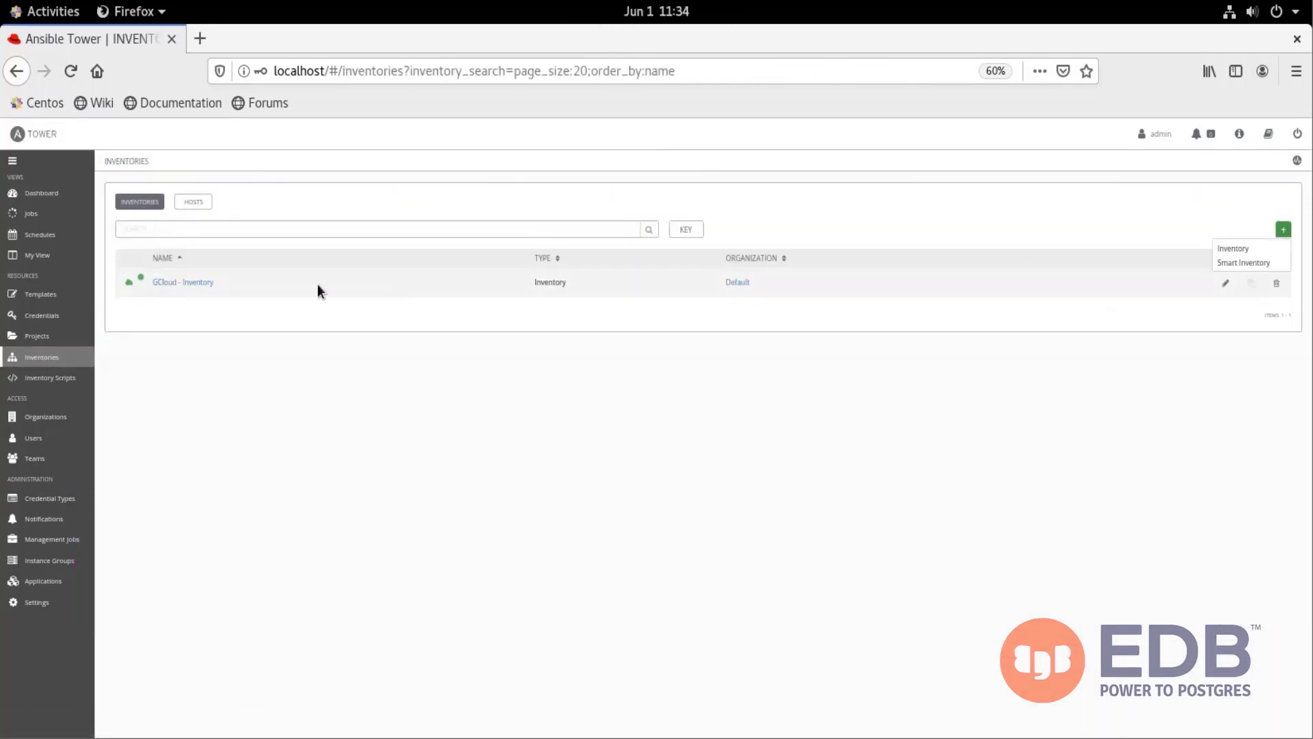
click(1232, 248)
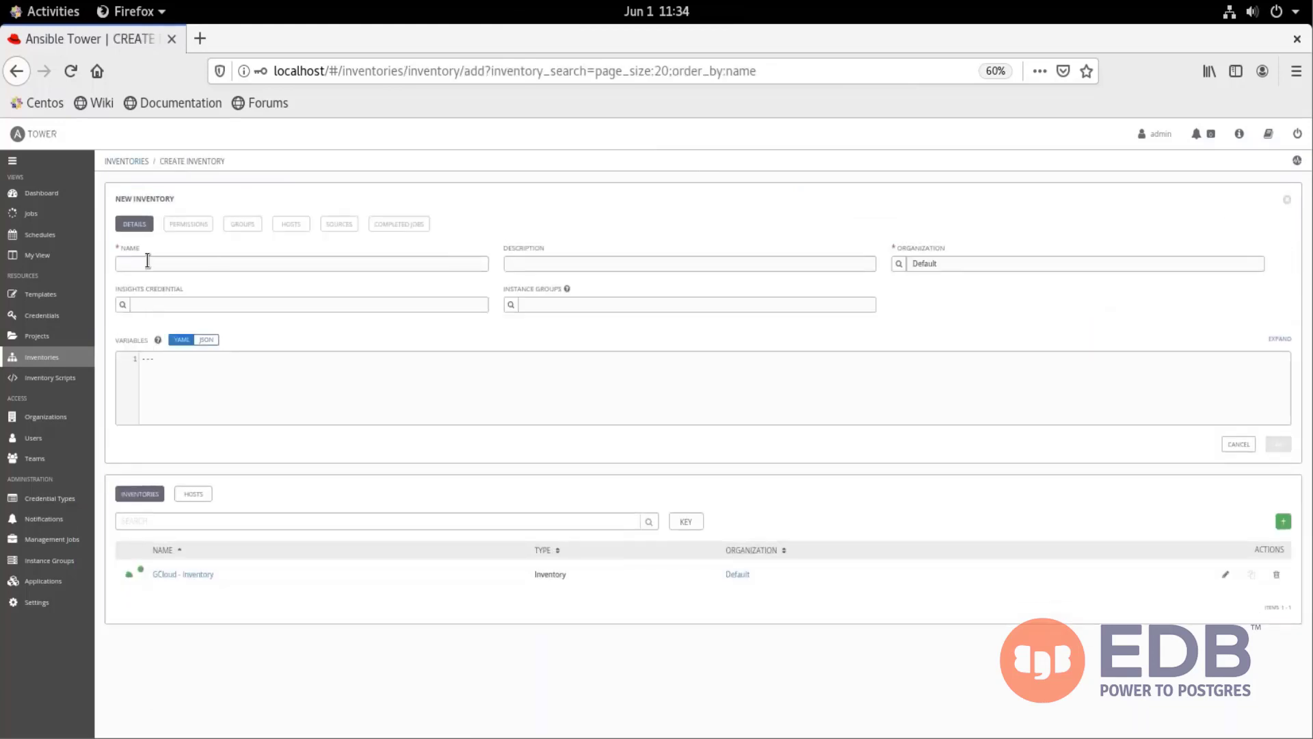
text(HOSTS)
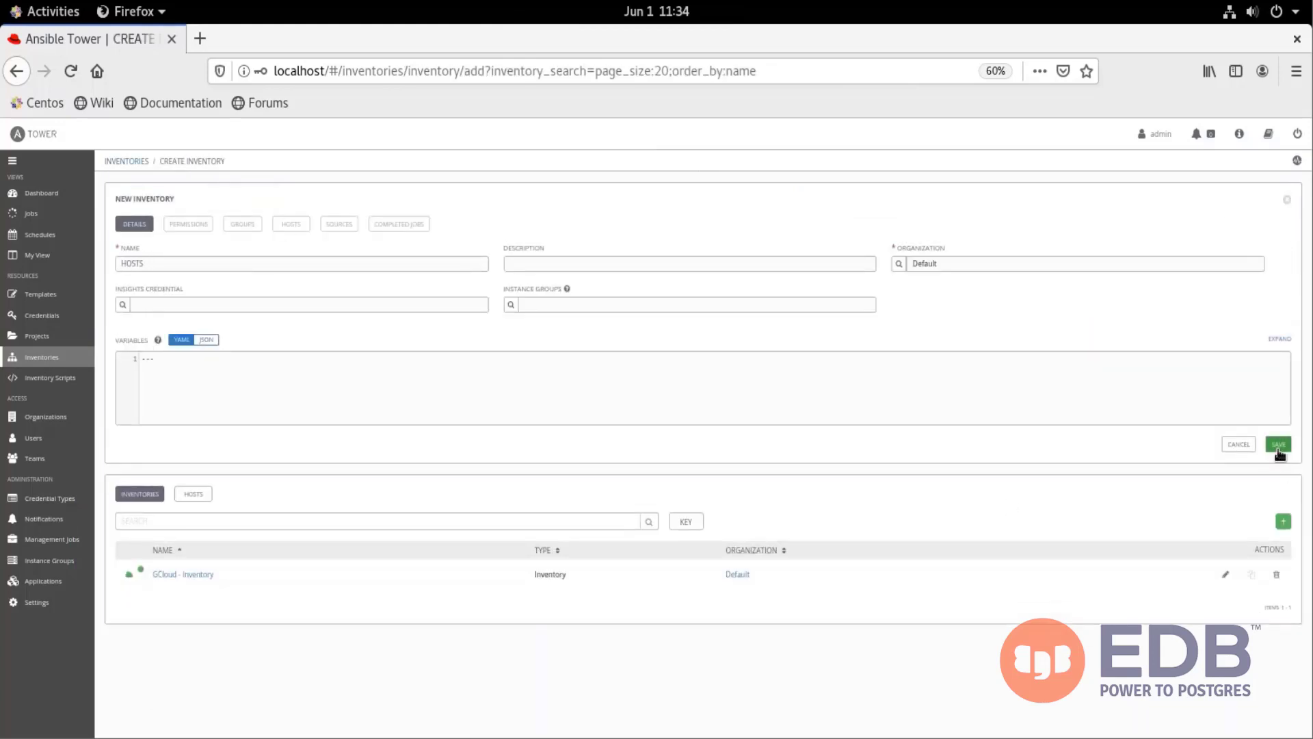
click(1278, 443)
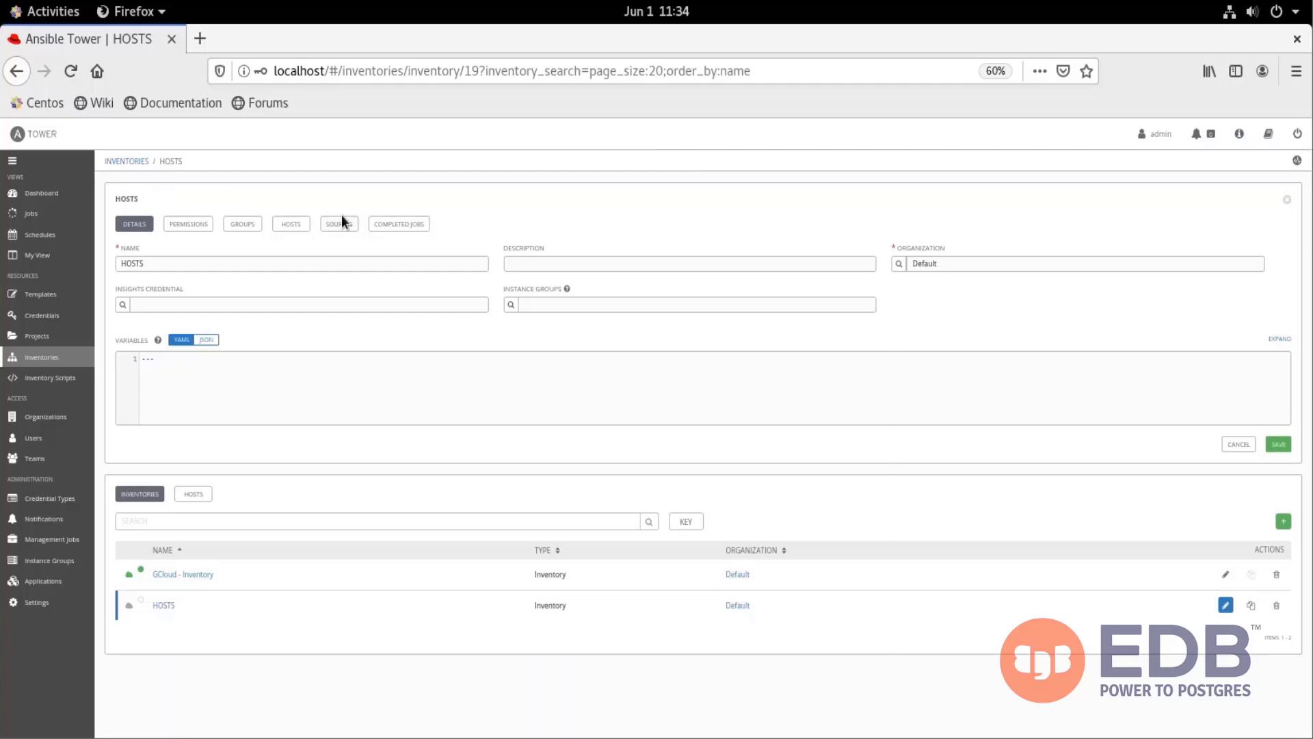
Add a source fed from the EDB-GCLOUD-INVENTORY project's hosts file, updating on launch.
click(338, 223)
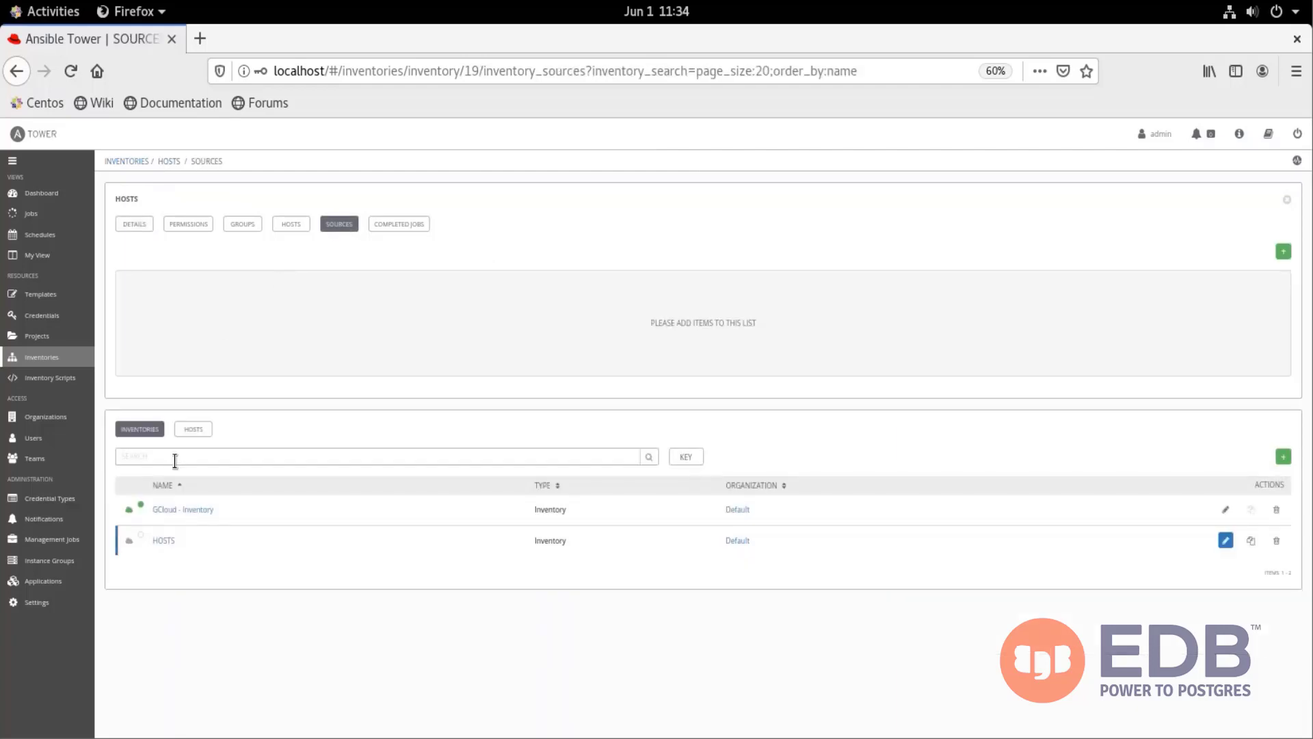
click(1283, 250)
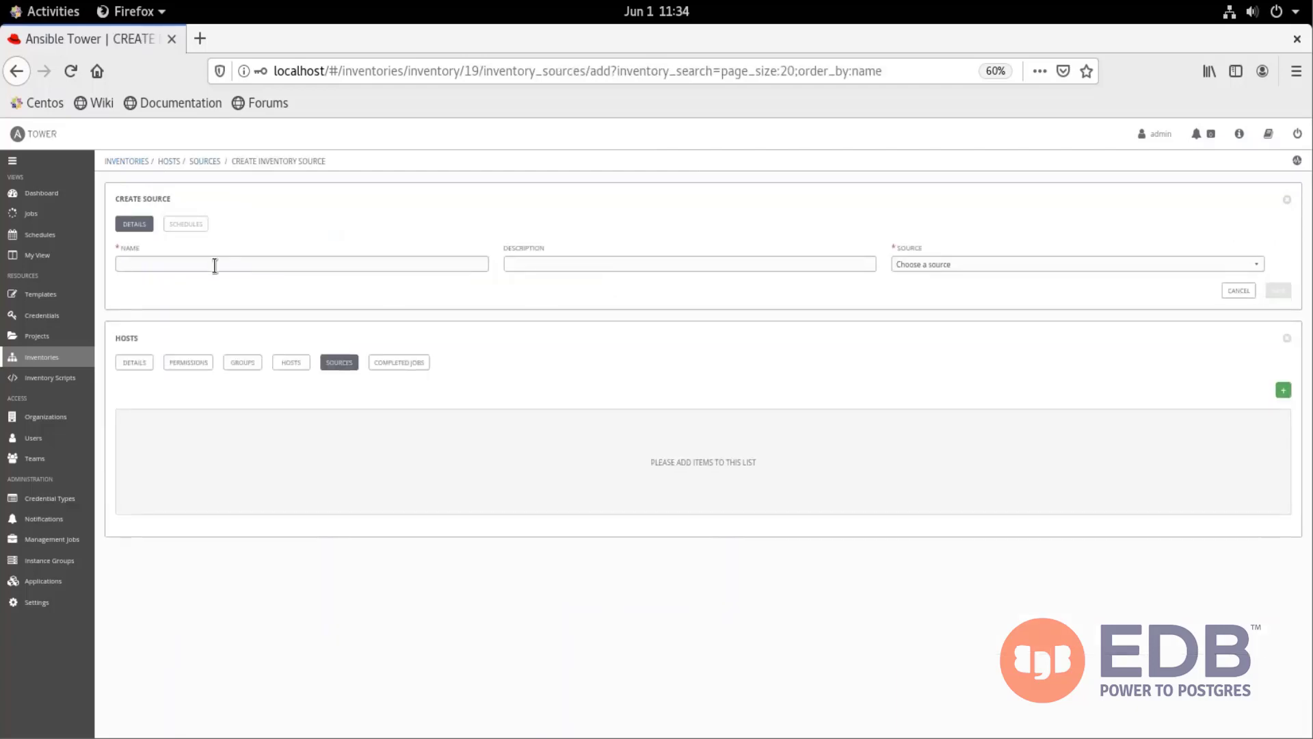
click(1076, 264)
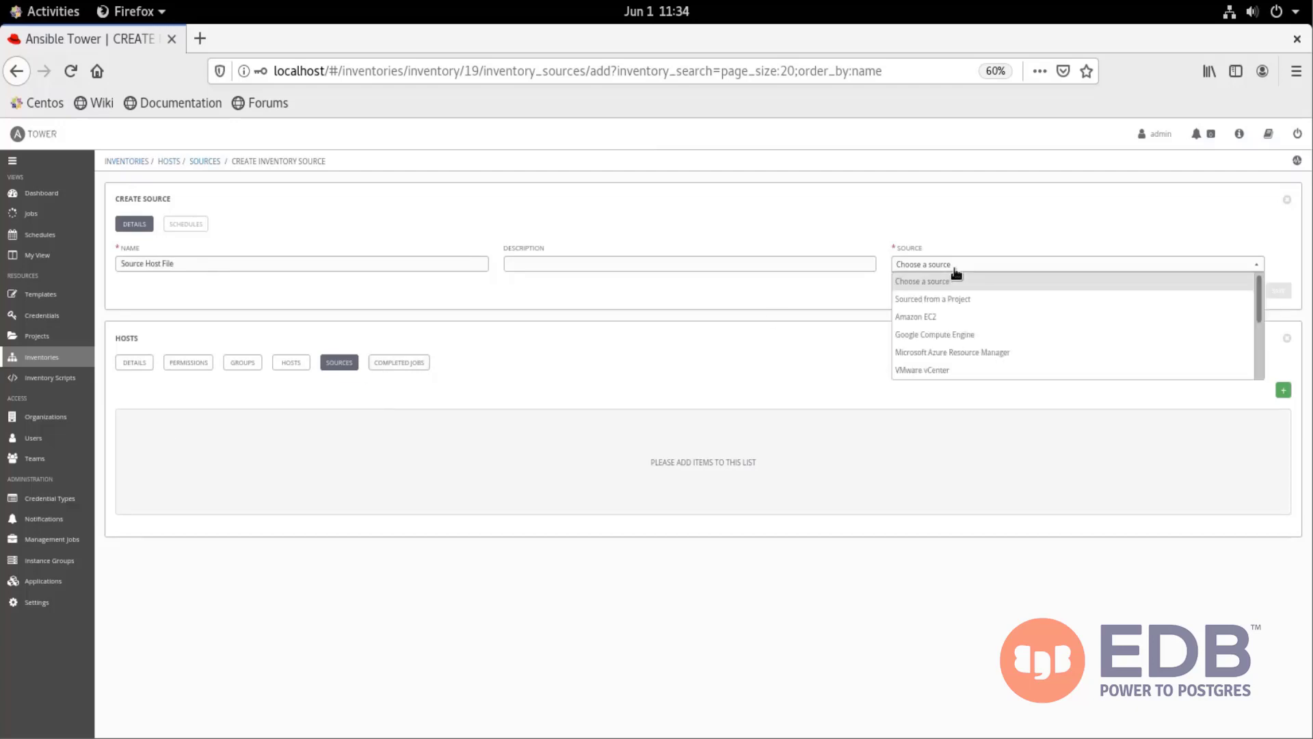
click(932, 299)
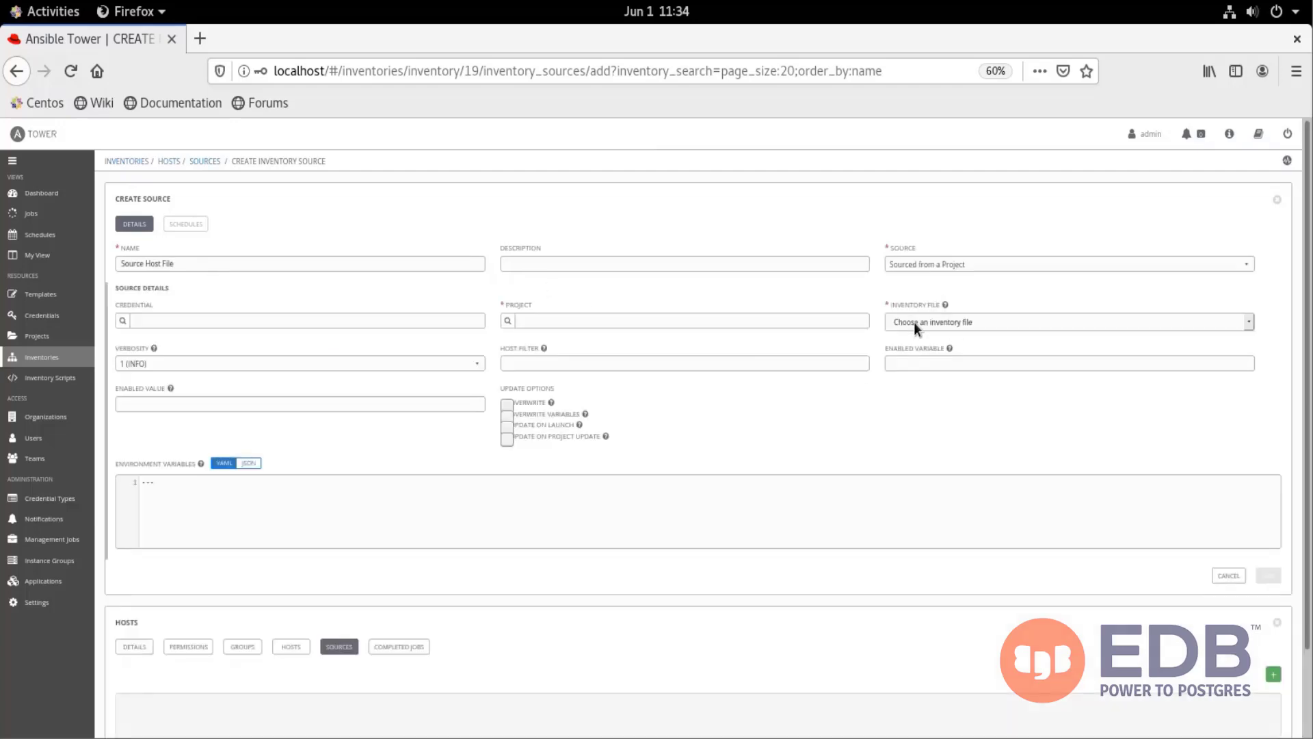
click(506, 320)
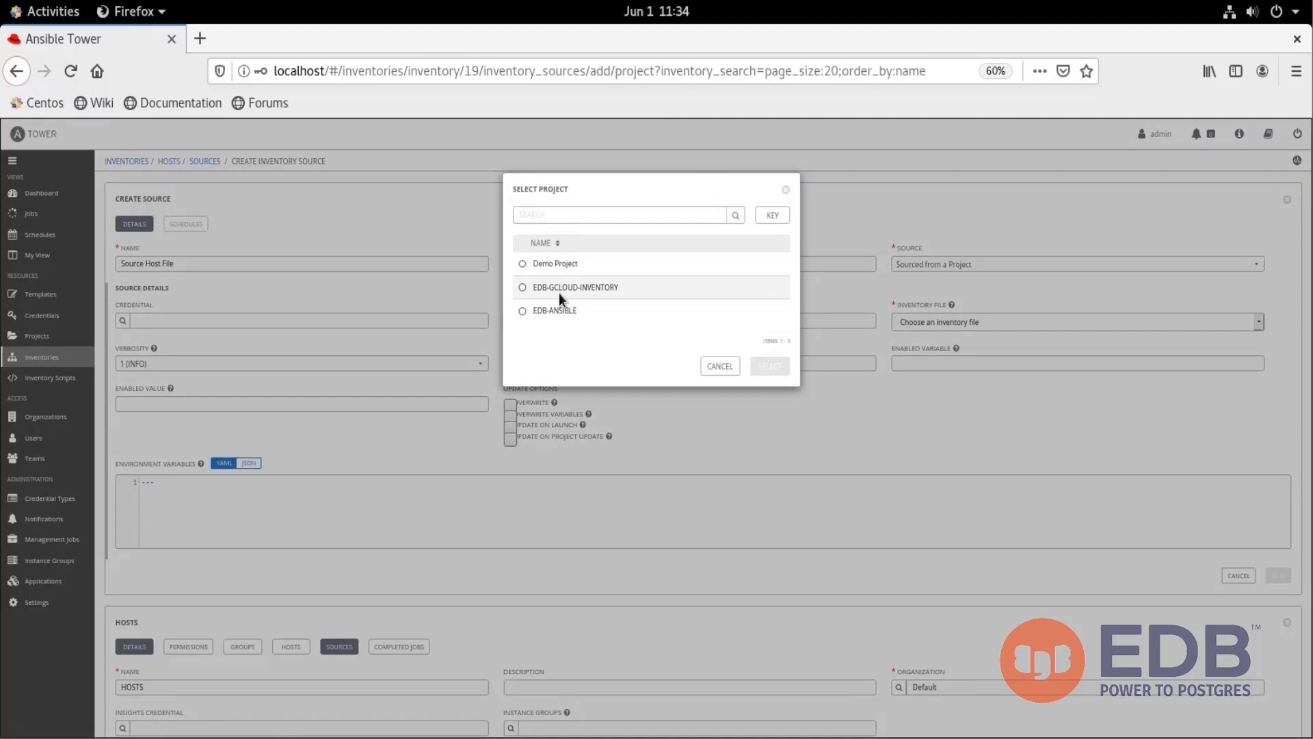
click(768, 366)
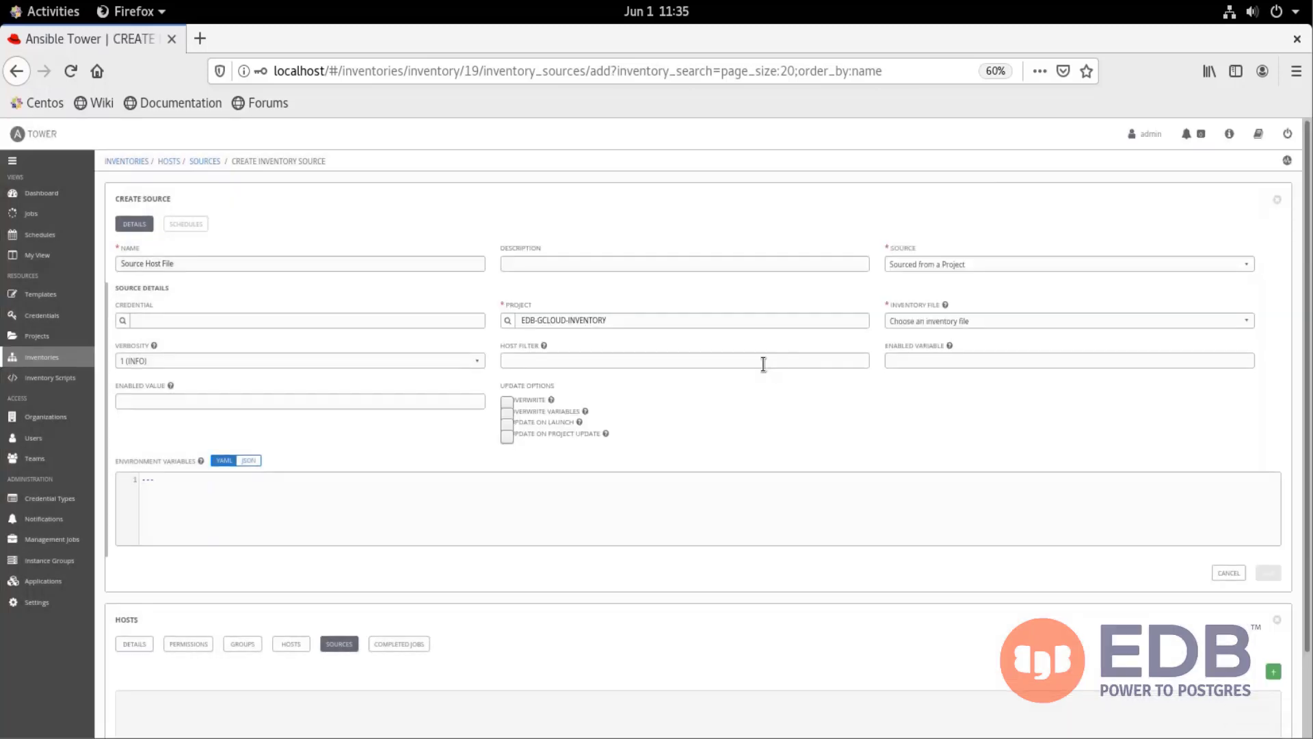
click(1068, 320)
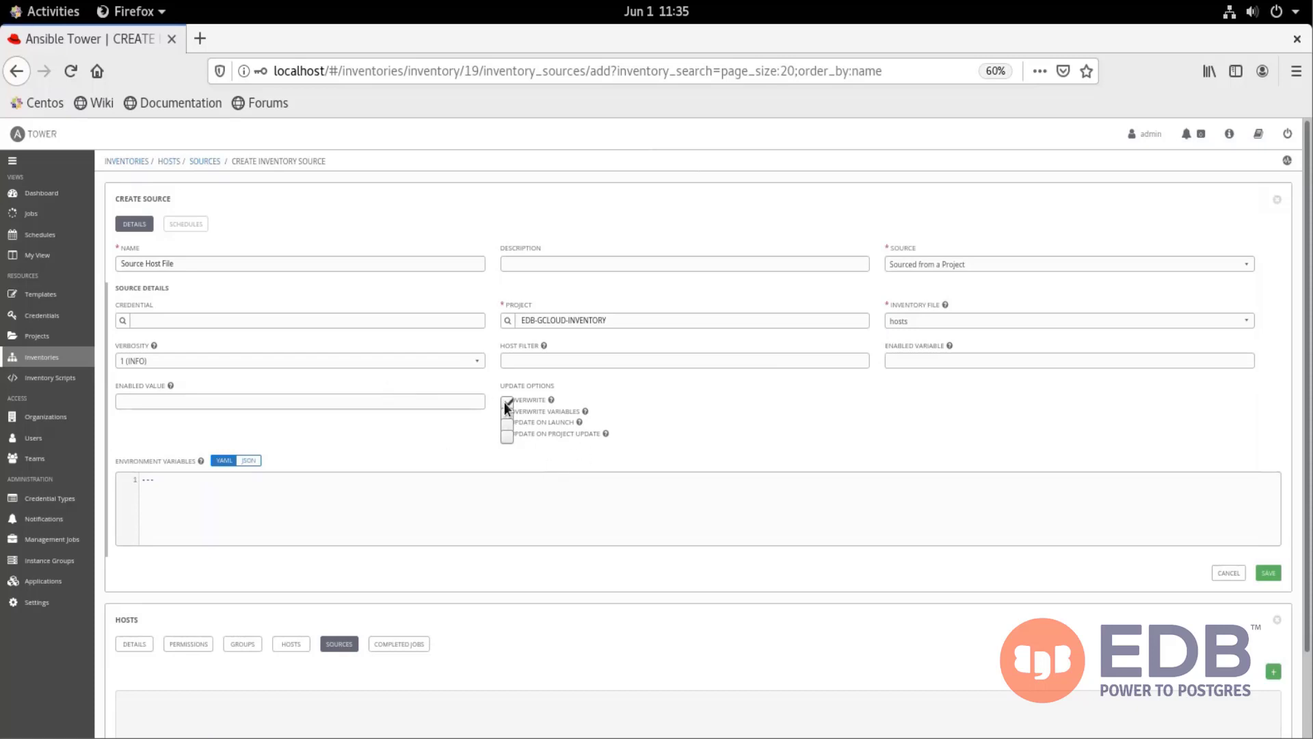
click(506, 422)
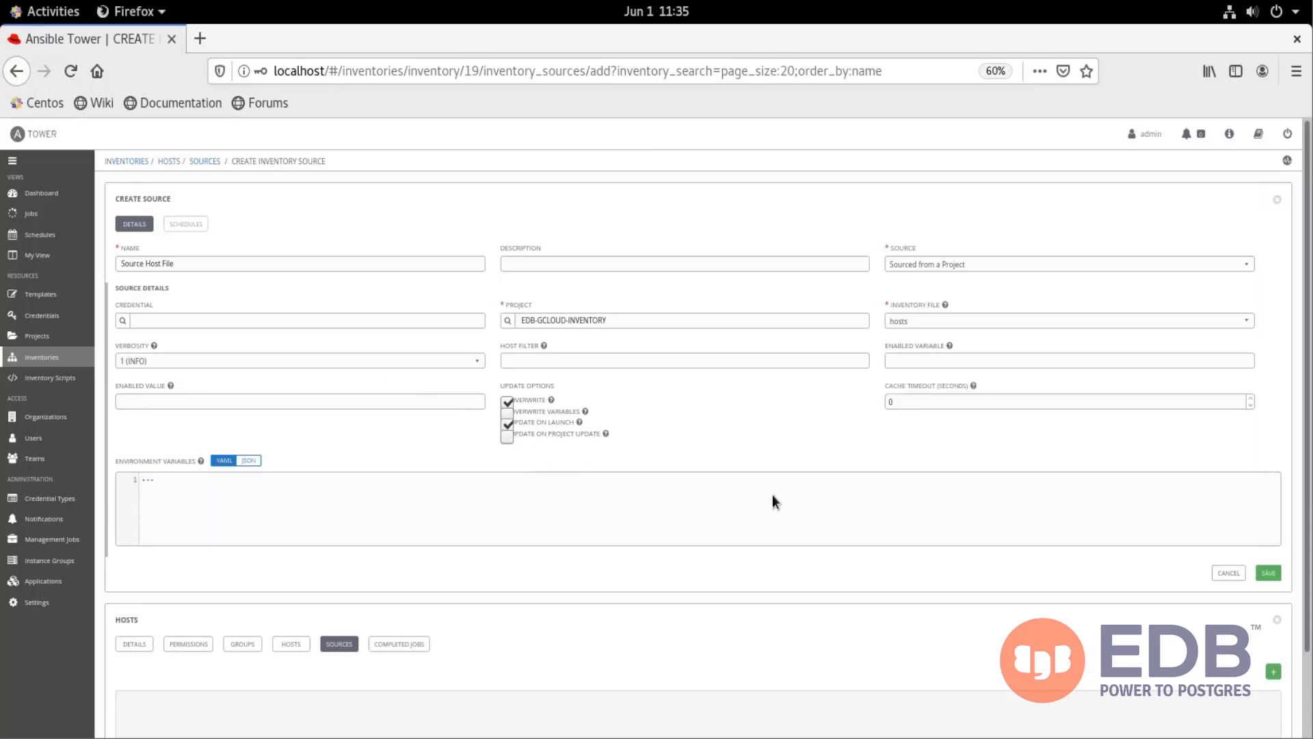
click(1267, 573)
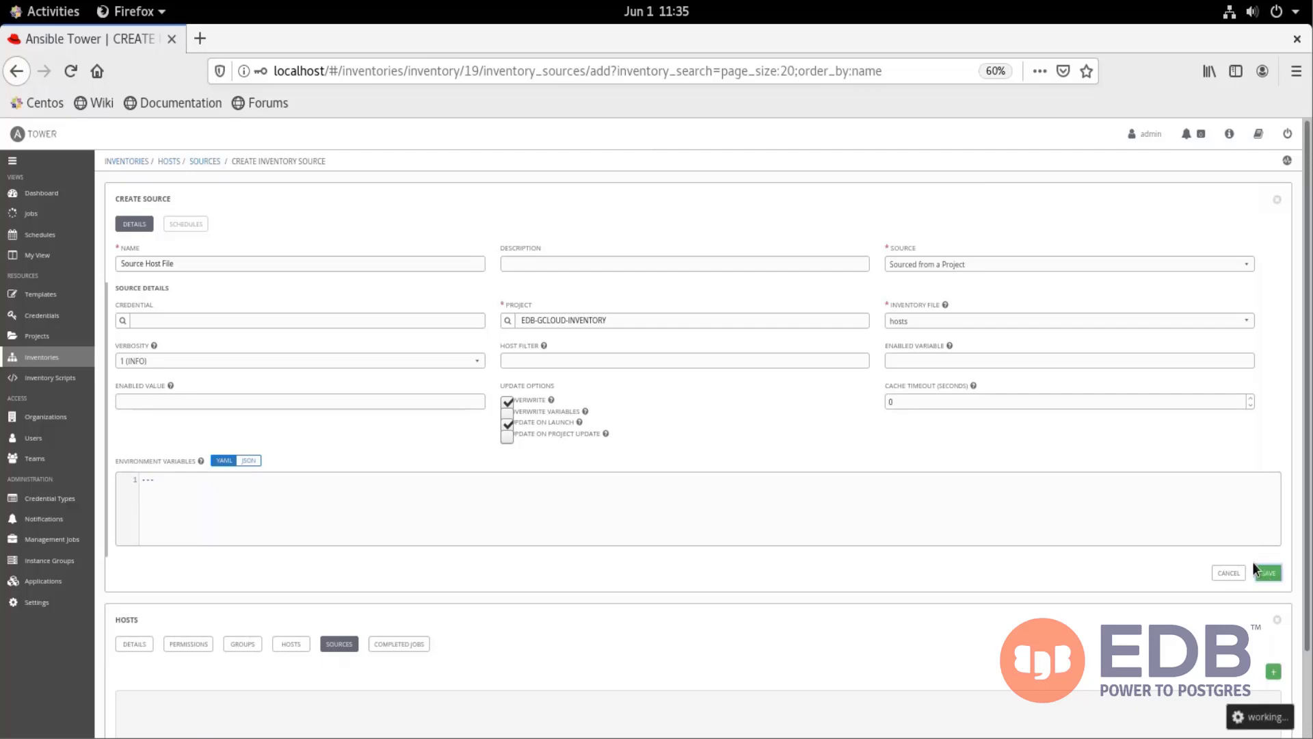
Sync the source and view the imported hosts barmanserver1, pemserver1 and primary1.
click(1267, 572)
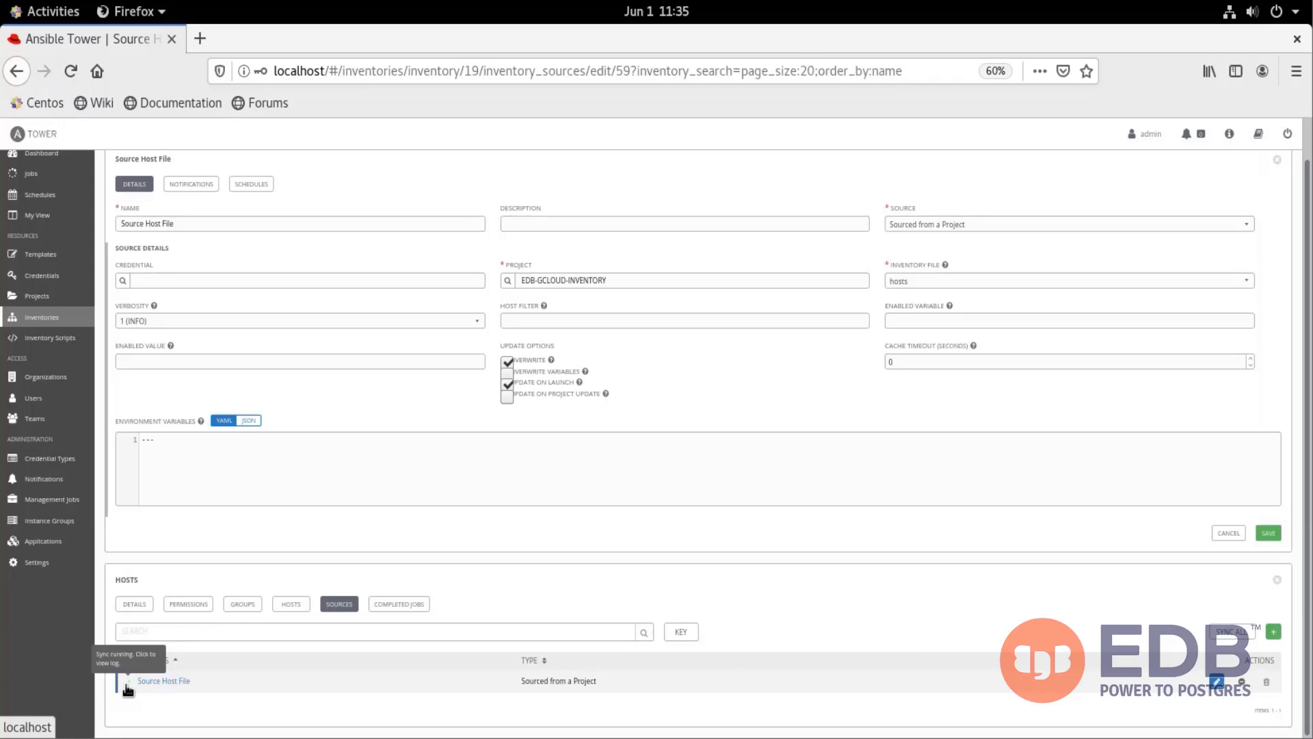
click(162, 680)
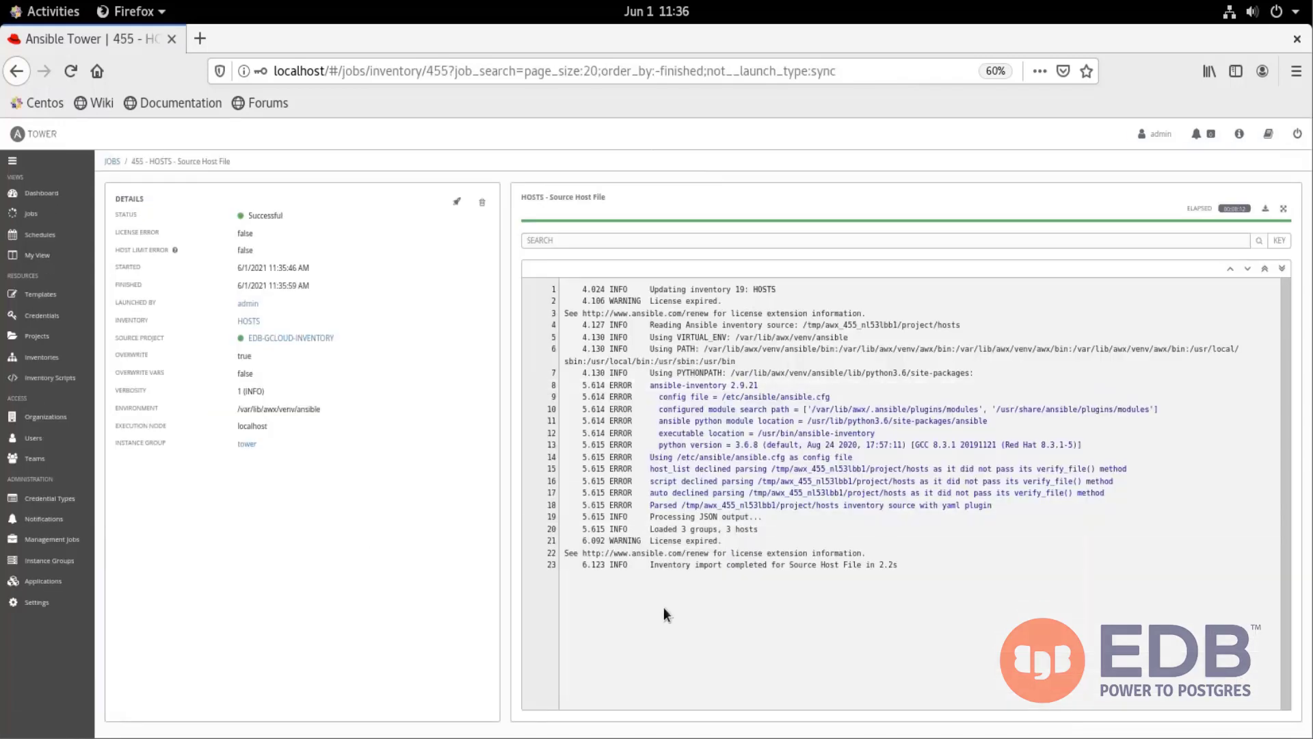
mouse_move(506, 383)
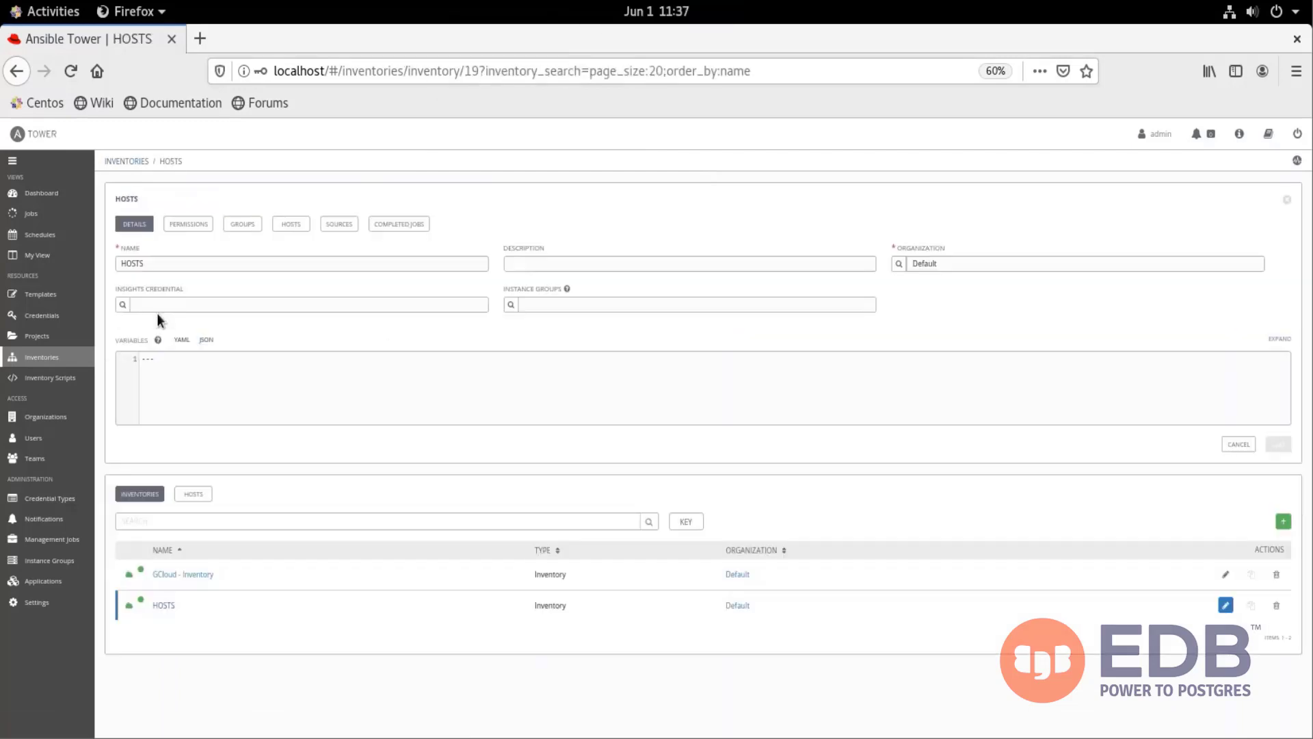
click(290, 223)
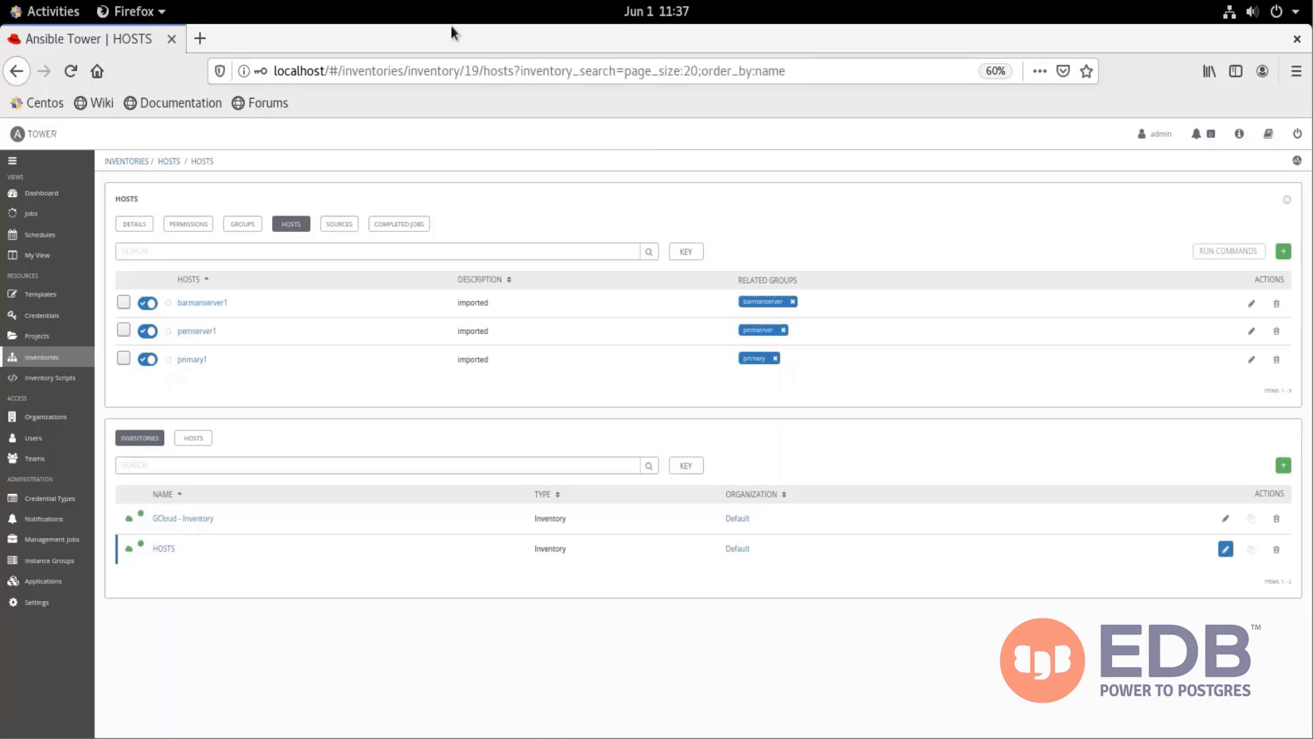
click(37, 335)
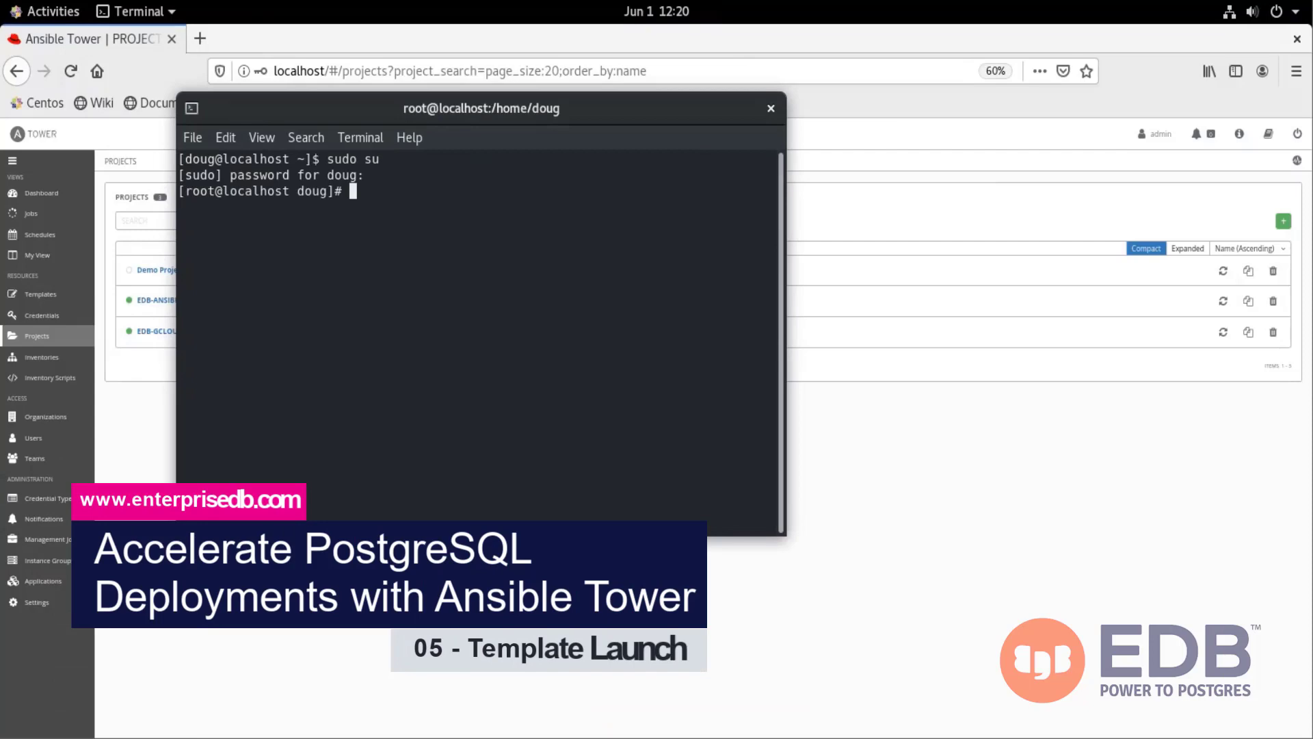
As root, create a pgvision folder under /var/lib/awx/projects and list it.
text(cd /var/lib/awx/projects)
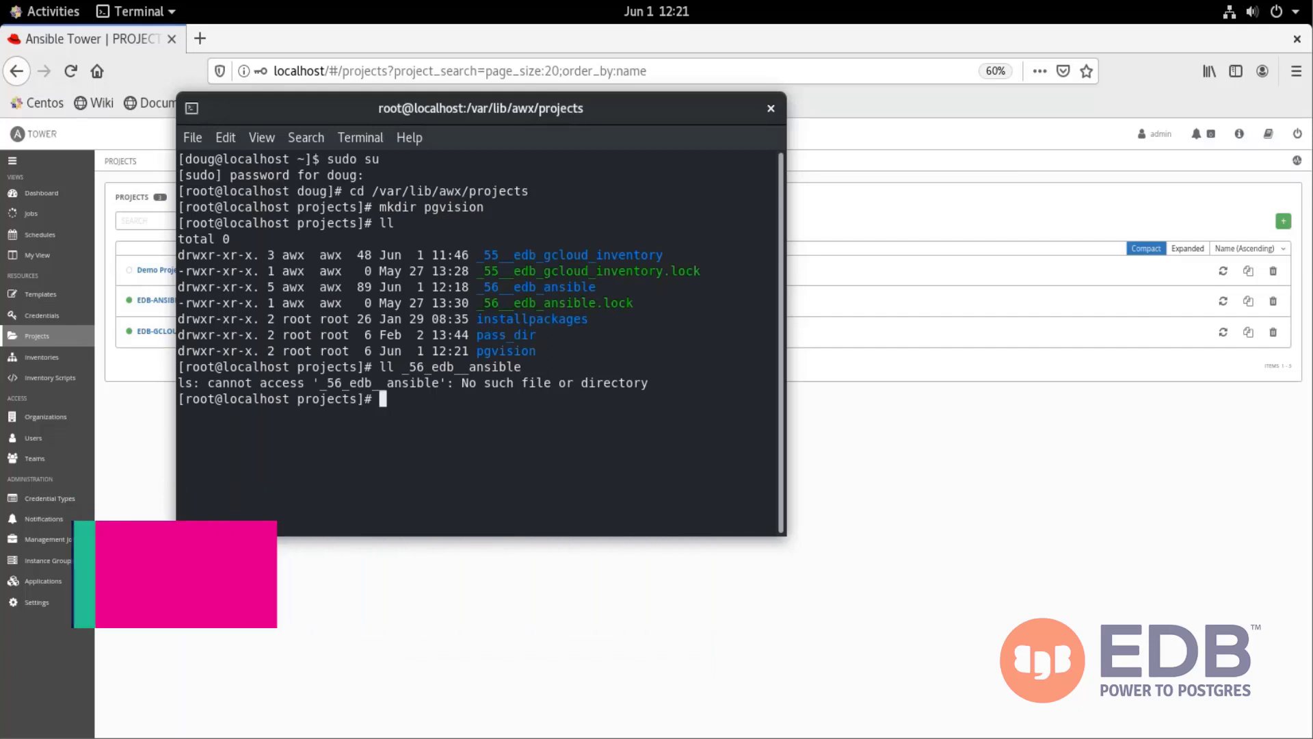
text(ll _56__edb_ansible)
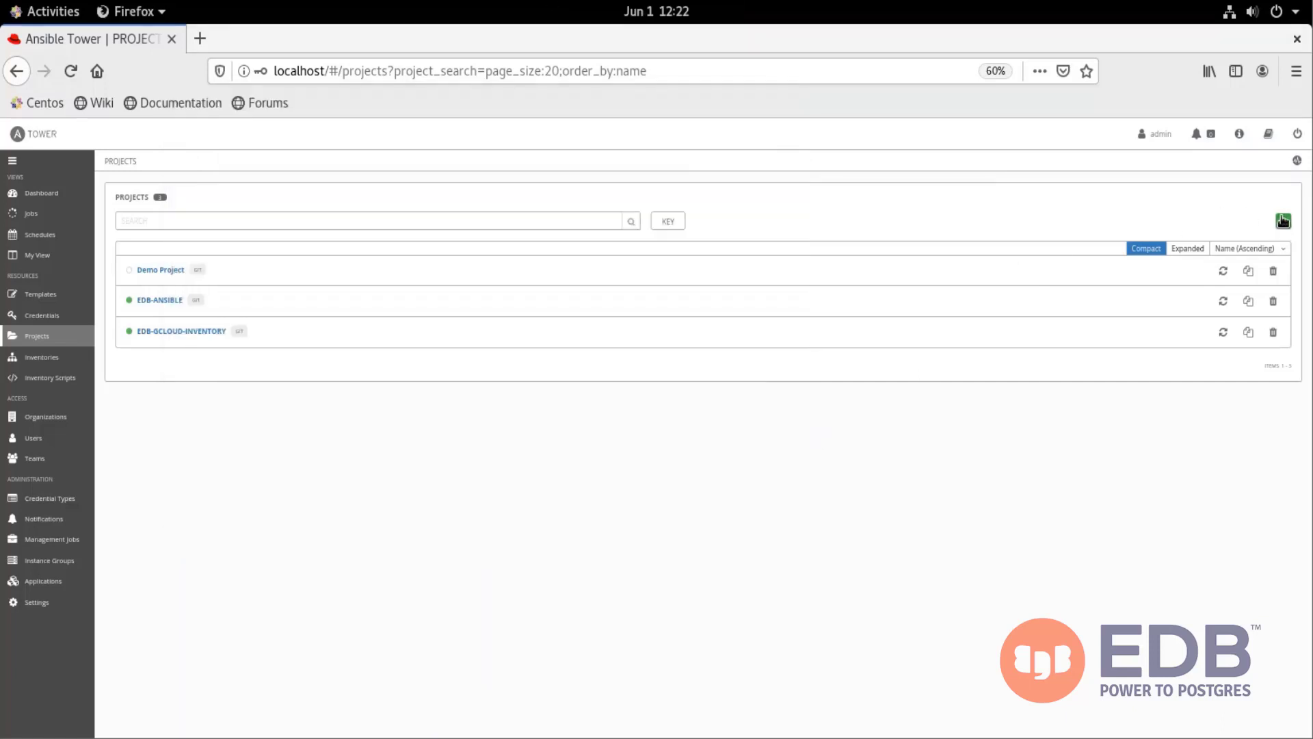
Save a Manual project named PGVision using the pgvision playbook directory.
click(1282, 220)
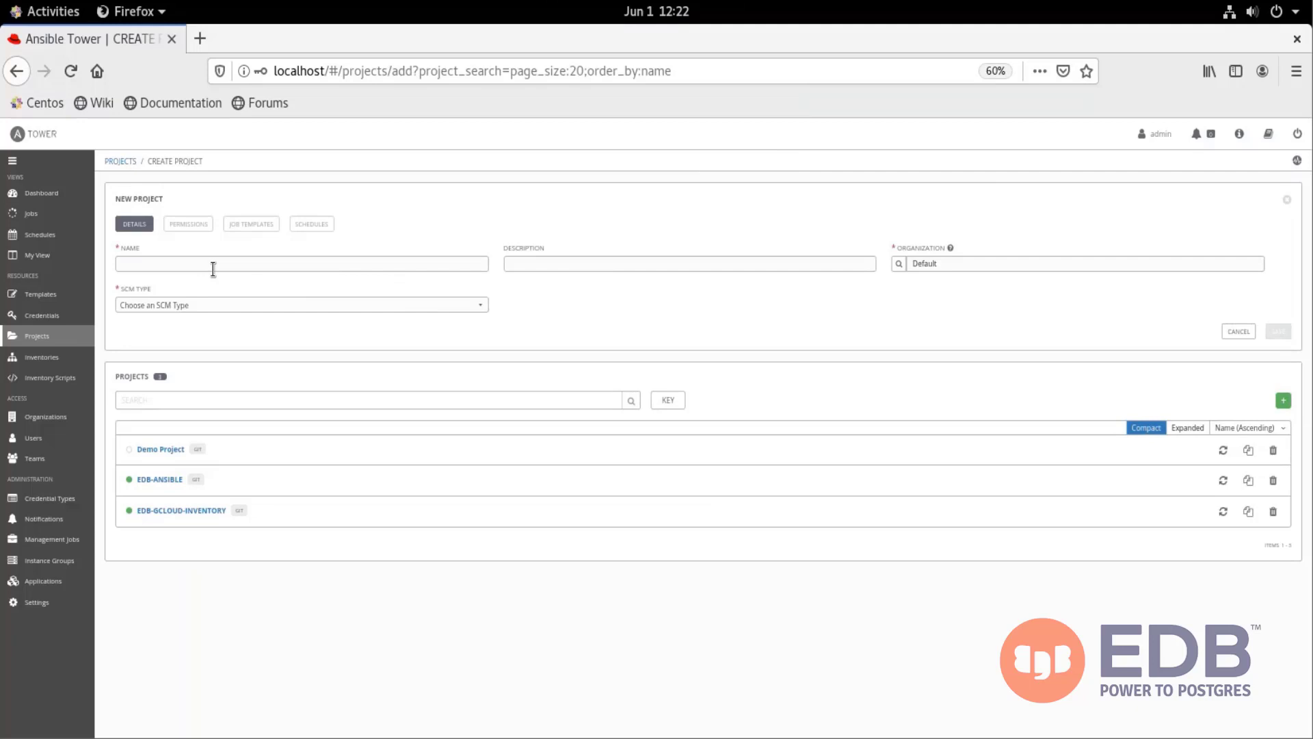
text(PGVision)
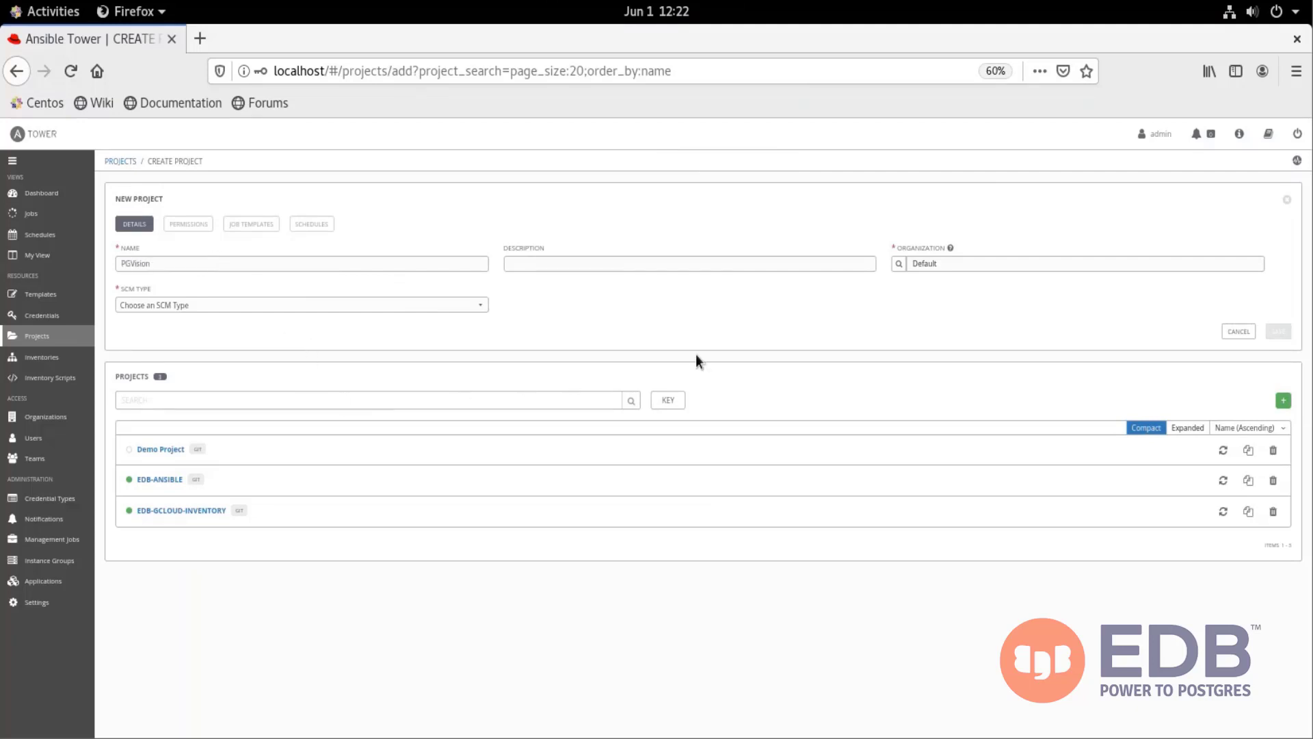
click(301, 304)
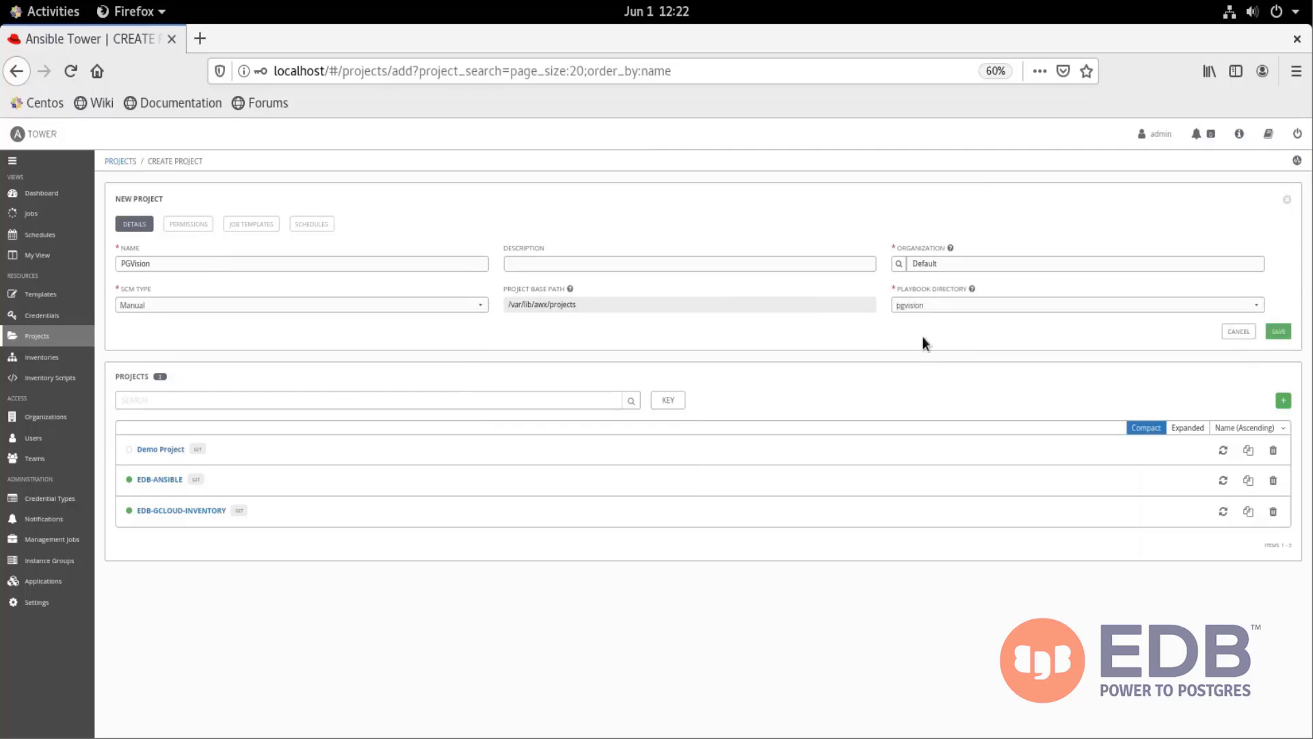
click(1278, 332)
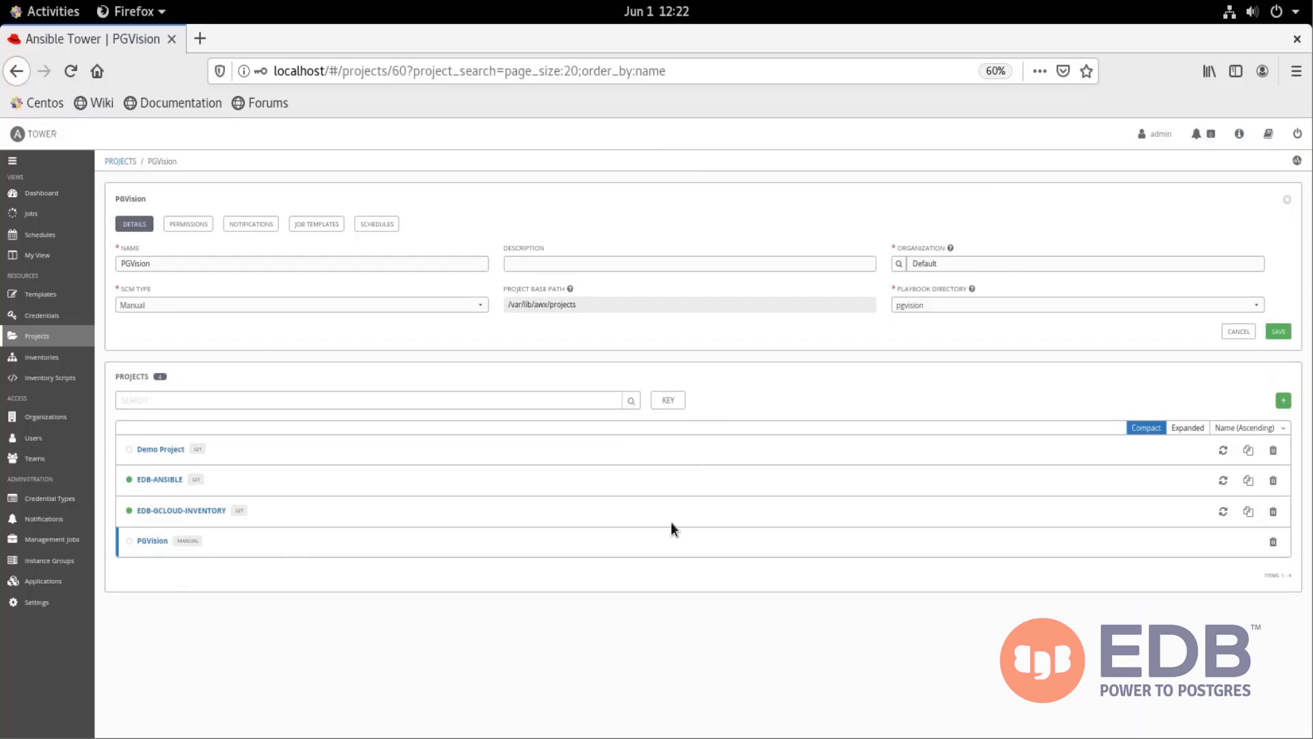
click(120, 161)
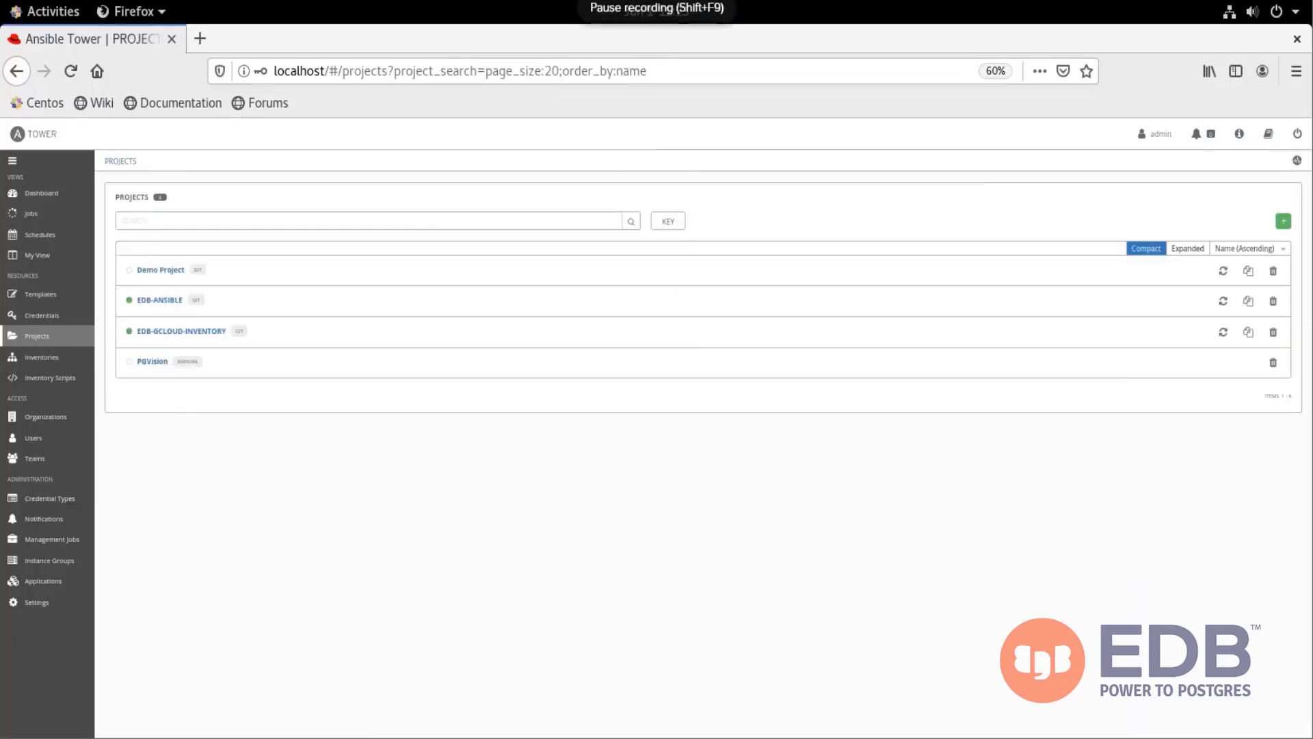
click(39, 294)
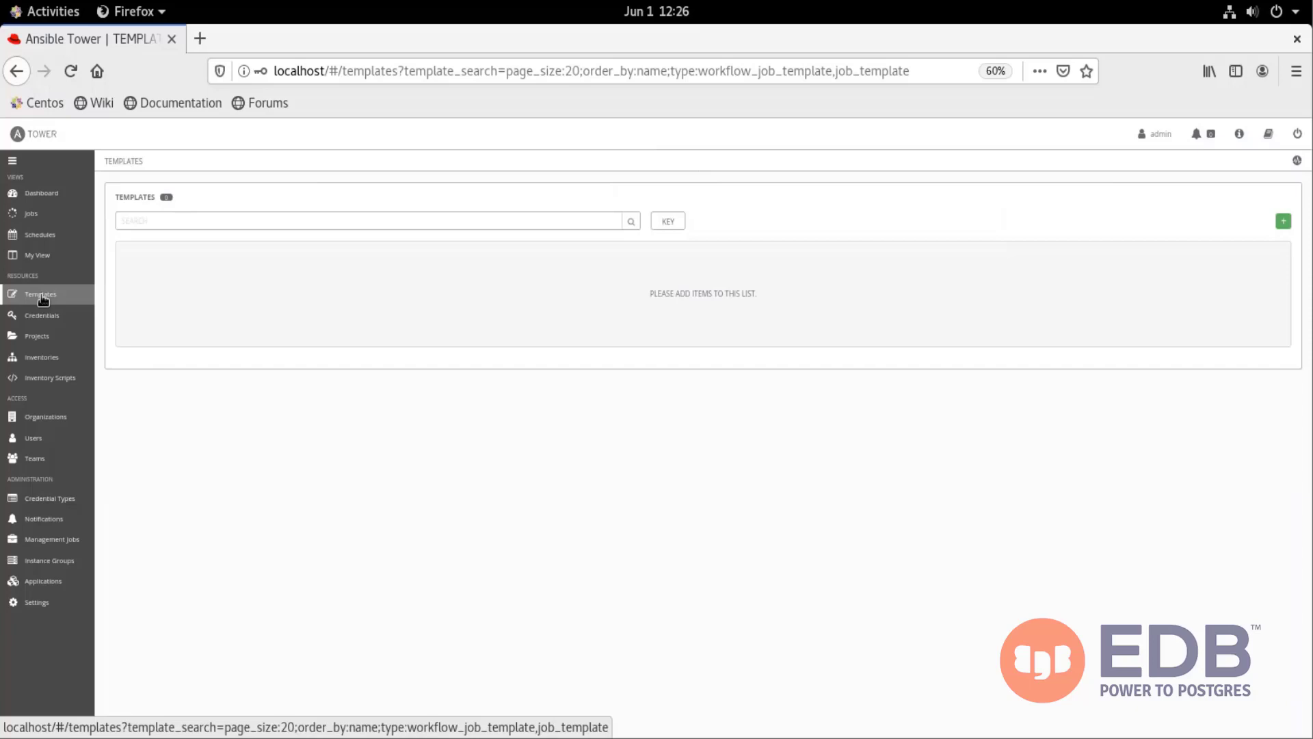
mouse_move(632, 310)
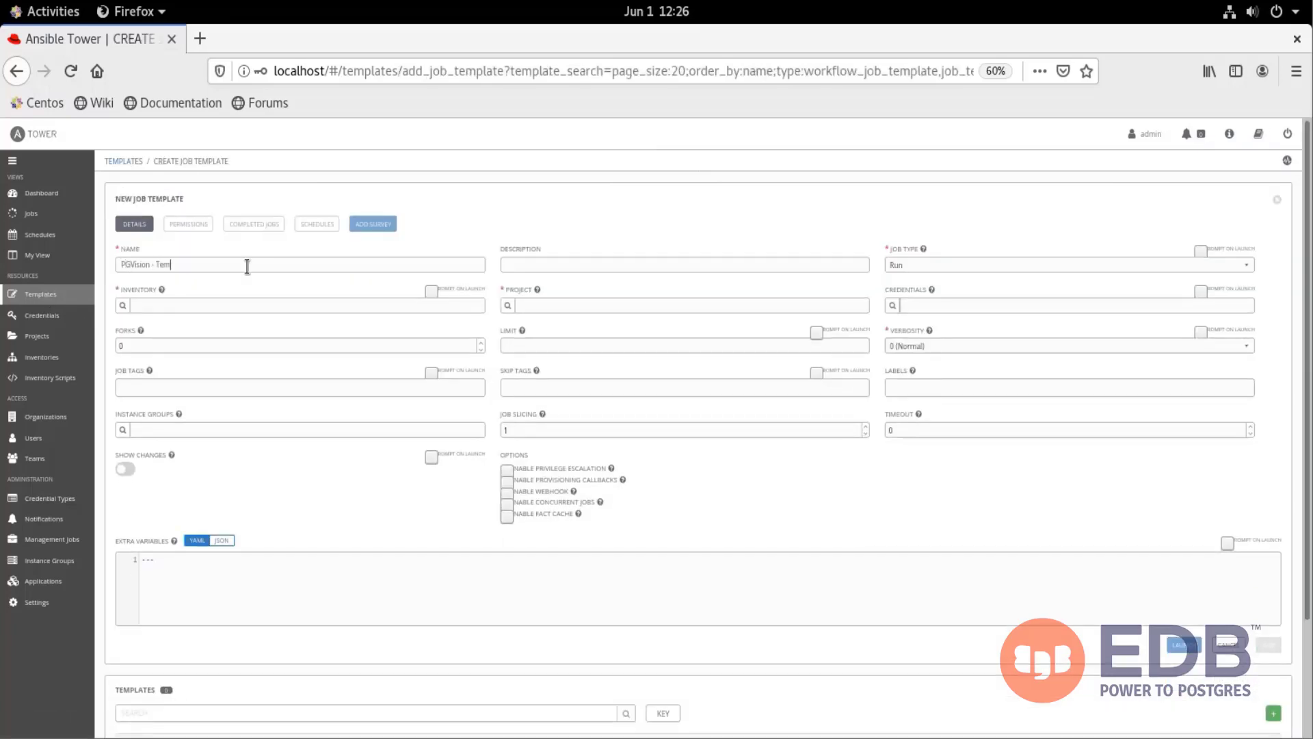
Name the template PGVision - Template with HOSTS inventory and the PGVision project.
text(plate)
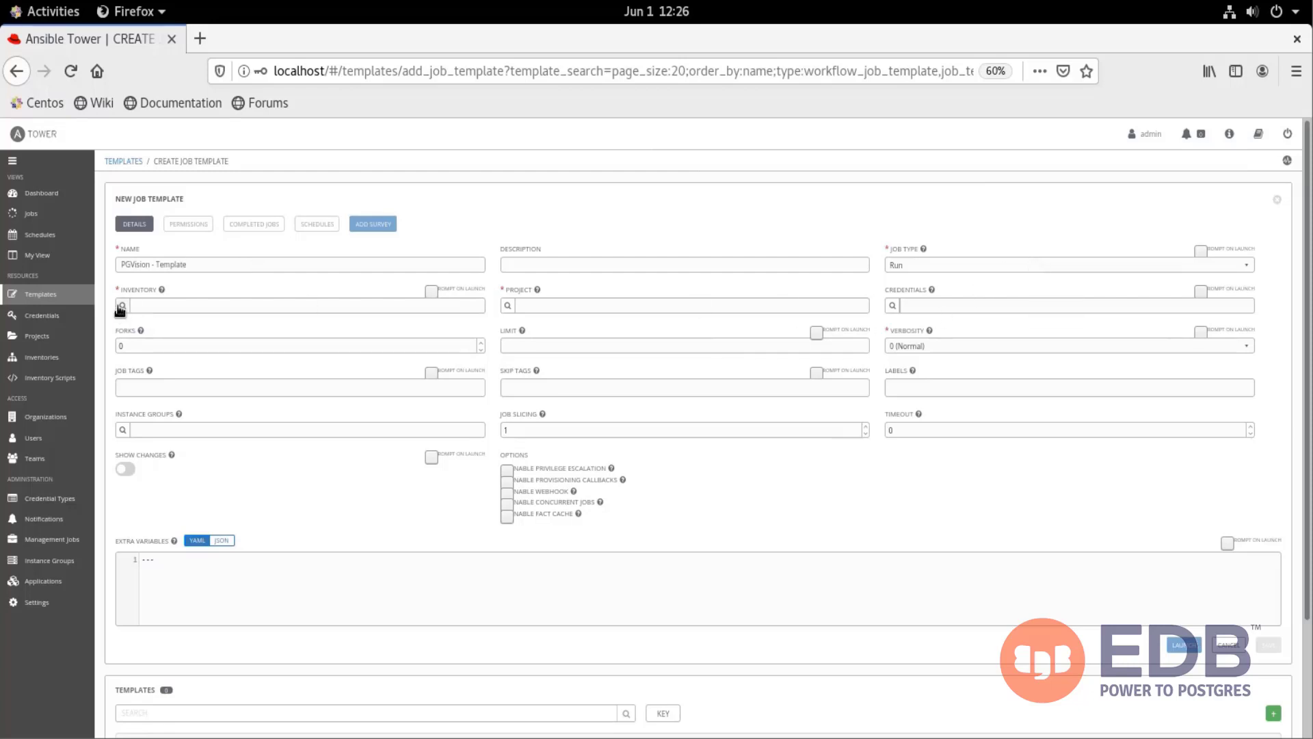
text(HOSTS)
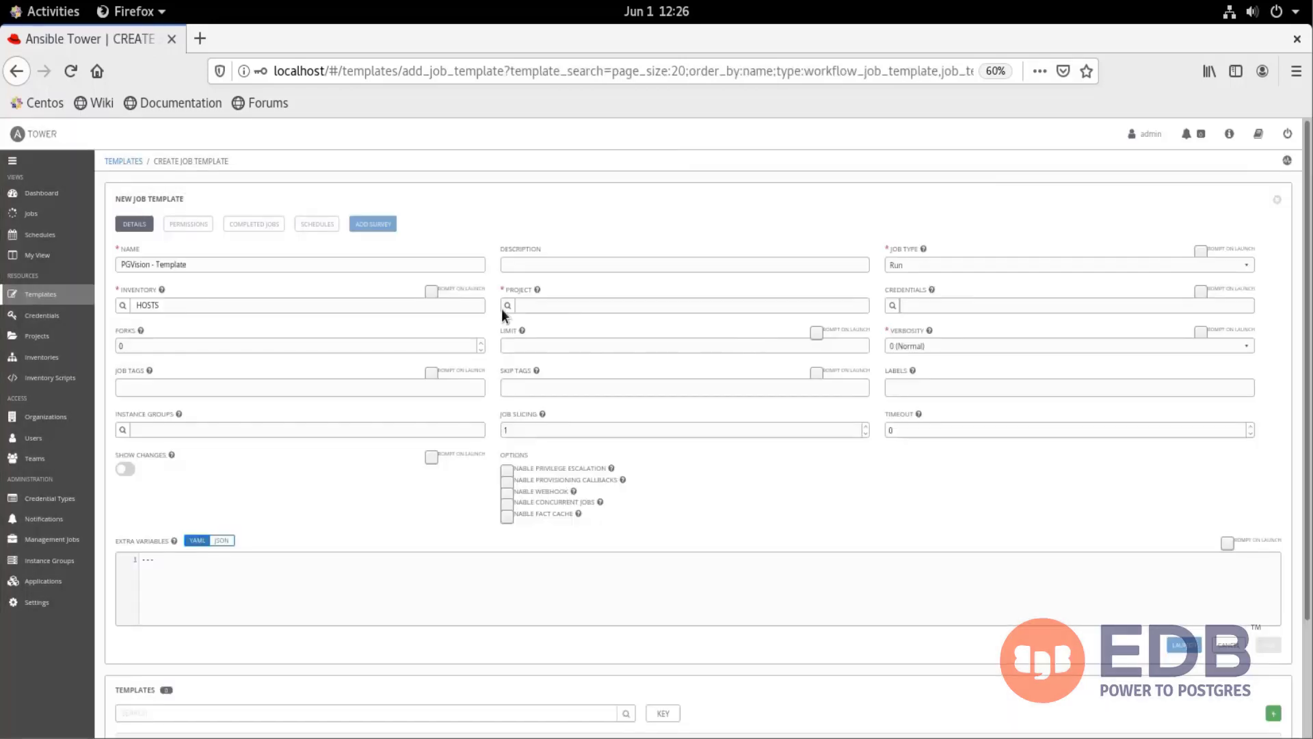
click(506, 304)
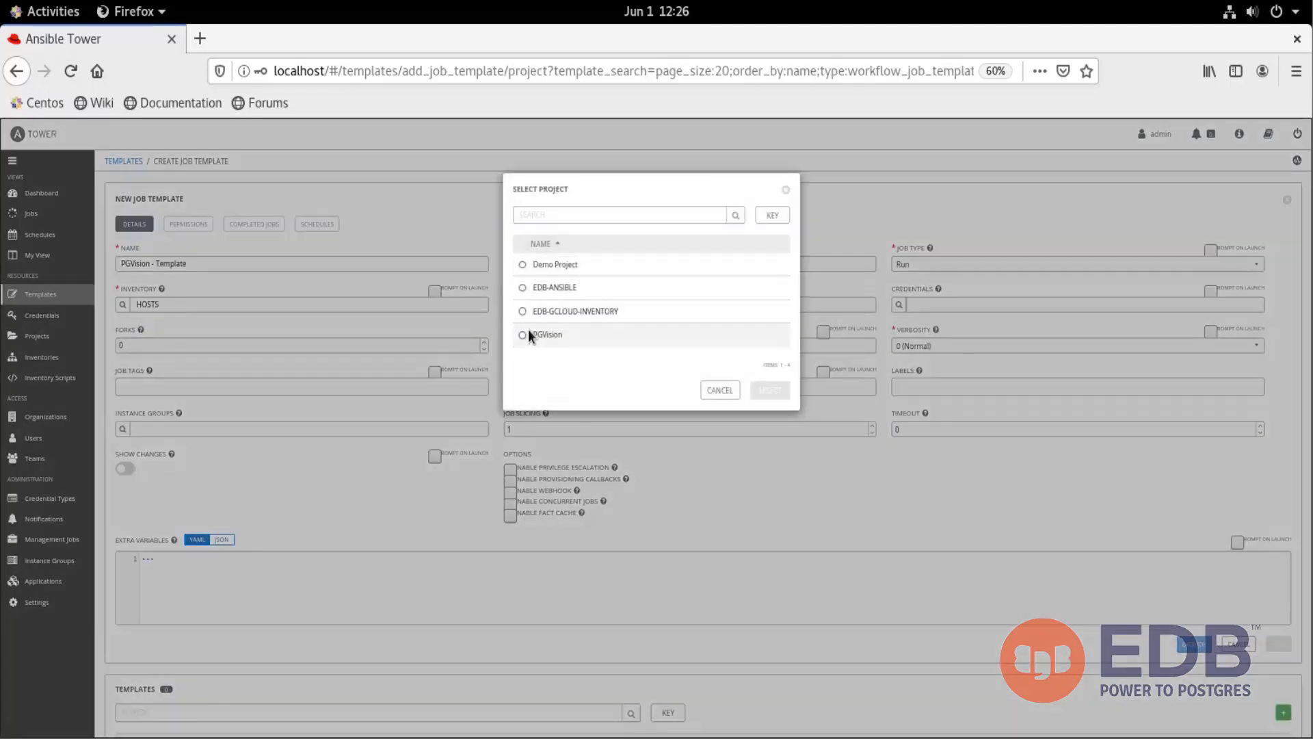
click(523, 334)
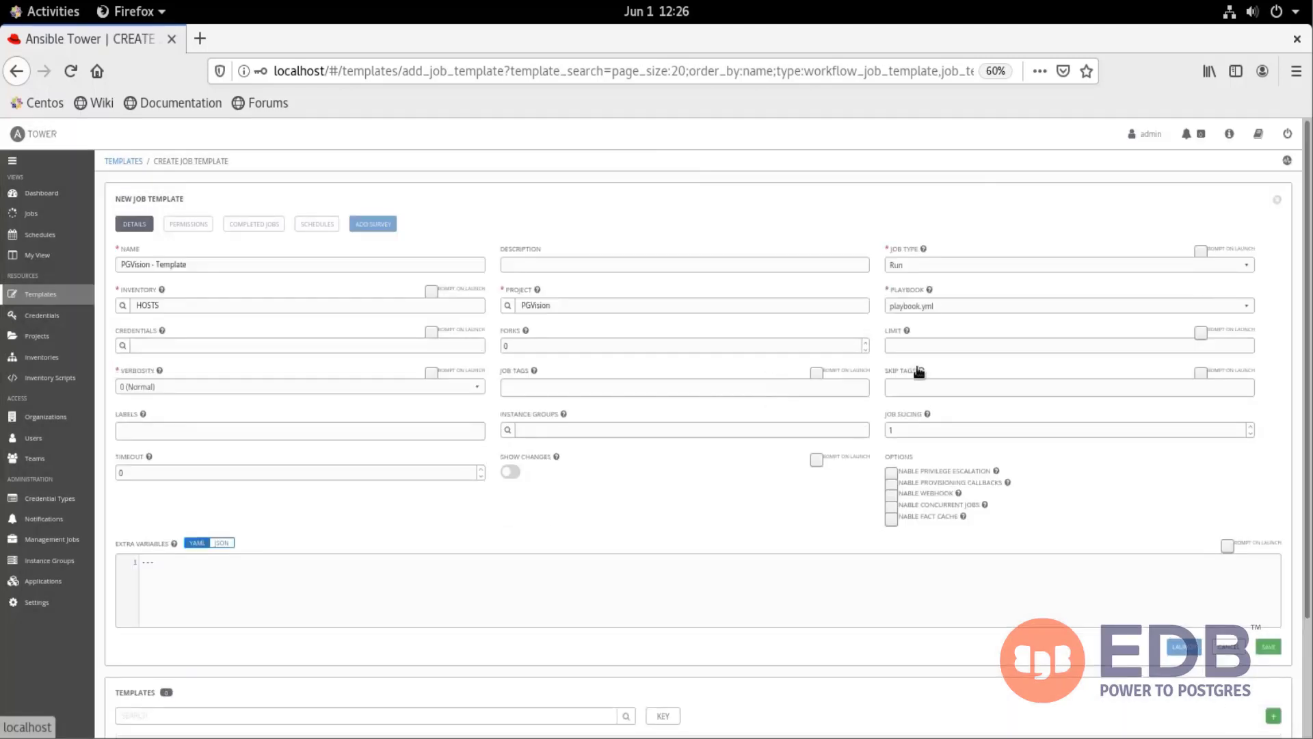
Attach the GCloud machine and Google Compute Engine credentials.
click(122, 346)
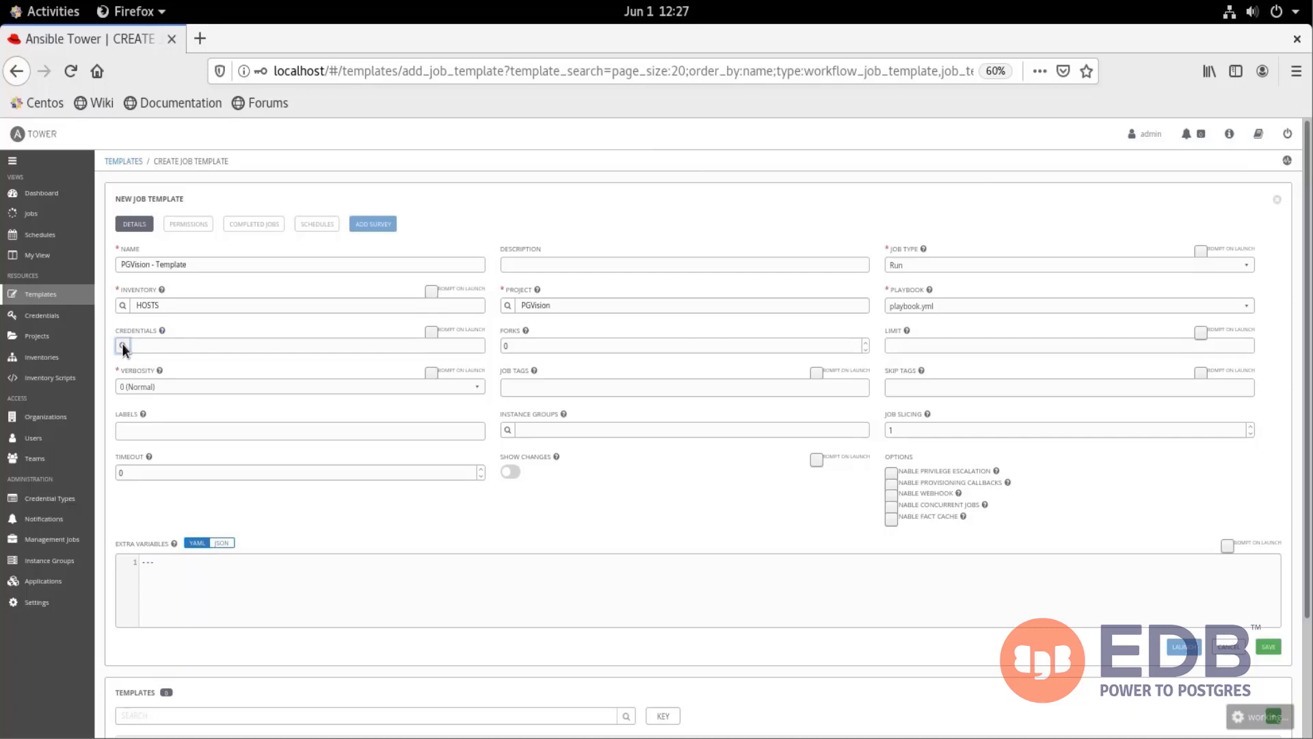
click(123, 345)
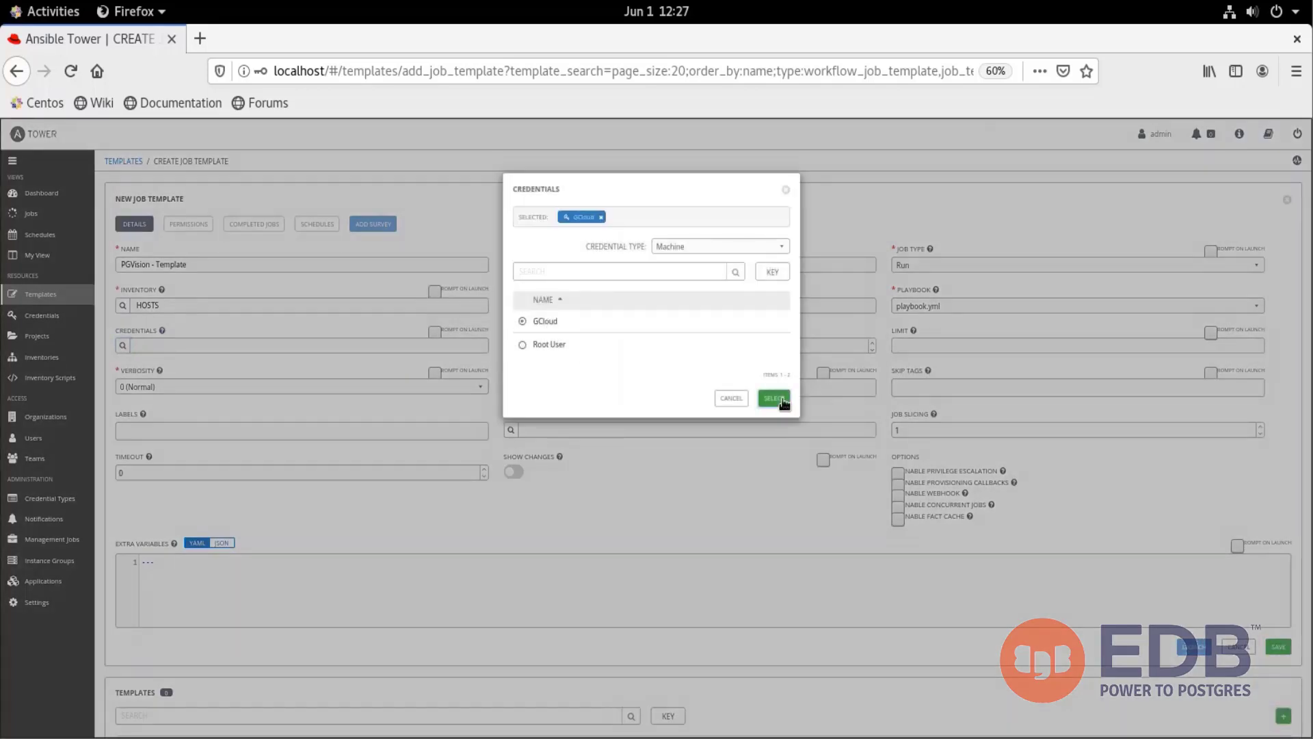
click(718, 246)
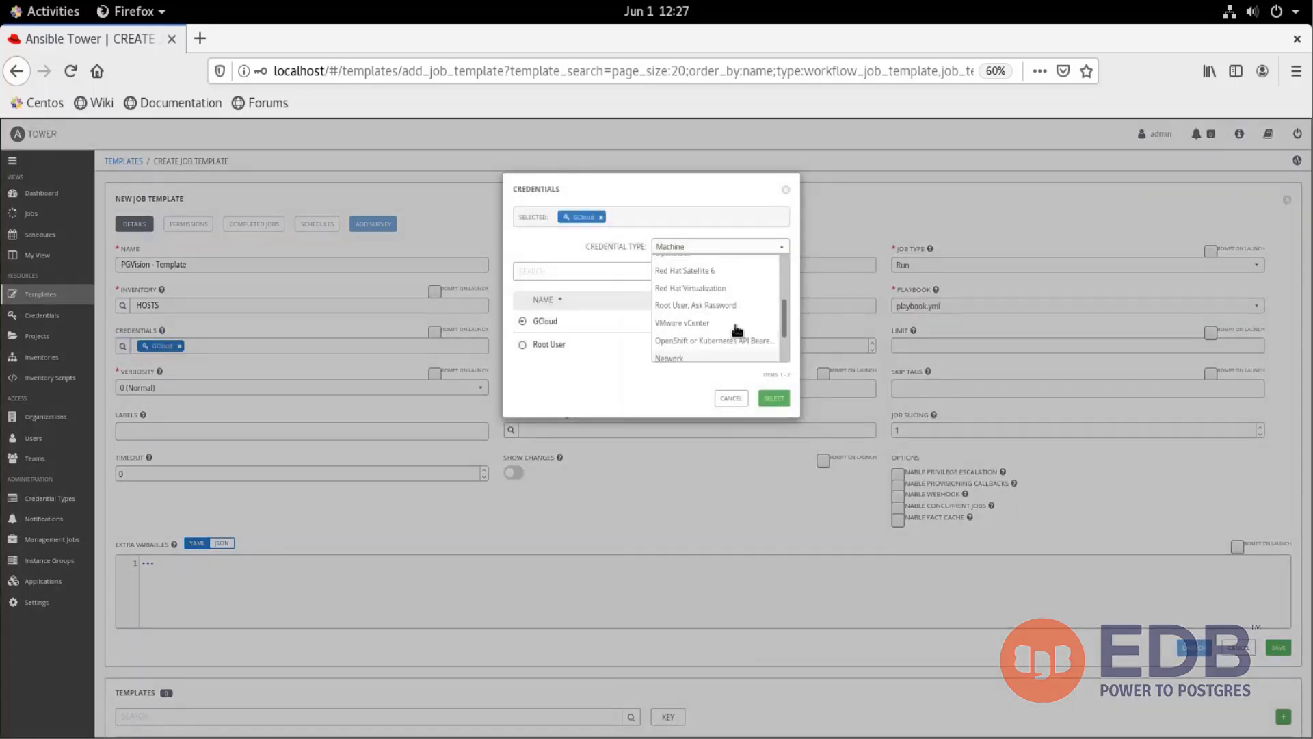
click(771, 398)
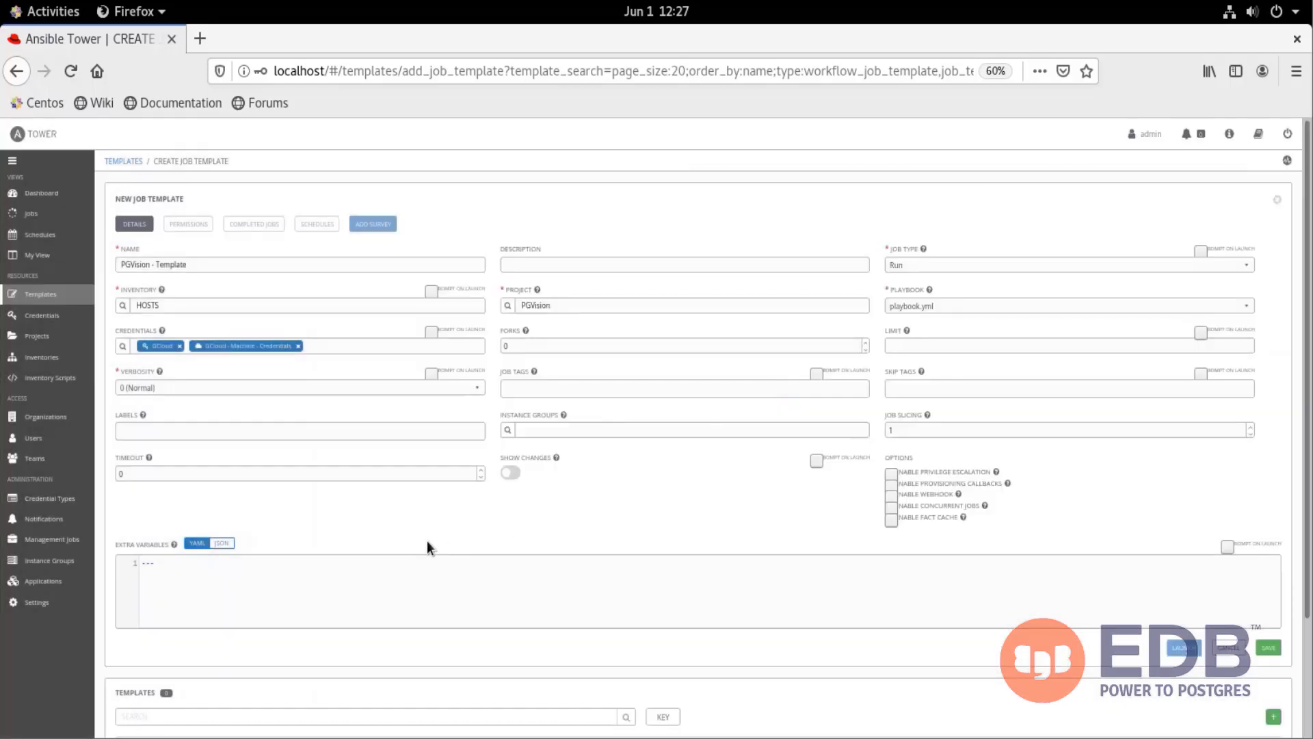
Add pg_version: 13 EPAS extra variables, enable privilege escalation and save the template.
text(pg_version: 13)
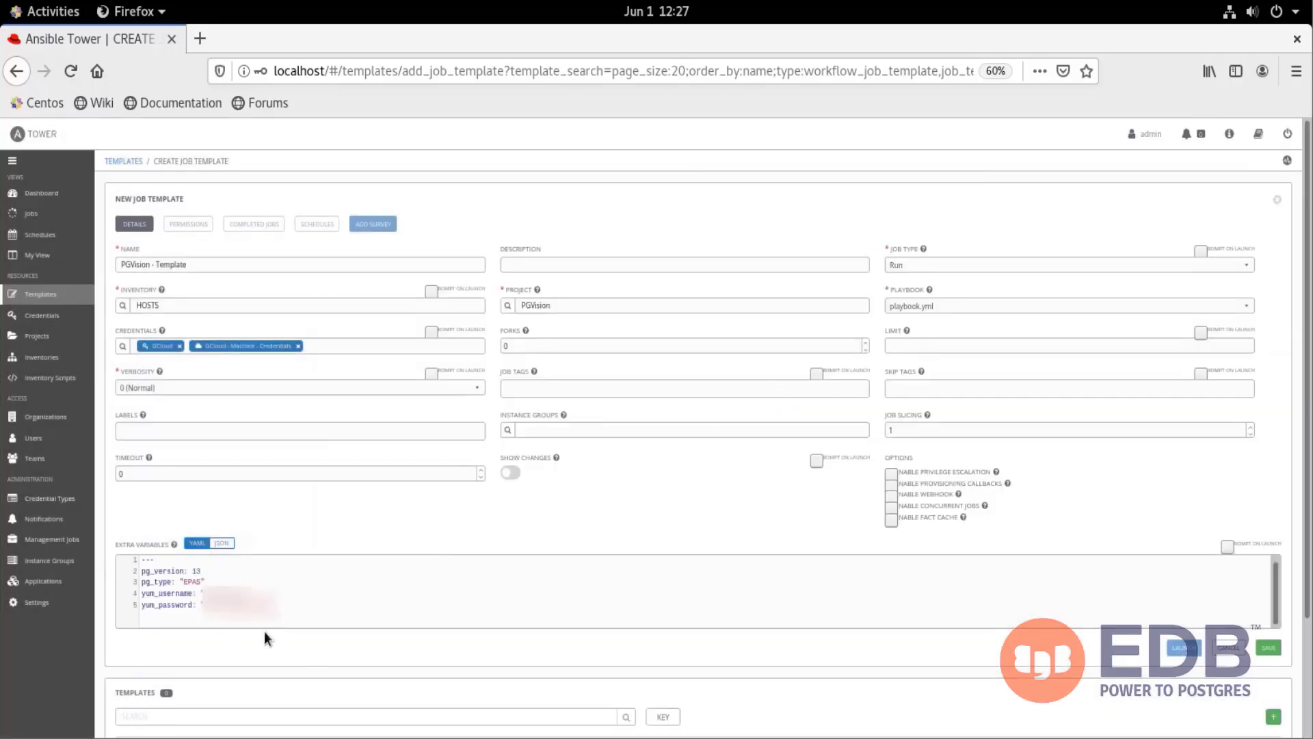
mouse_move(1159, 561)
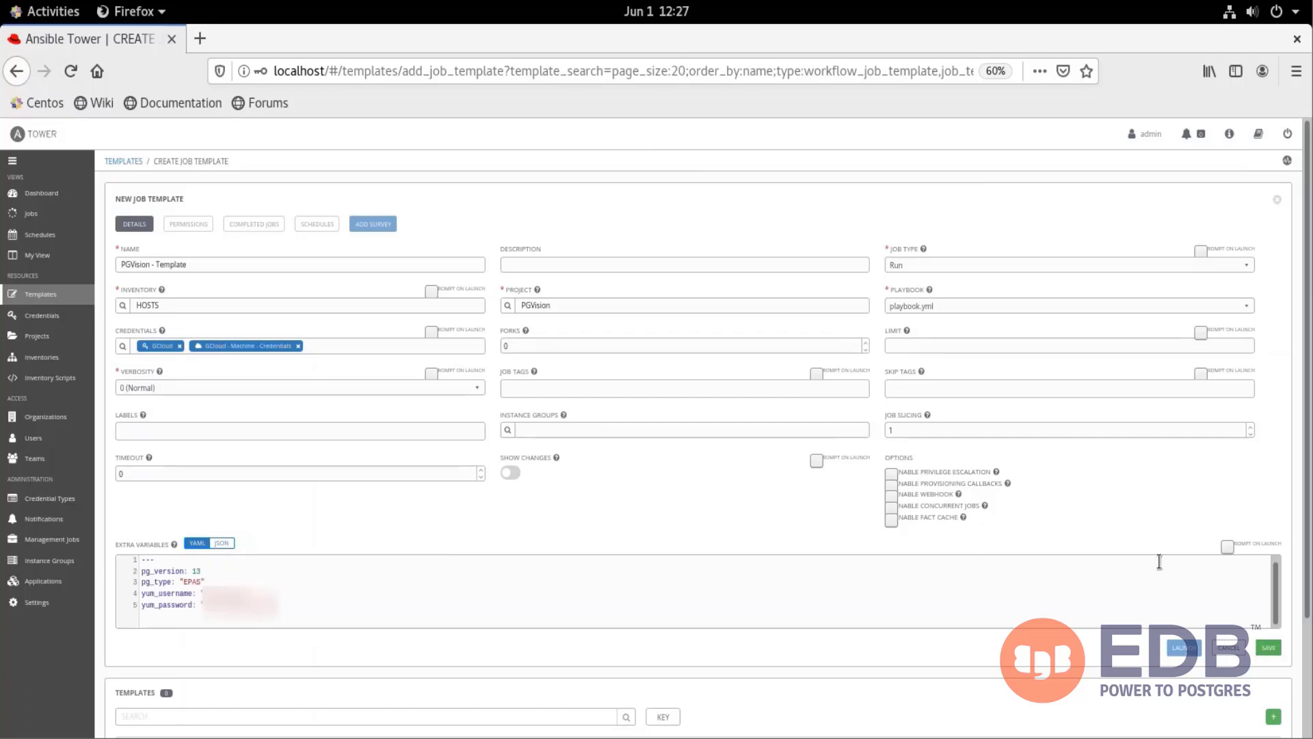
click(891, 472)
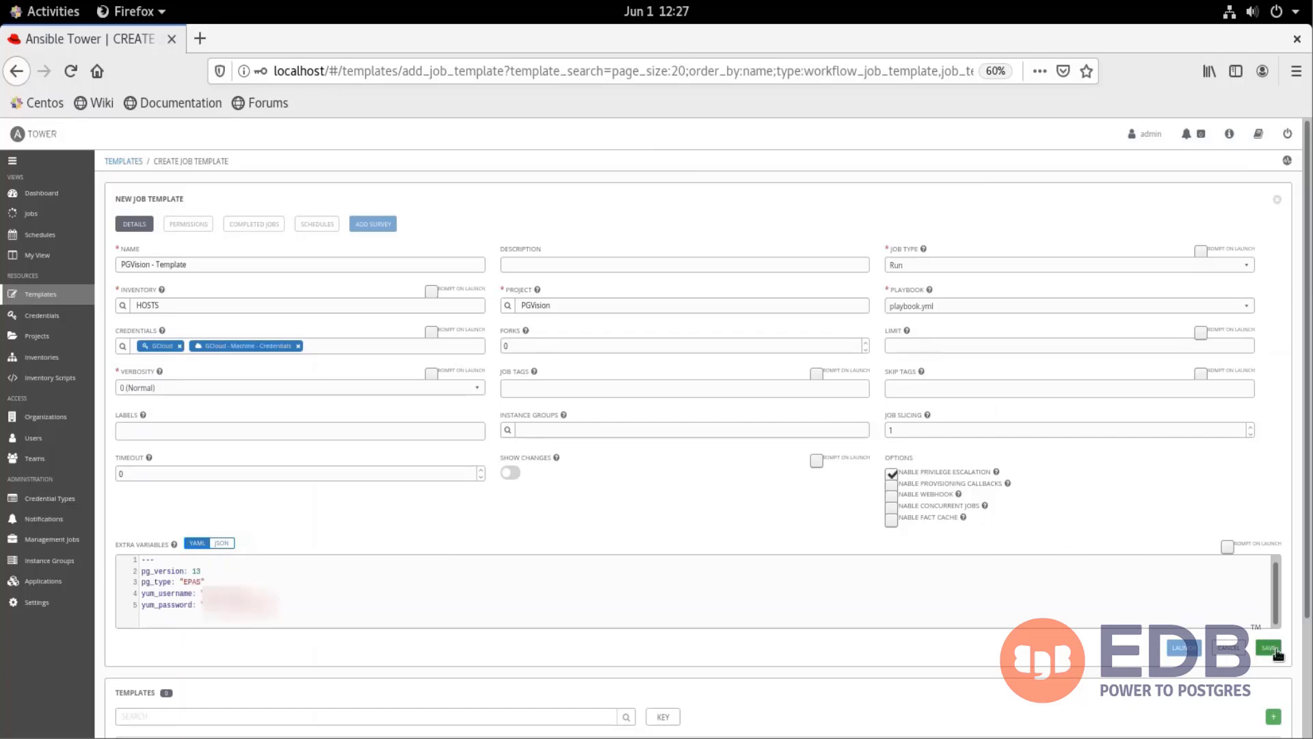
click(1268, 647)
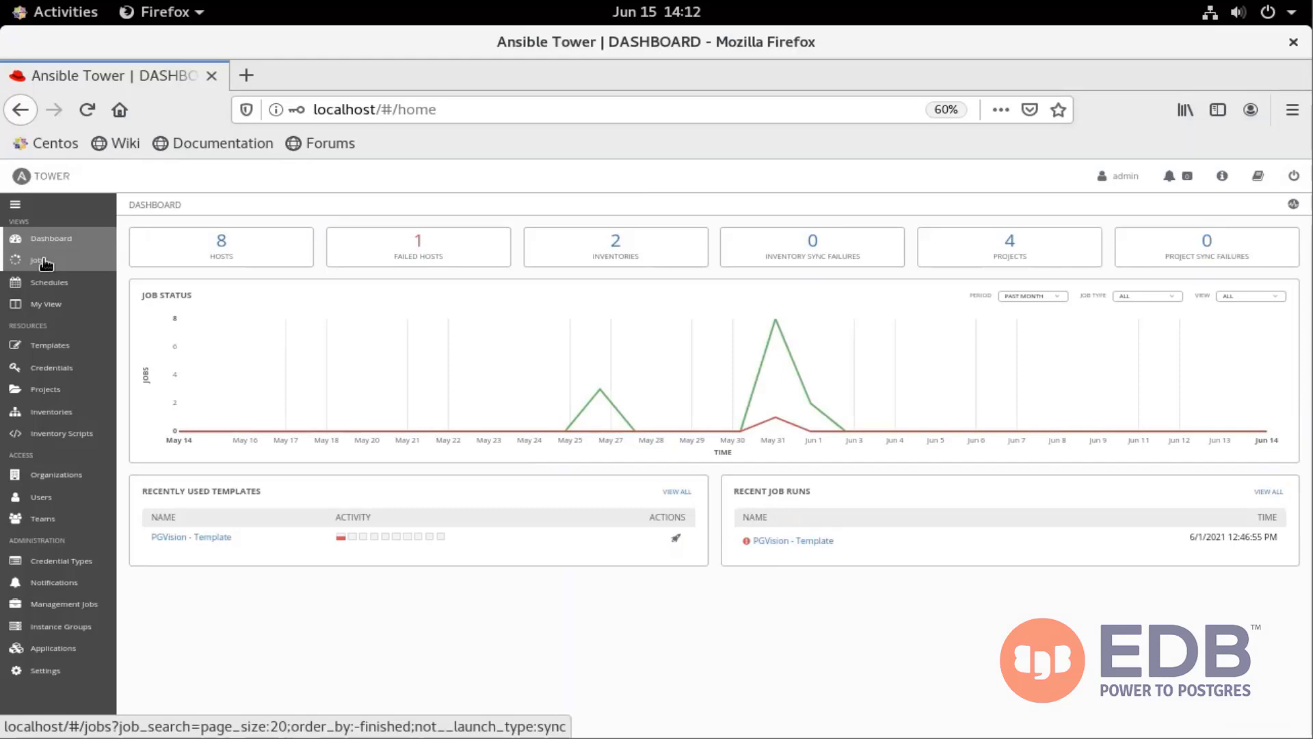
Download job 462's output as job_462(2).txt and open it in a text editor.
click(38, 260)
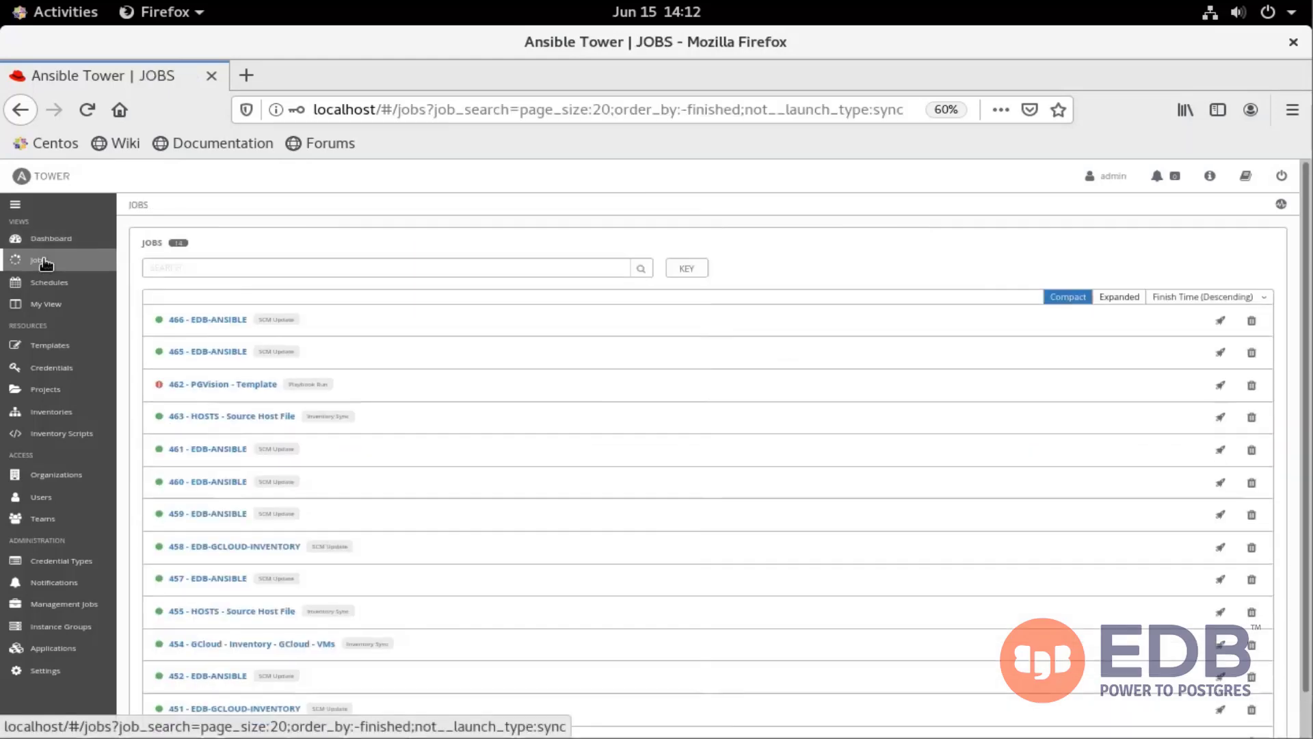
click(223, 383)
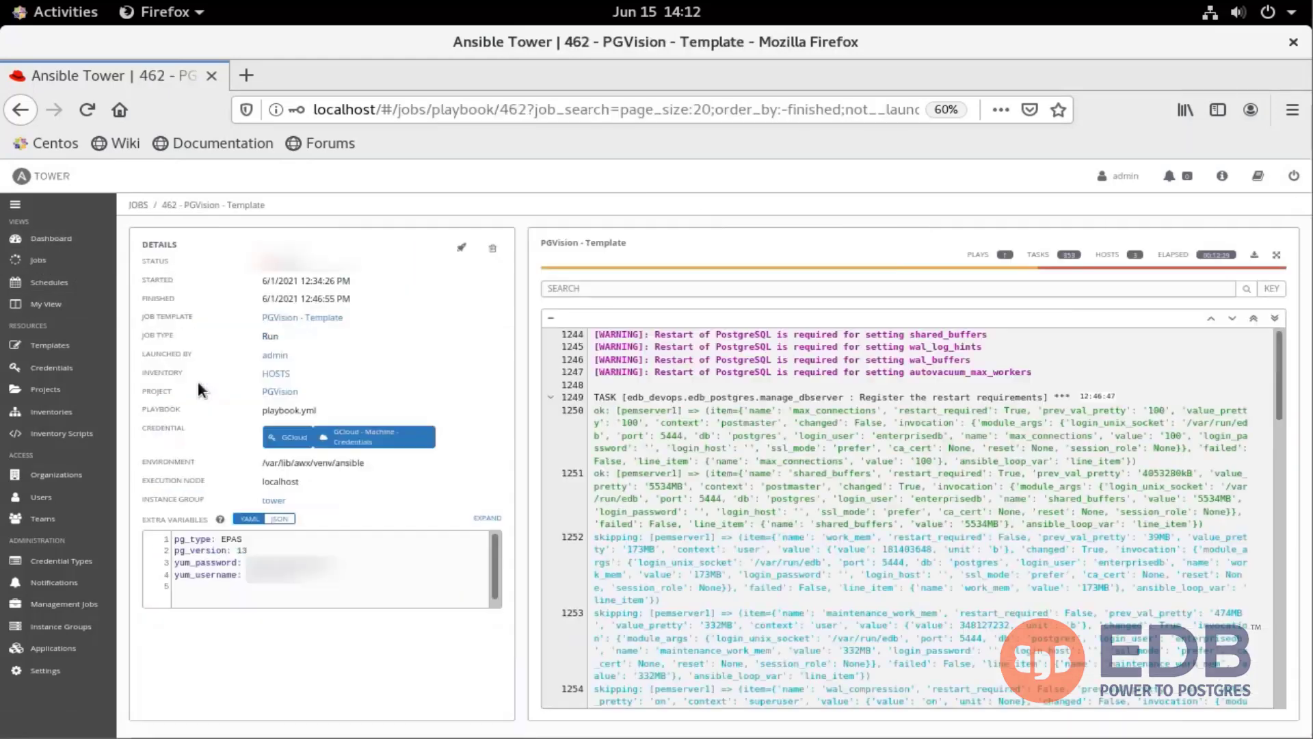
click(1255, 255)
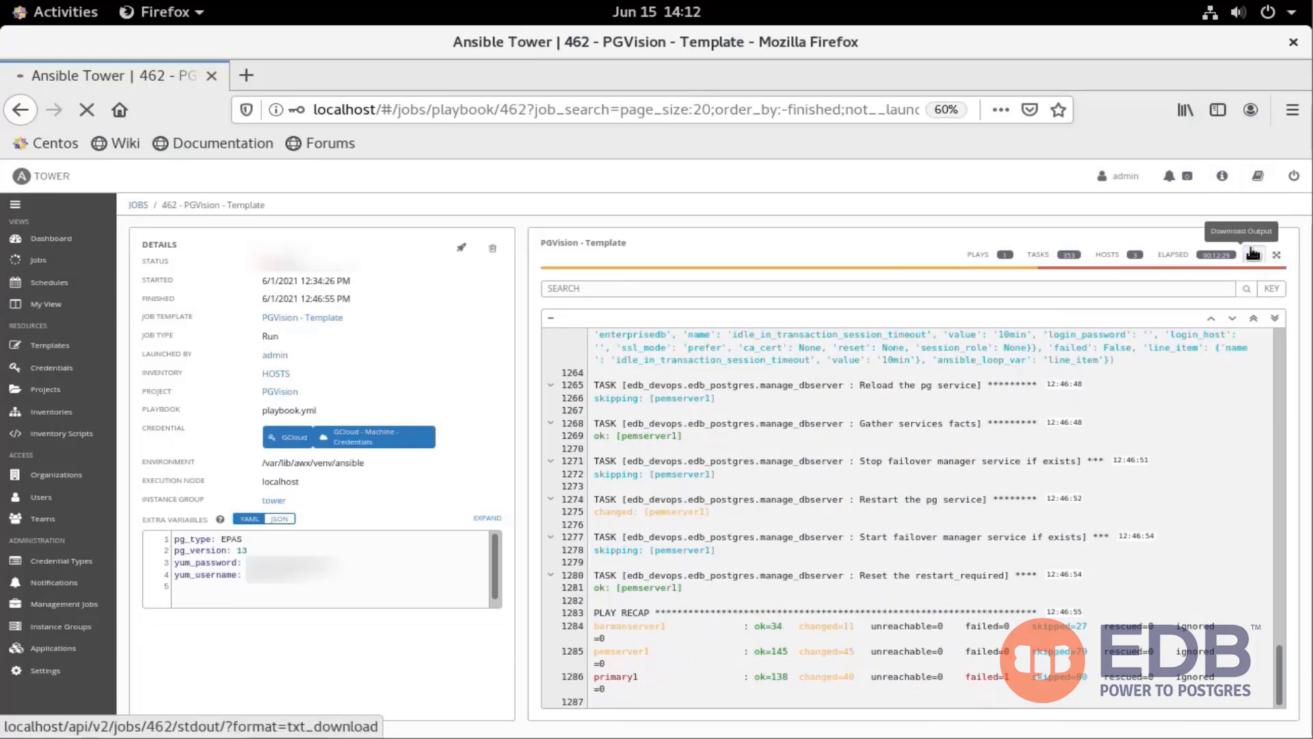
click(1253, 255)
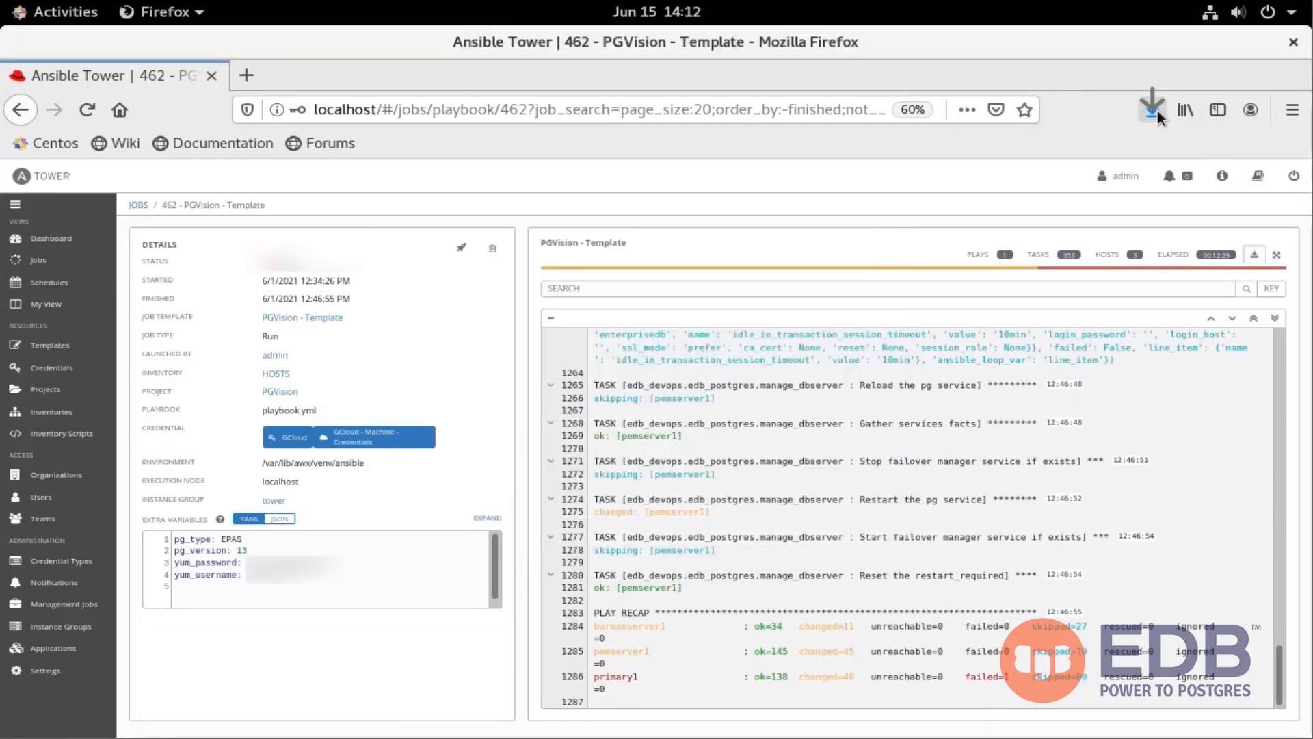
click(1152, 110)
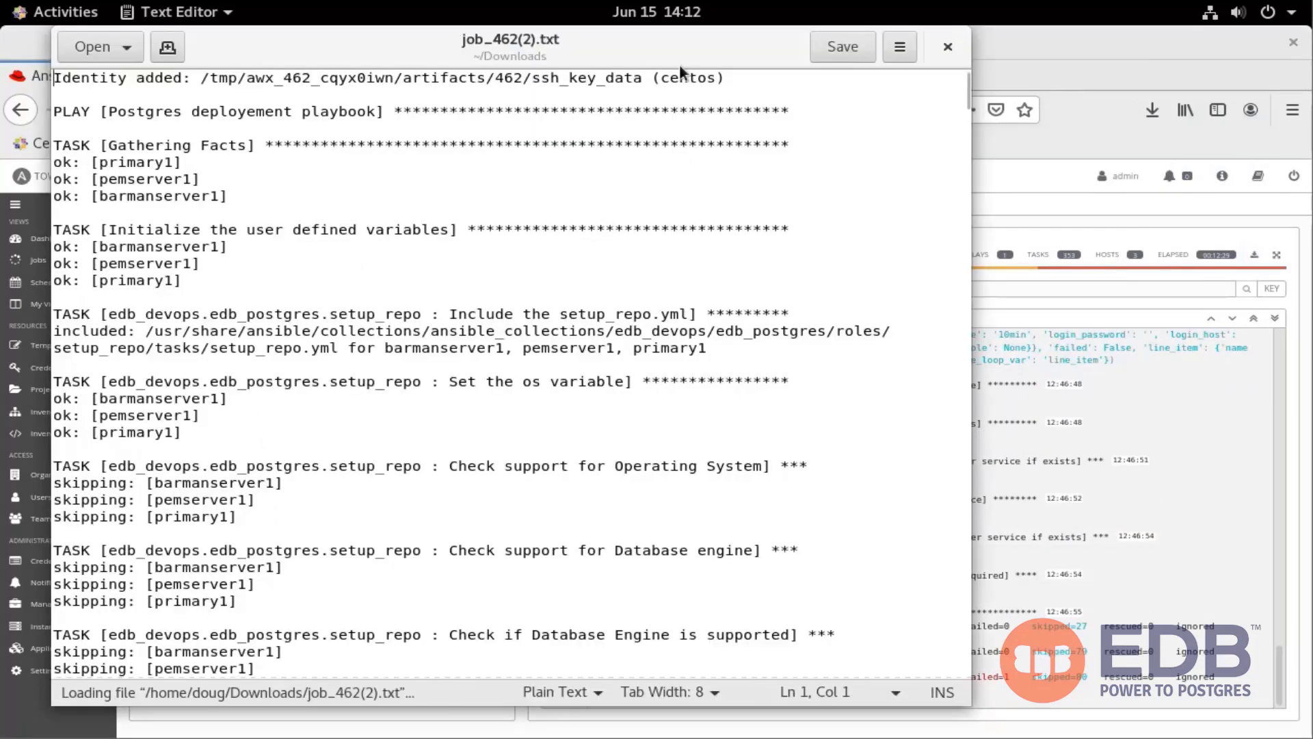
Search the log for 'enterprise and then 'pem to locate the Manage optional users entries.
key(ctrl+f)
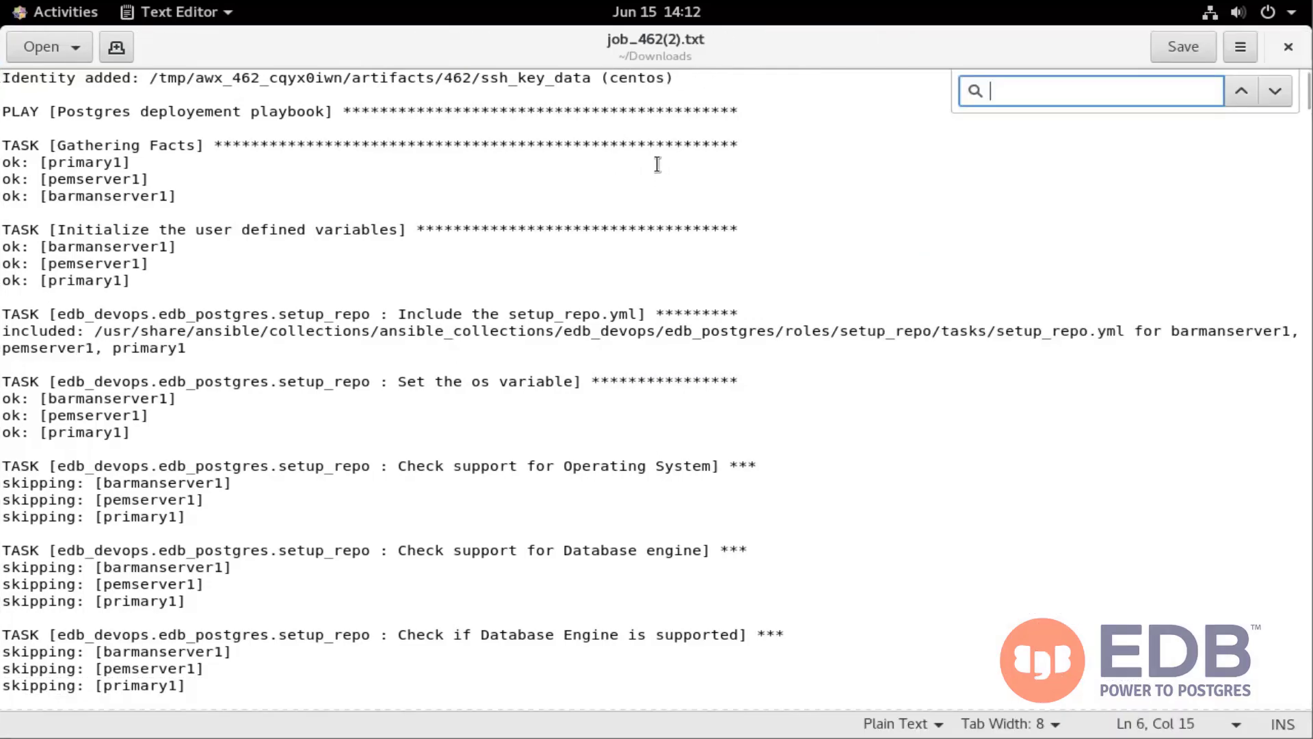
text('enterprisedb', 'pass': 'JOoiSICMtooxnCZSGpII'})
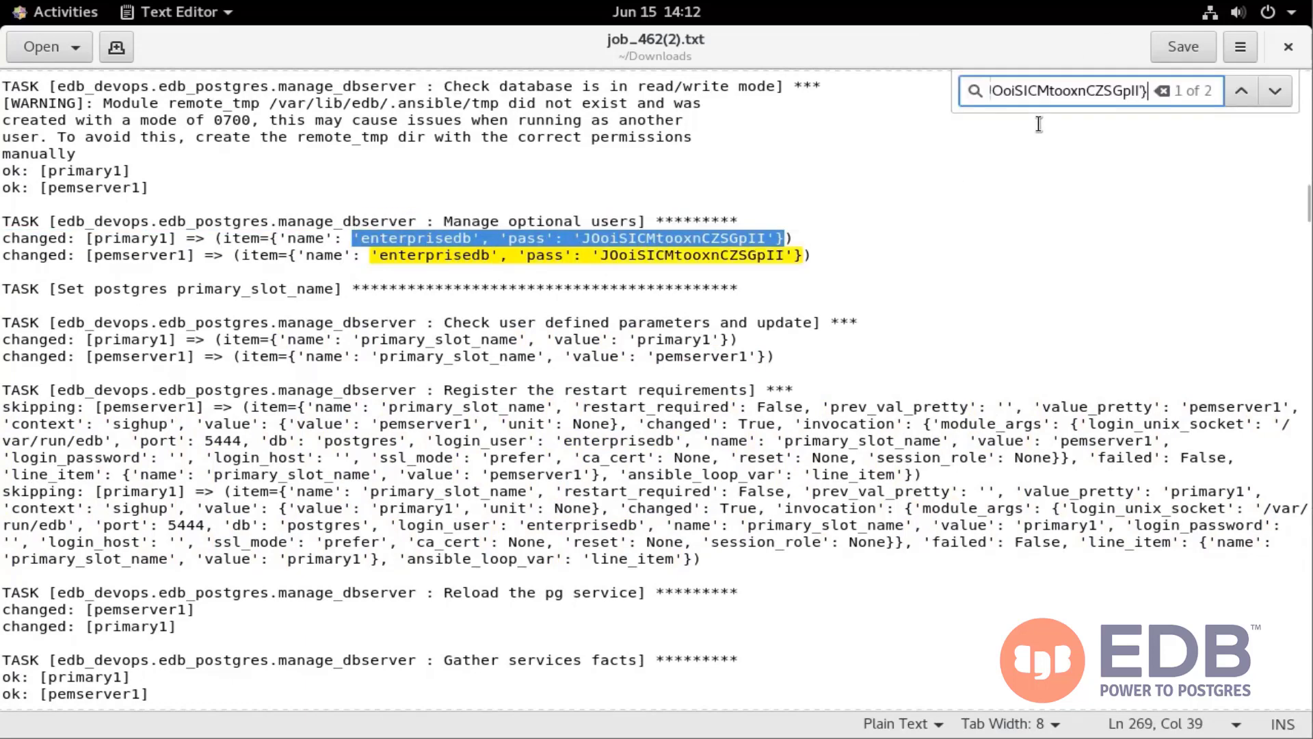
text('pem)
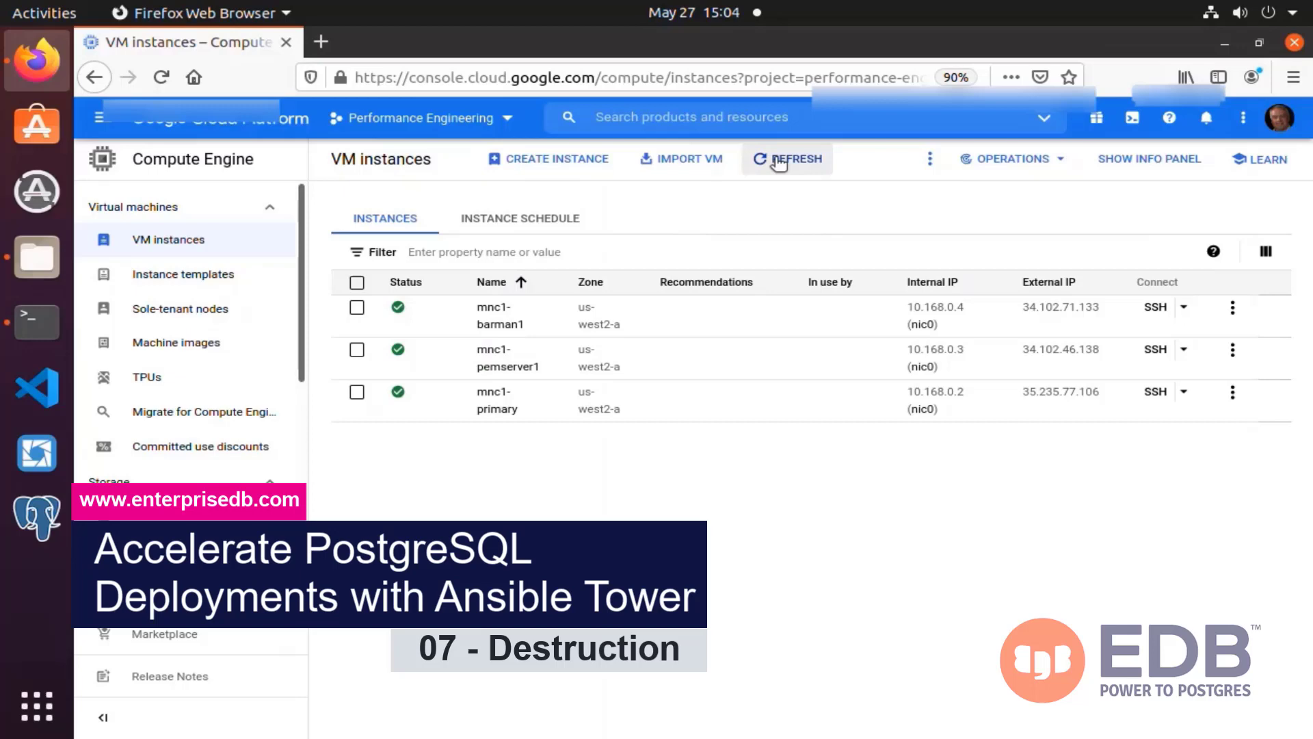
Refresh the VM instances list repeatedly until mnc1-barman1, mnc1-pemserver1 and mnc1-primary are gone.
click(785, 159)
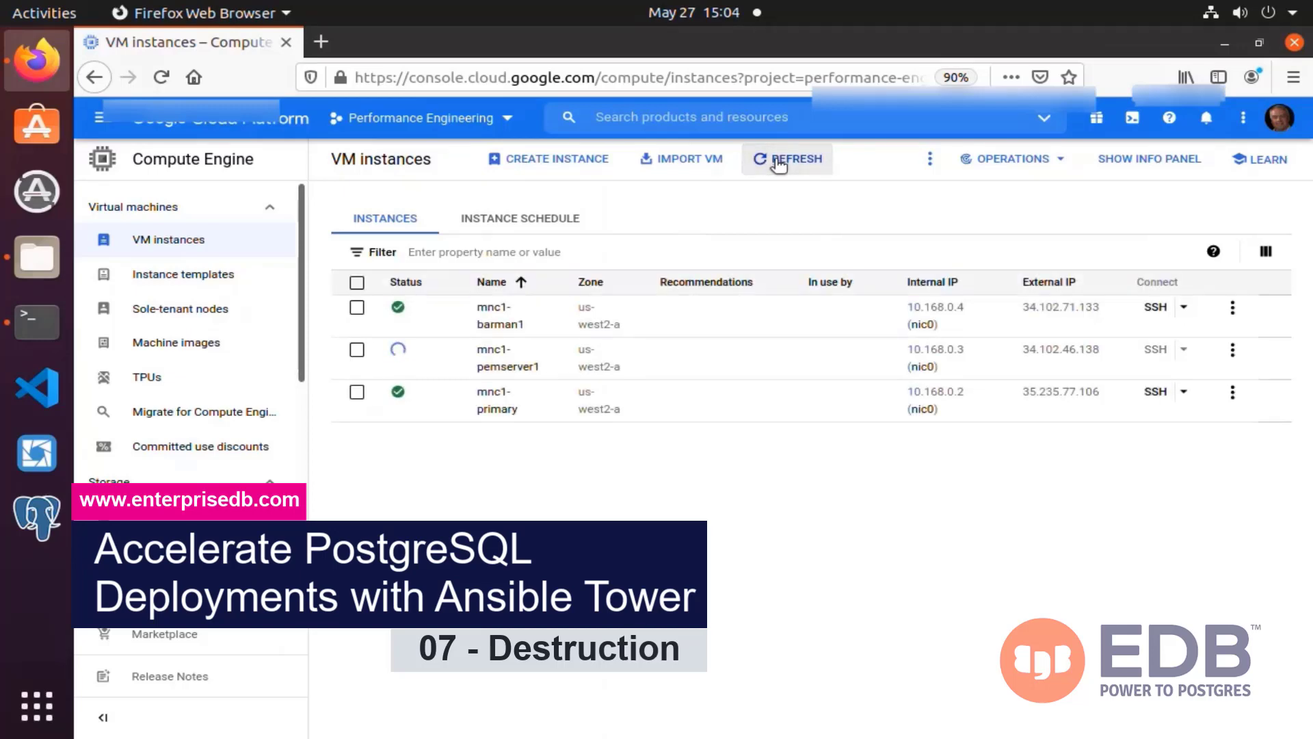
click(787, 158)
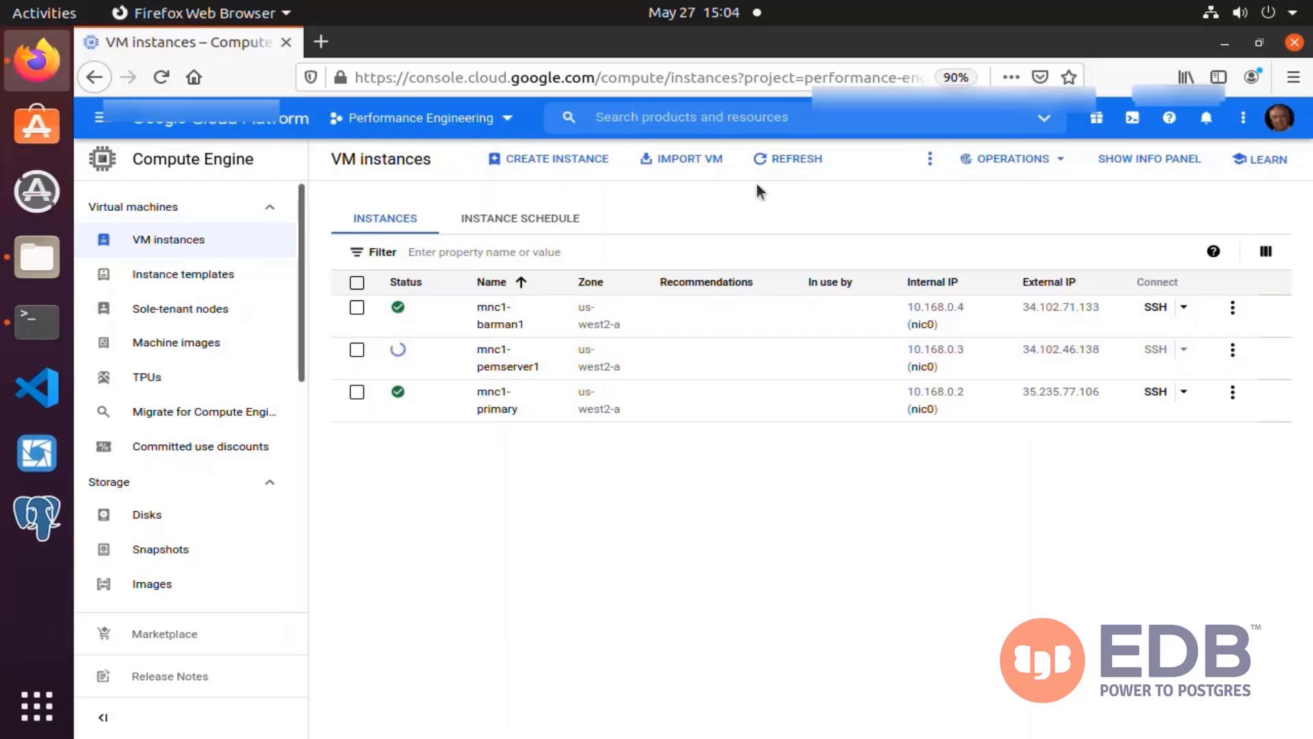
click(788, 158)
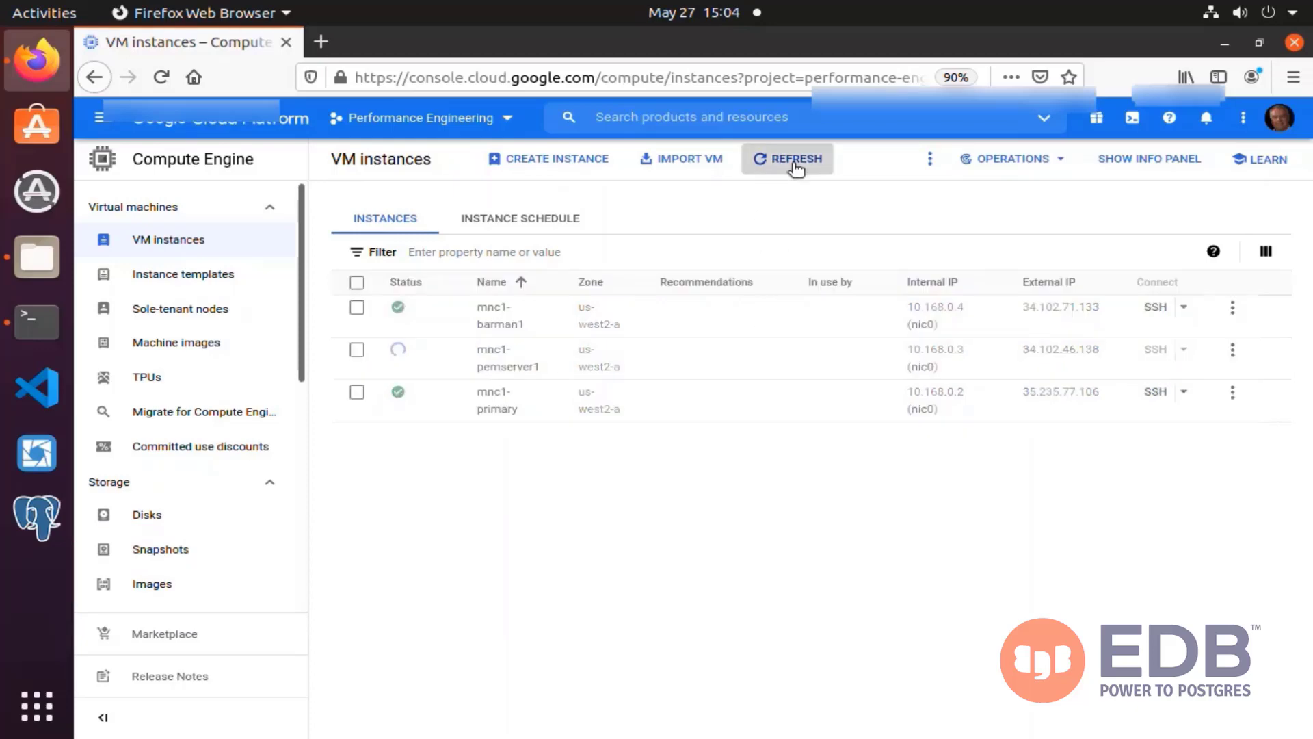
click(787, 159)
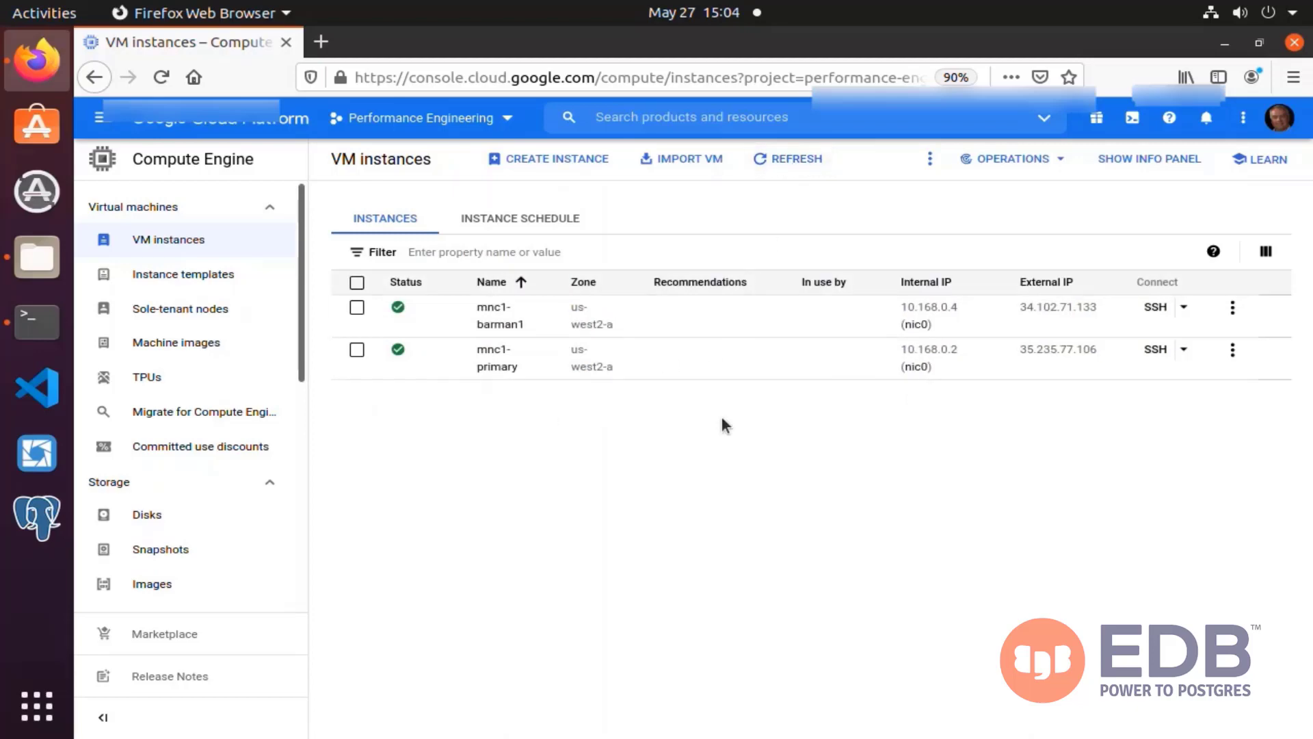
click(788, 159)
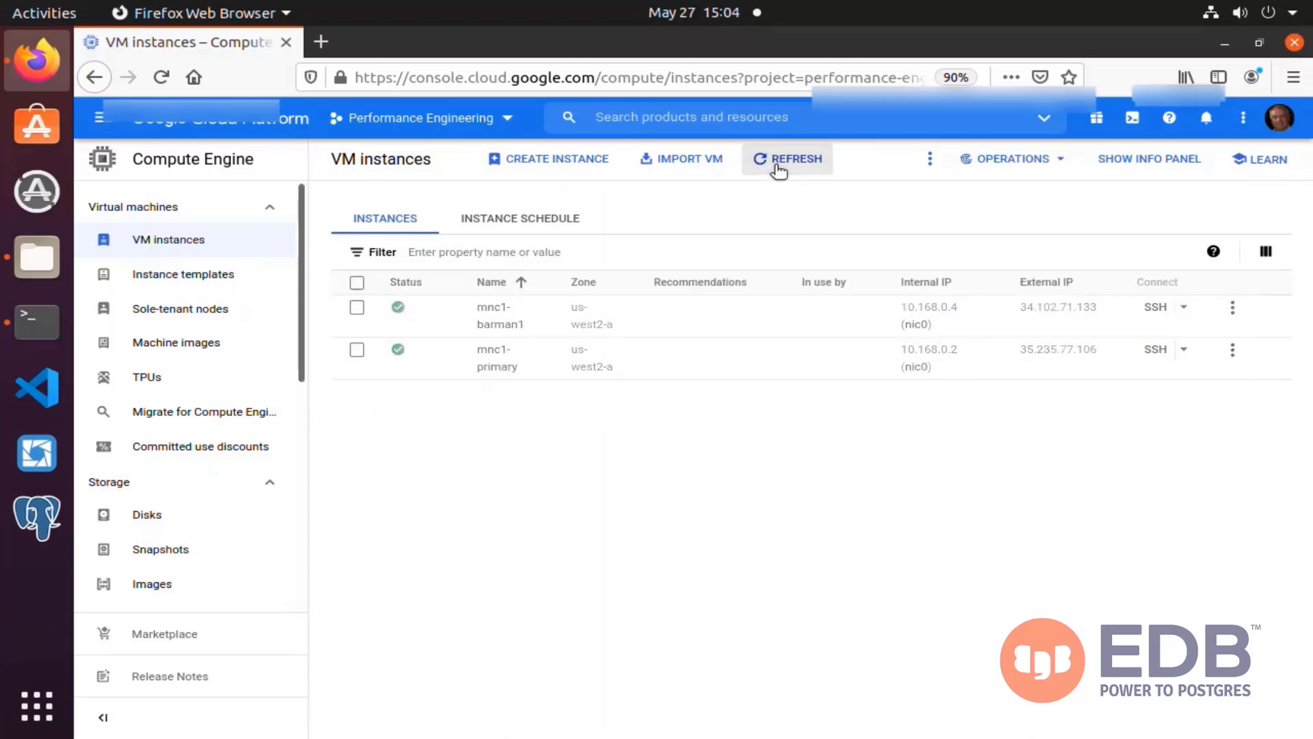
click(785, 159)
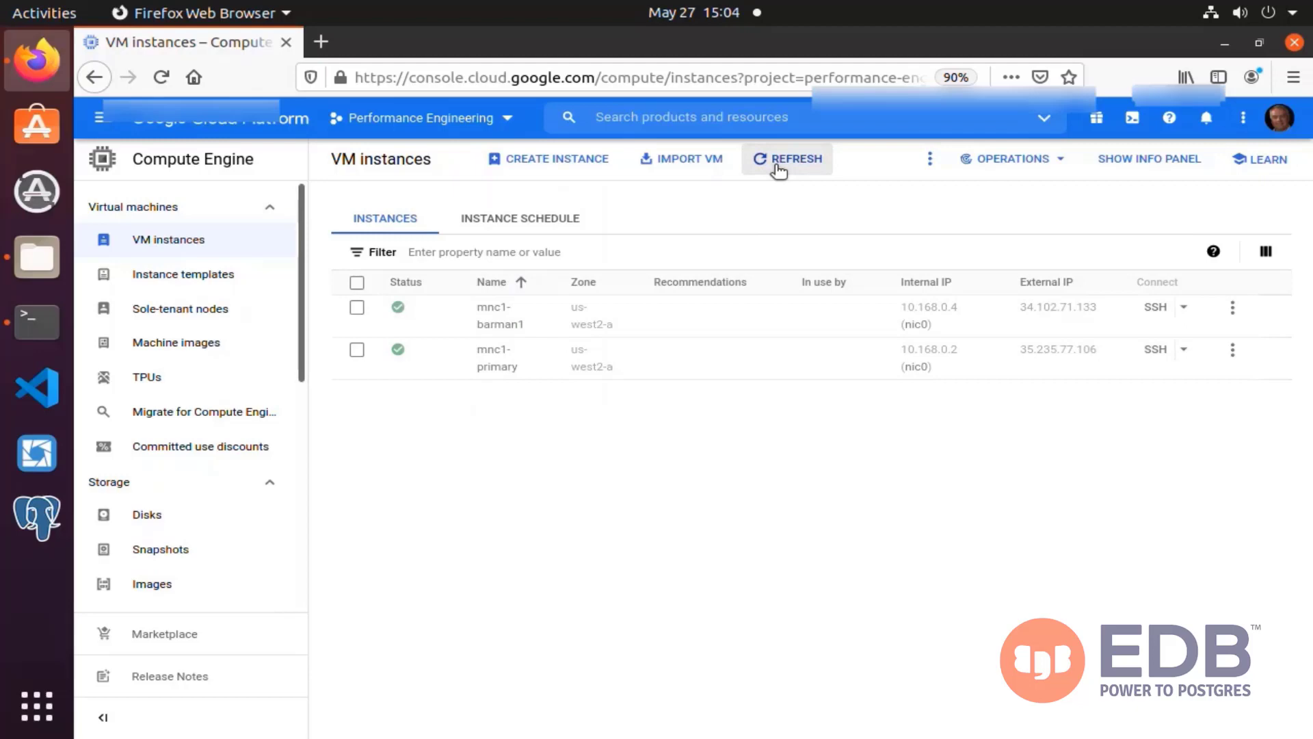
click(787, 159)
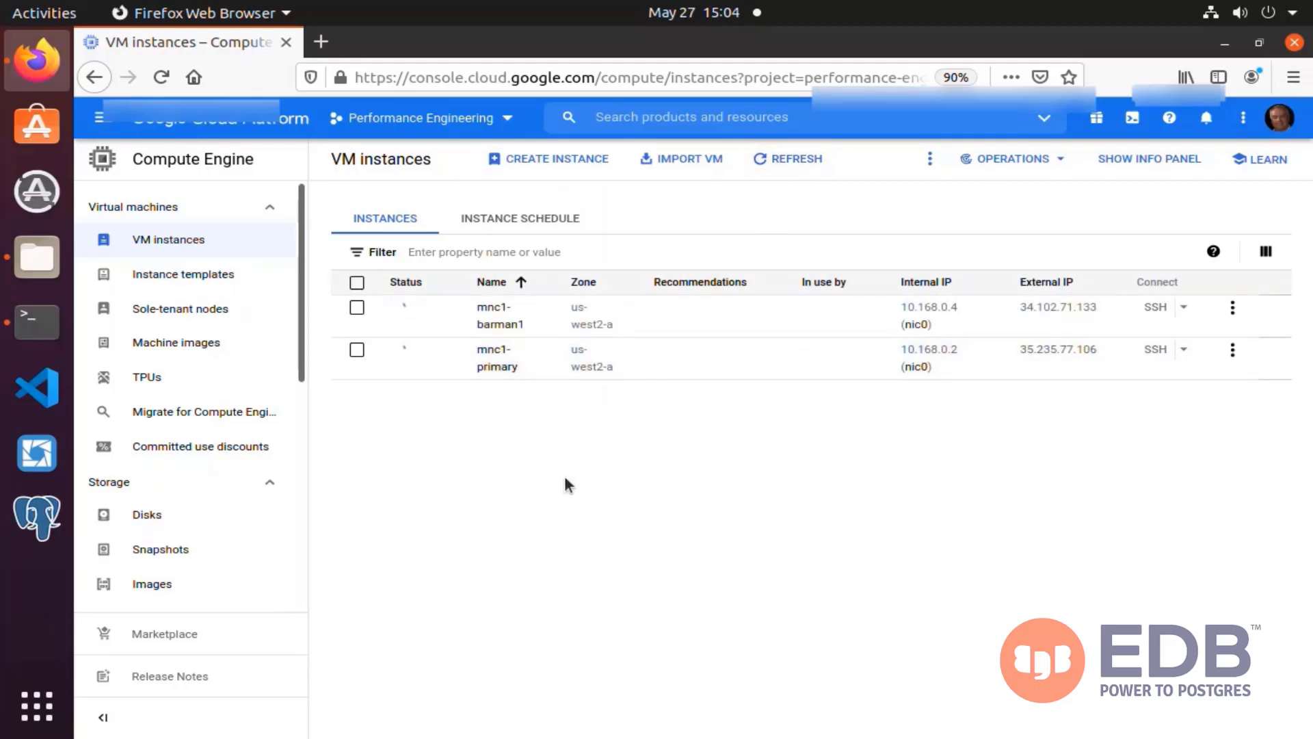
click(787, 159)
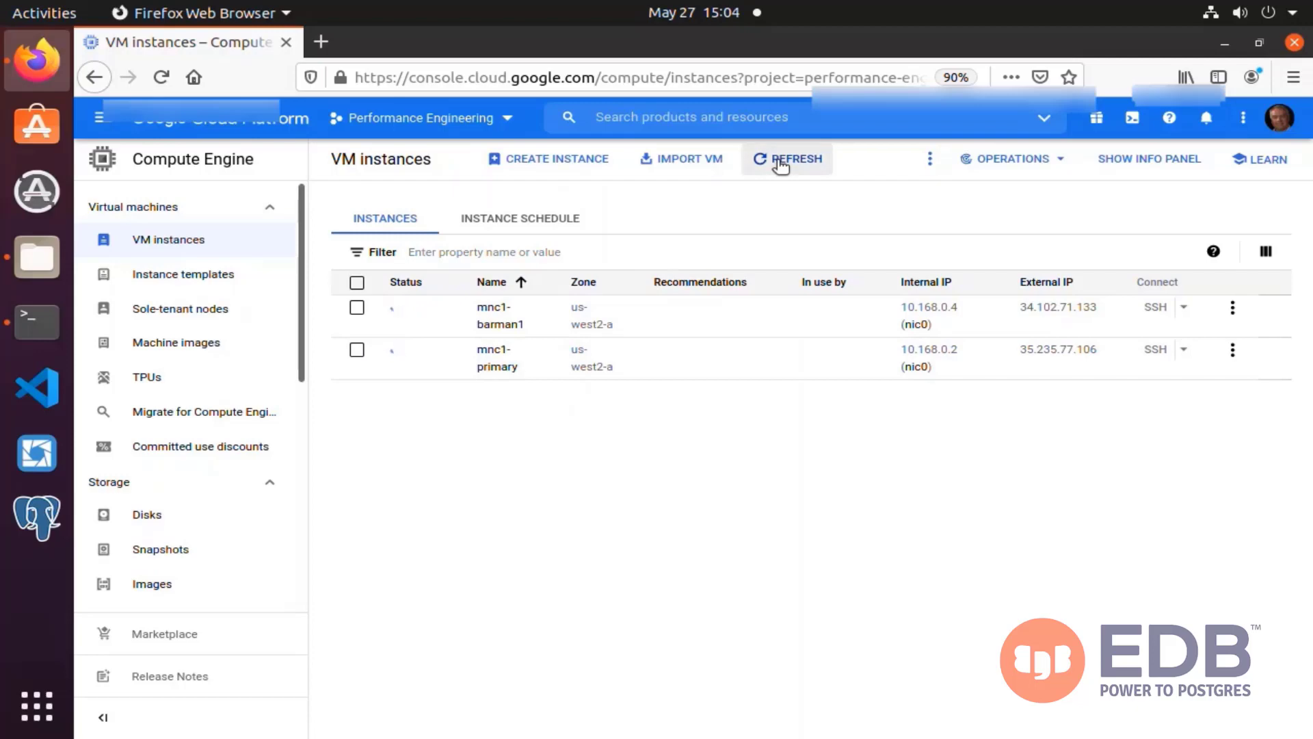
click(785, 158)
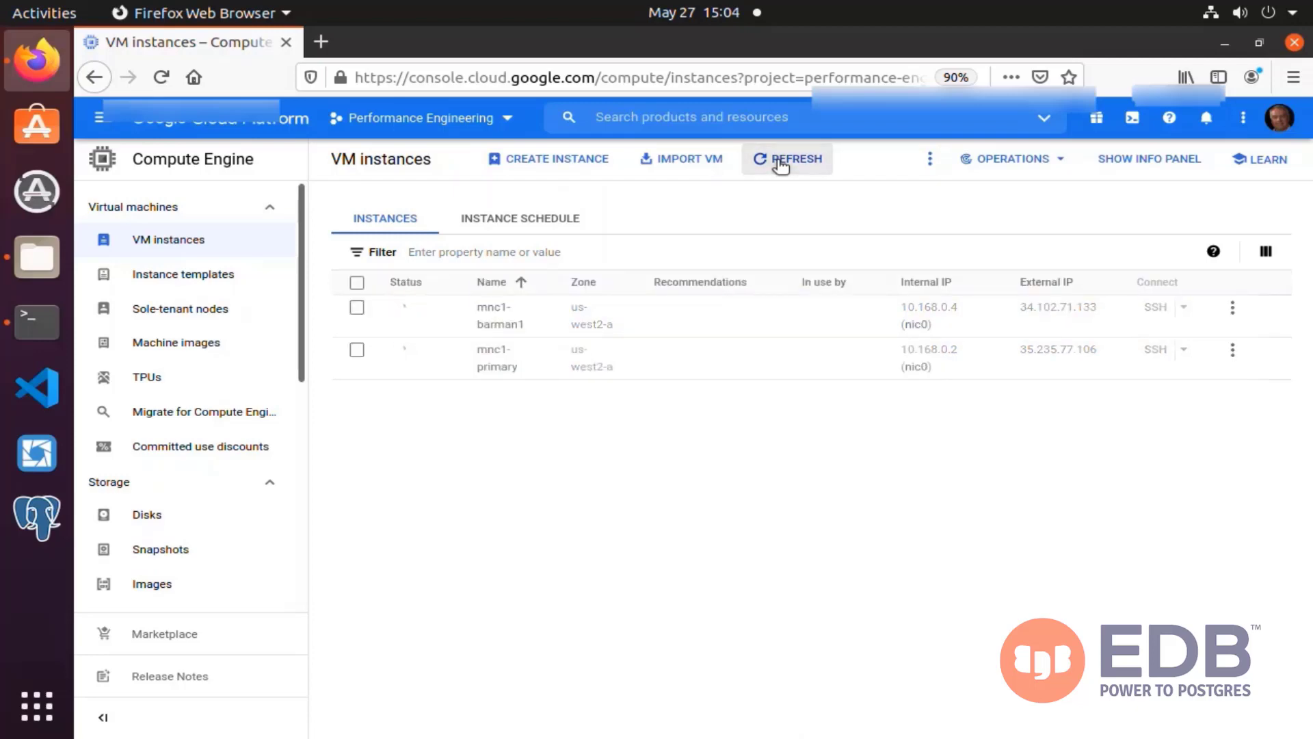
click(785, 159)
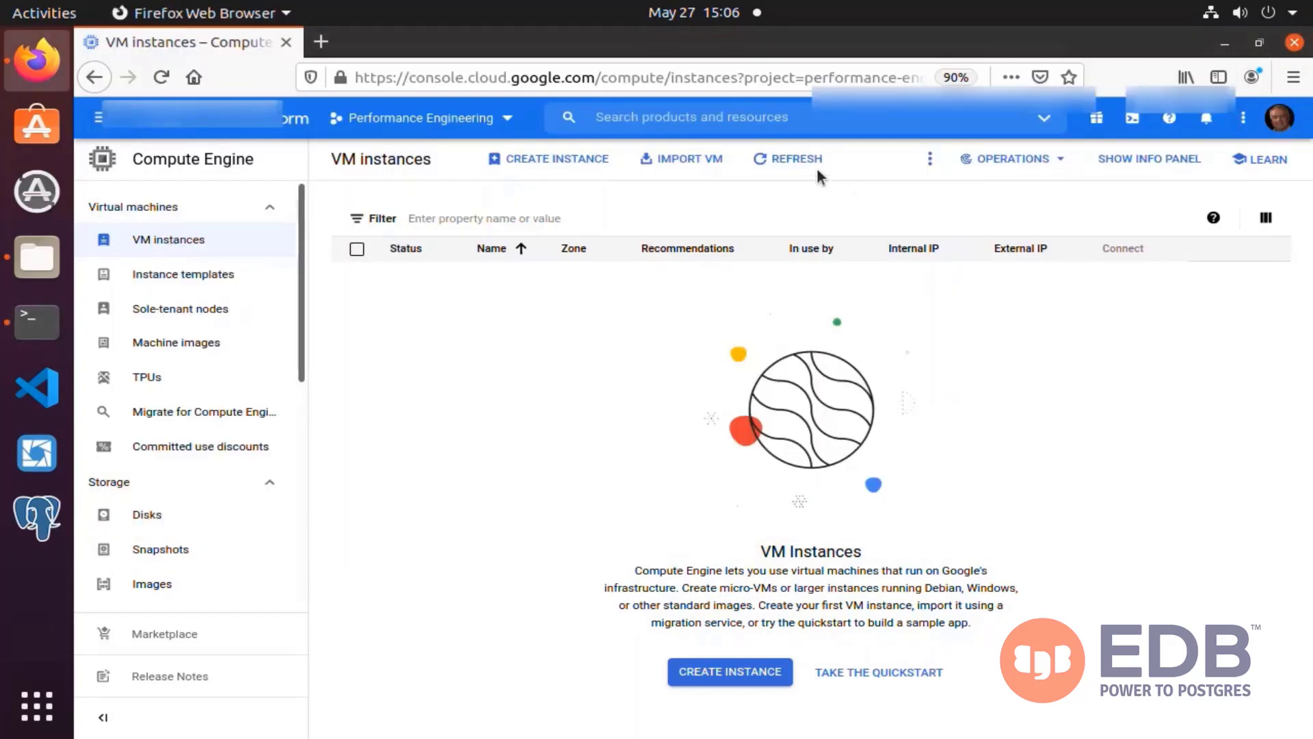
mouse_move(845, 426)
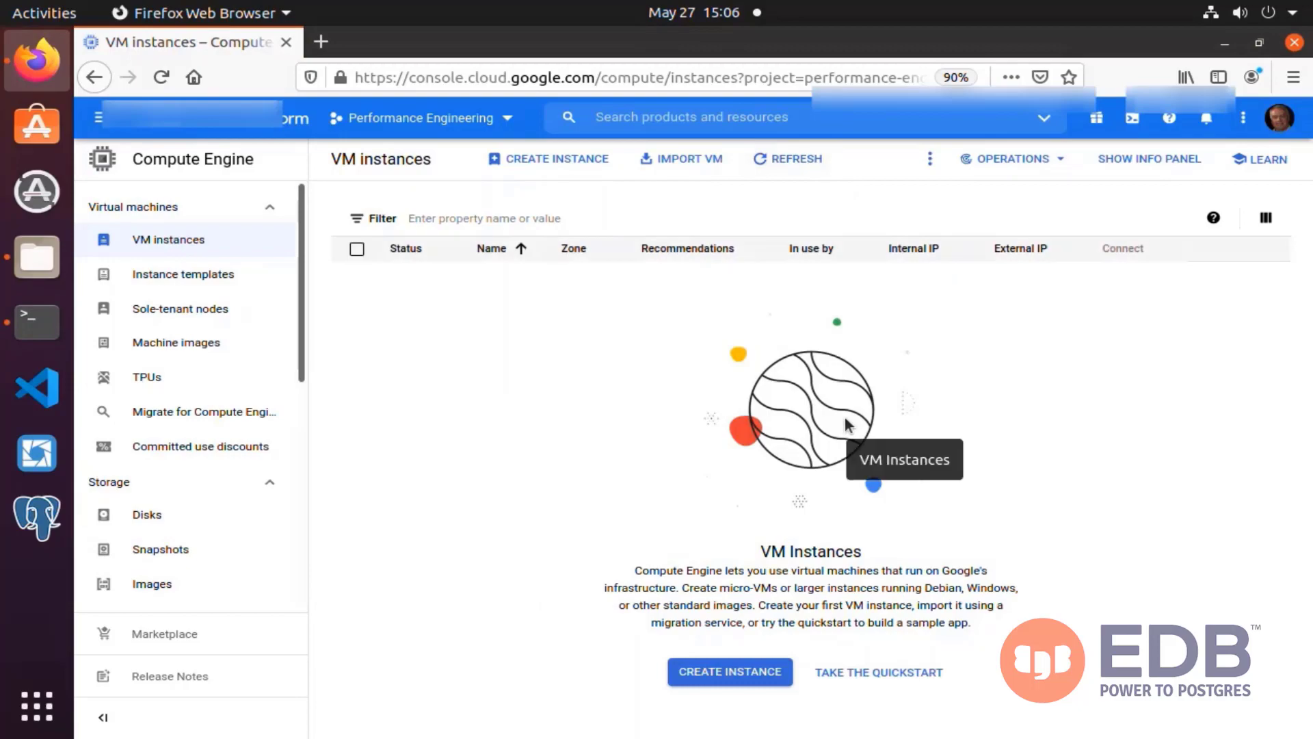